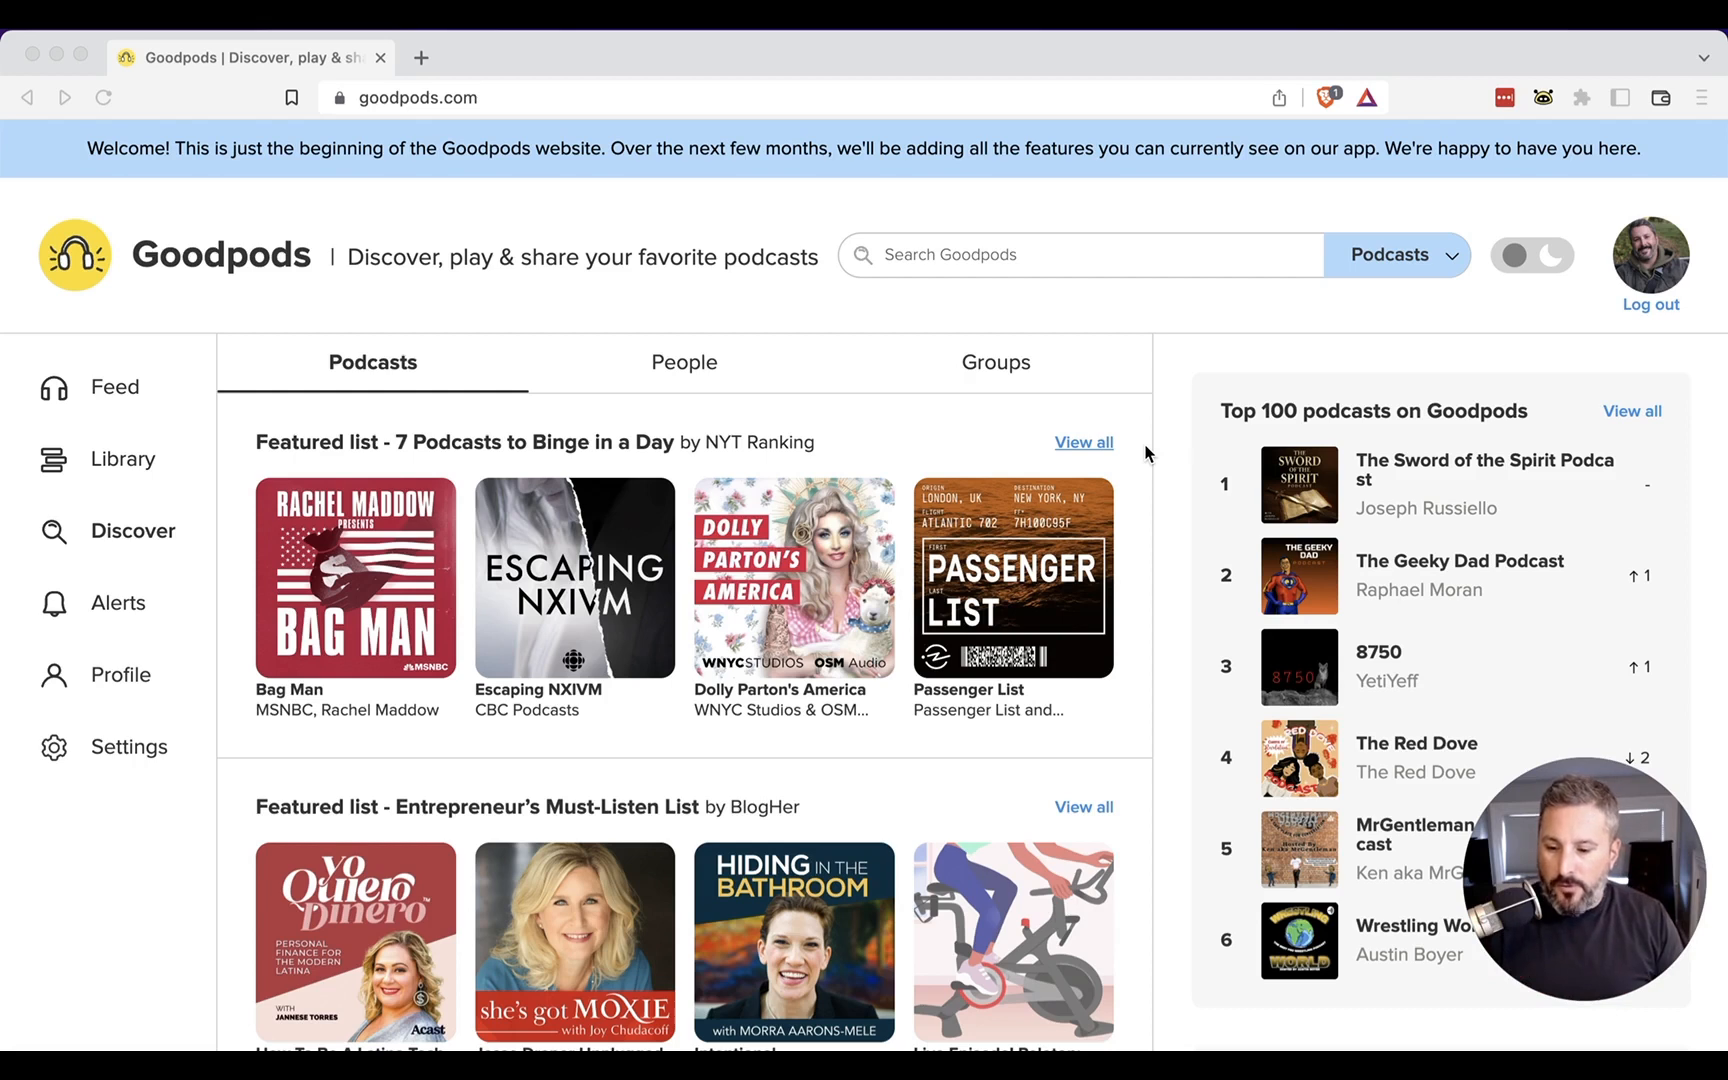
pyautogui.moveTo(749, 612)
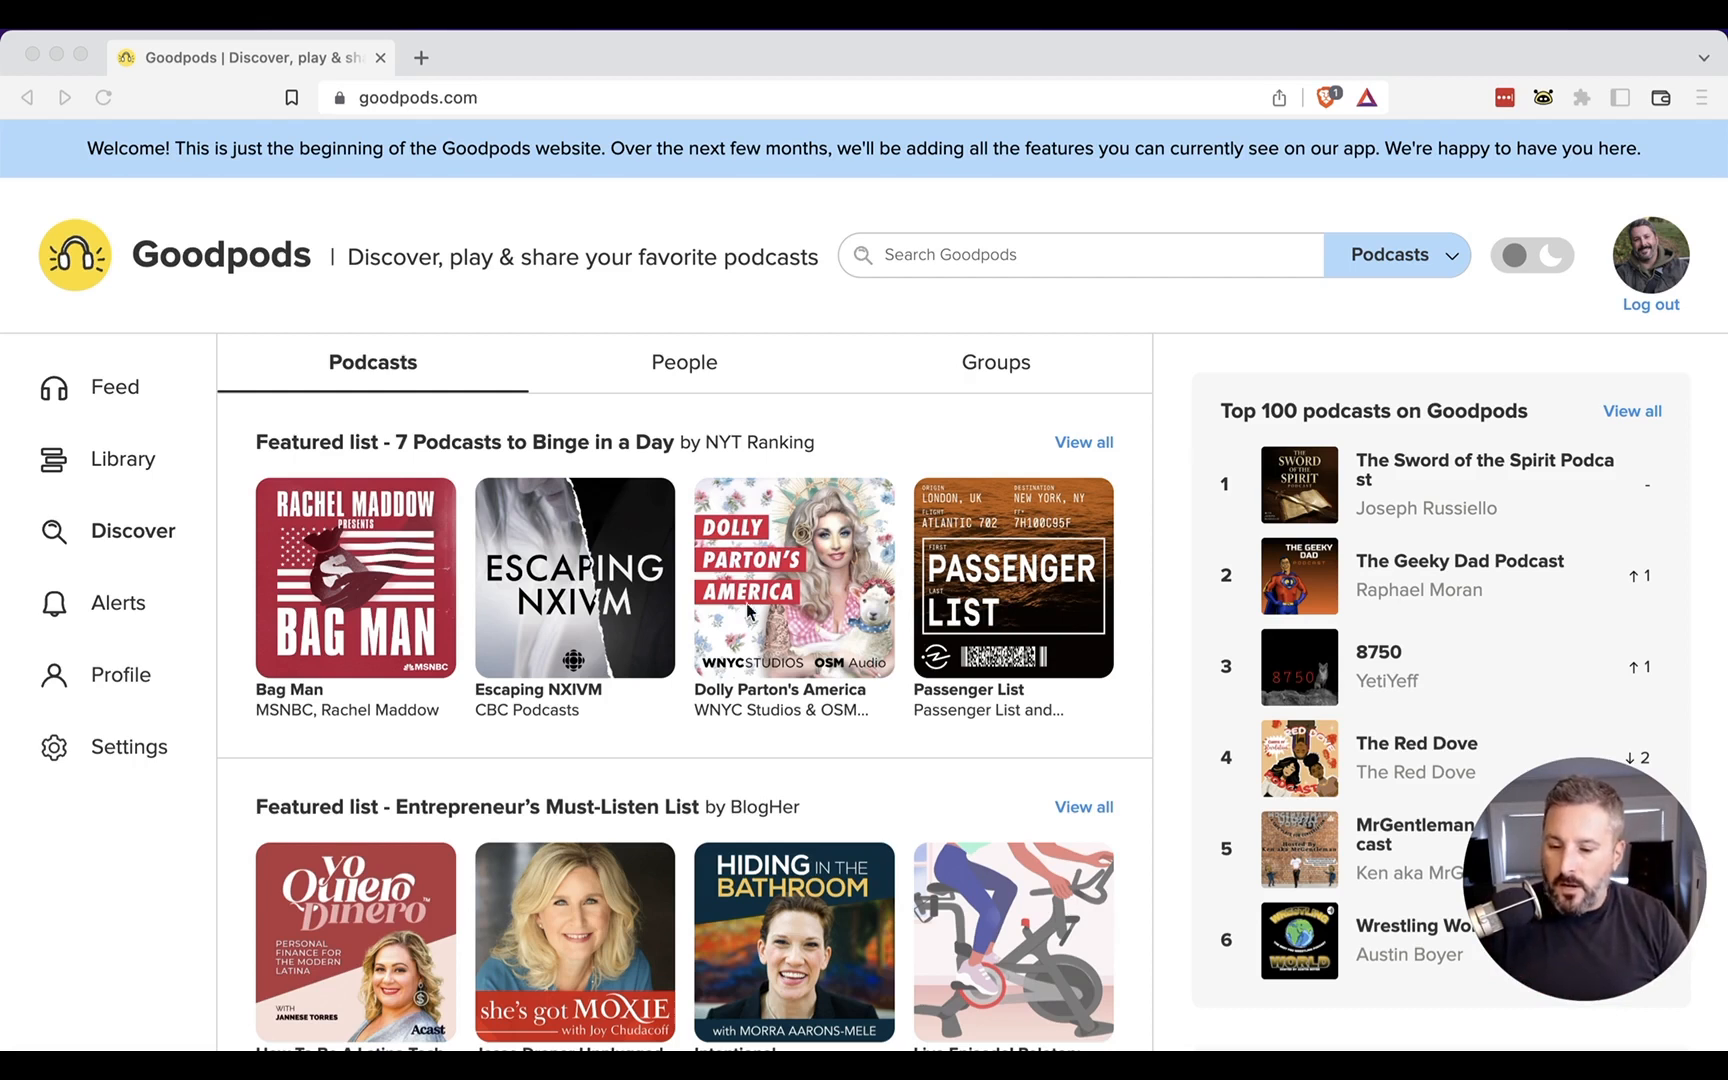
pyautogui.moveTo(144, 466)
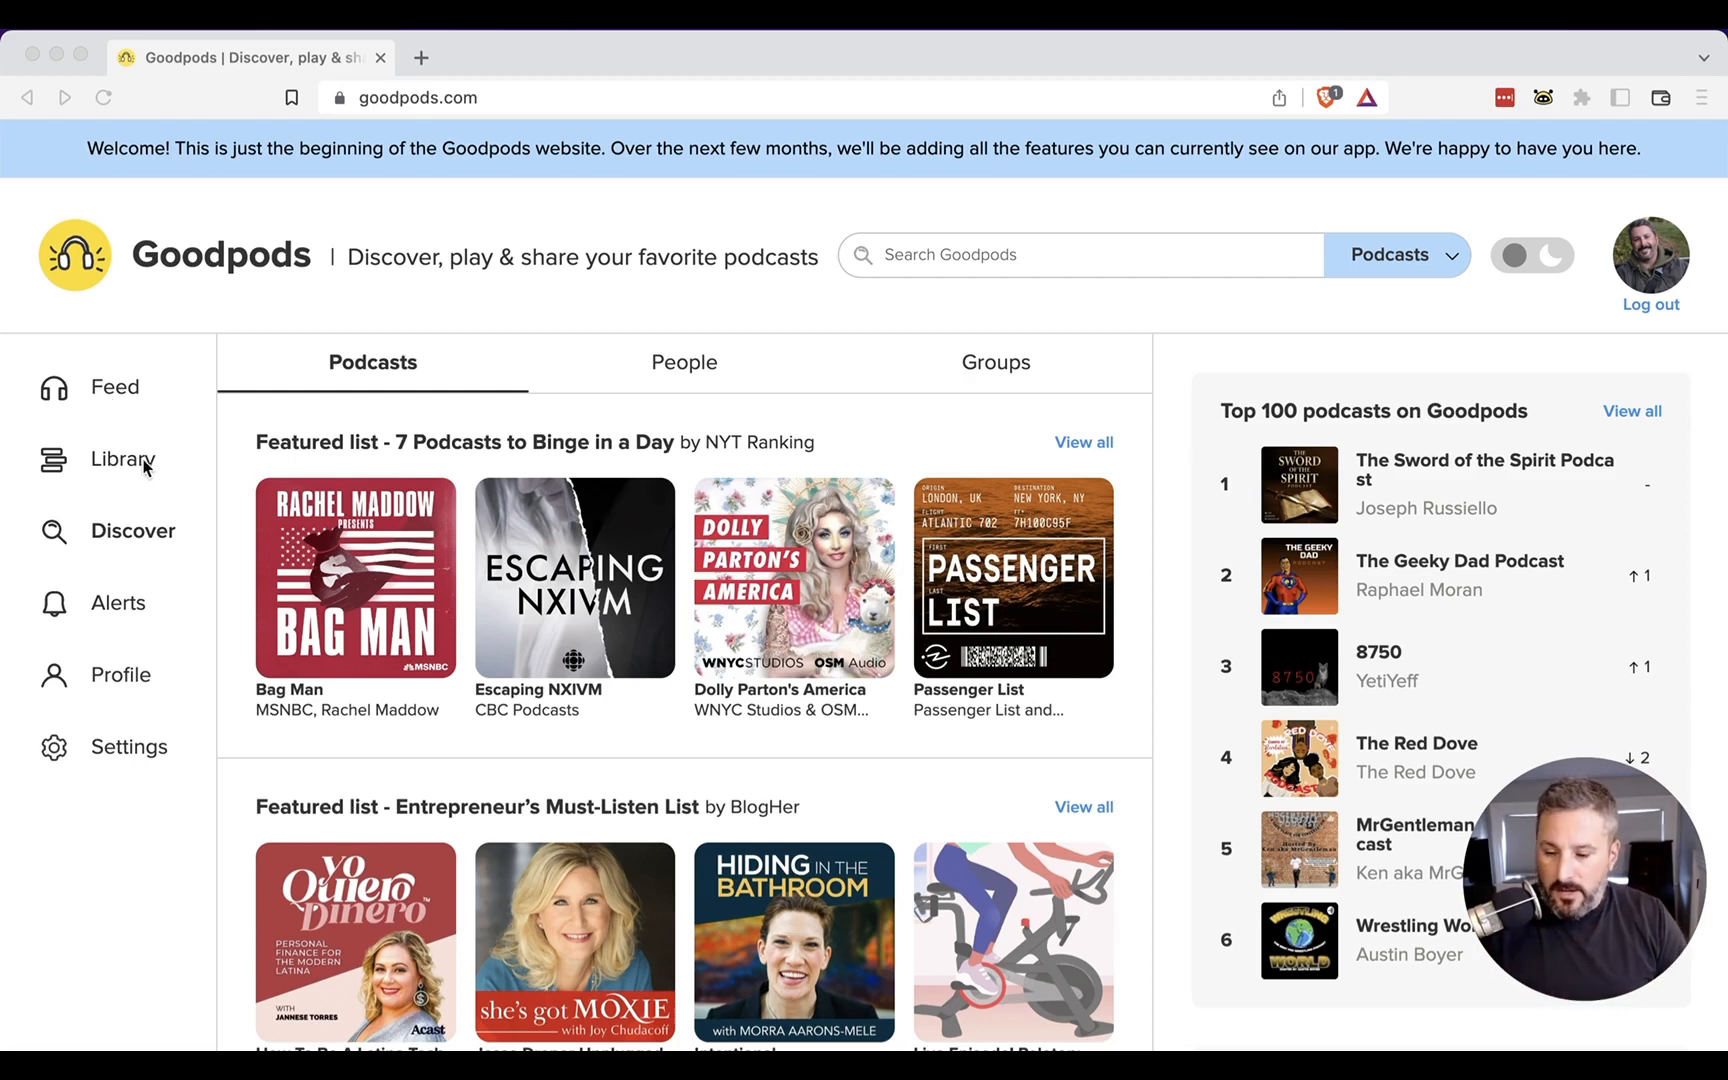
pyautogui.moveTo(165, 551)
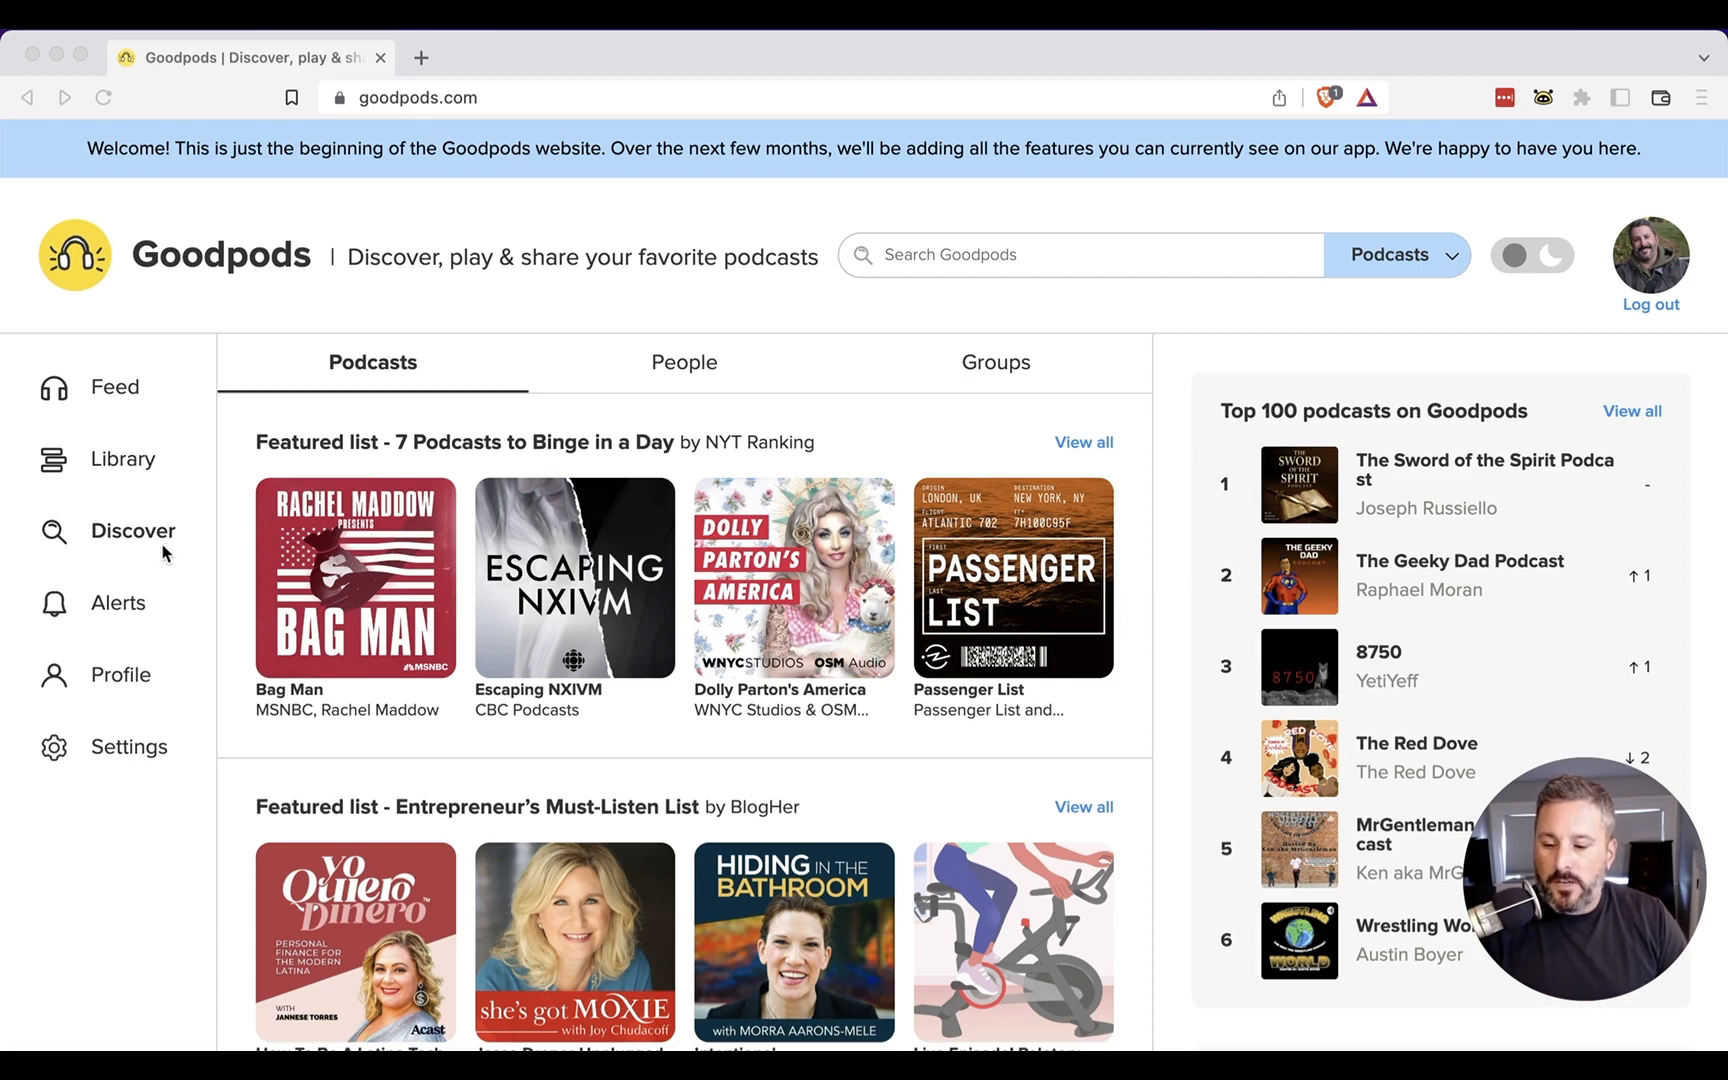
pyautogui.moveTo(149, 539)
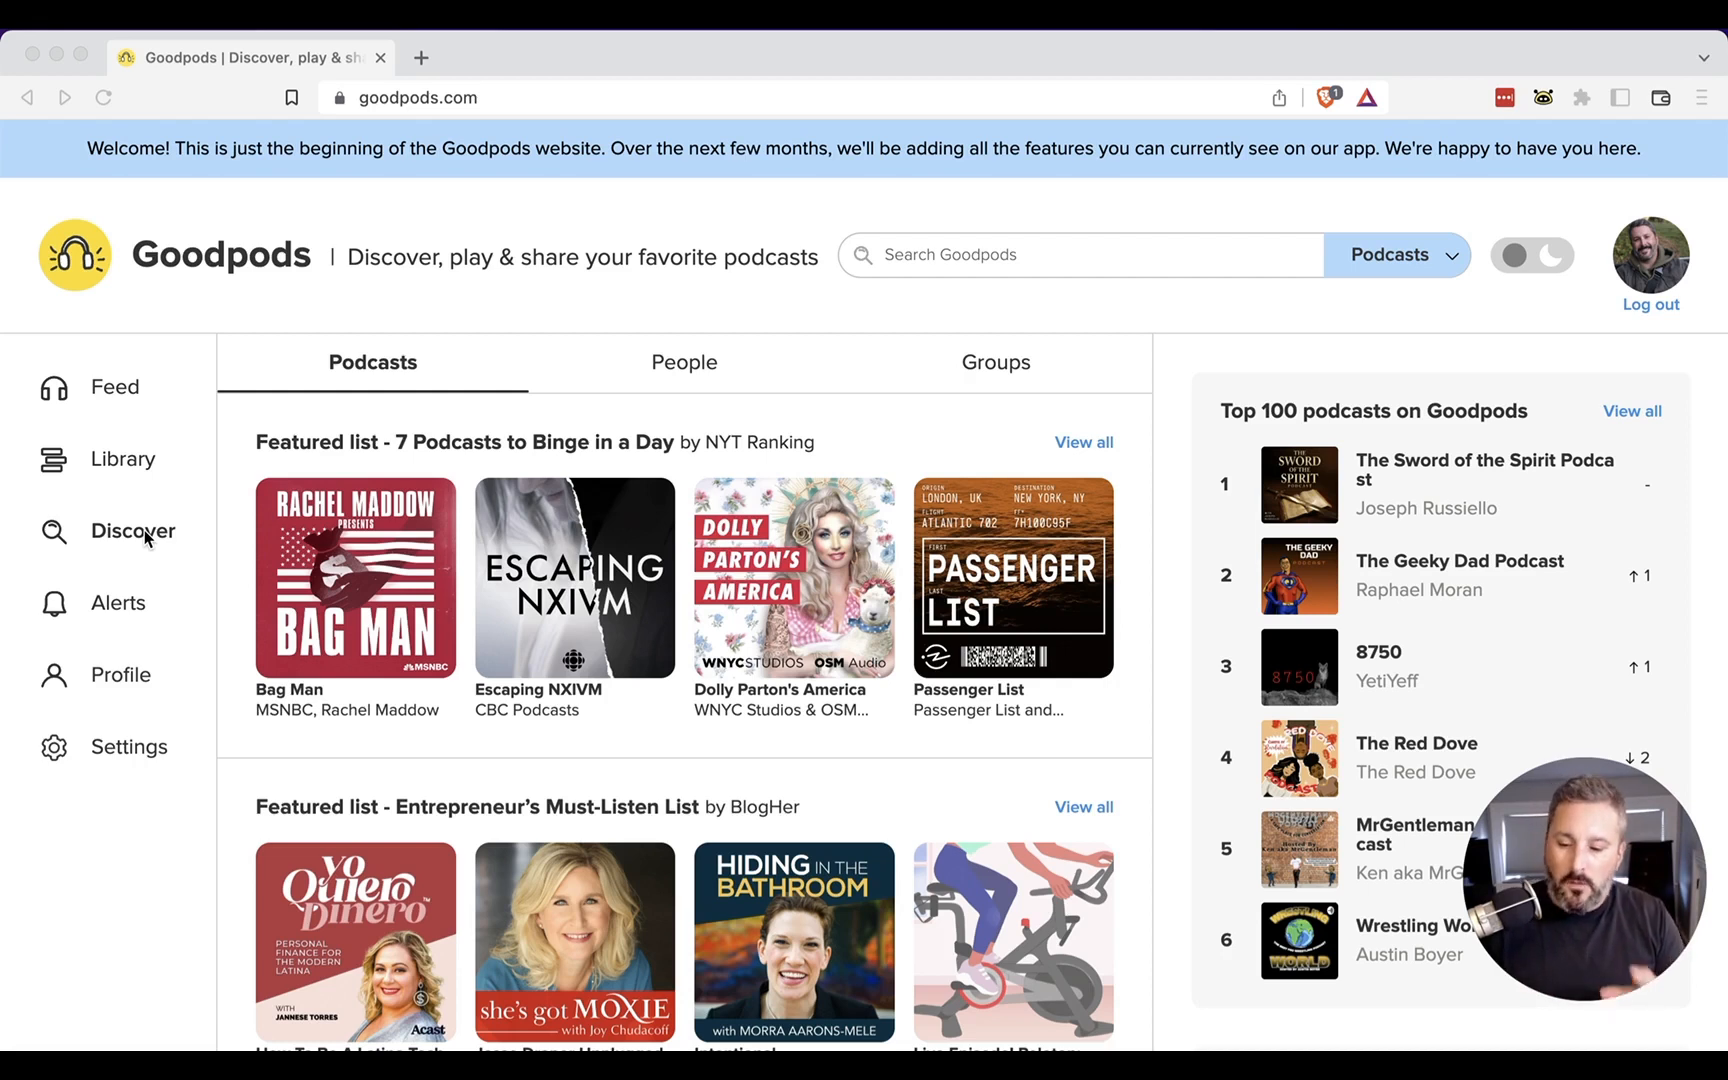
# Open the Library to see the empty player queue and Continue listening shows
pyautogui.click(122, 458)
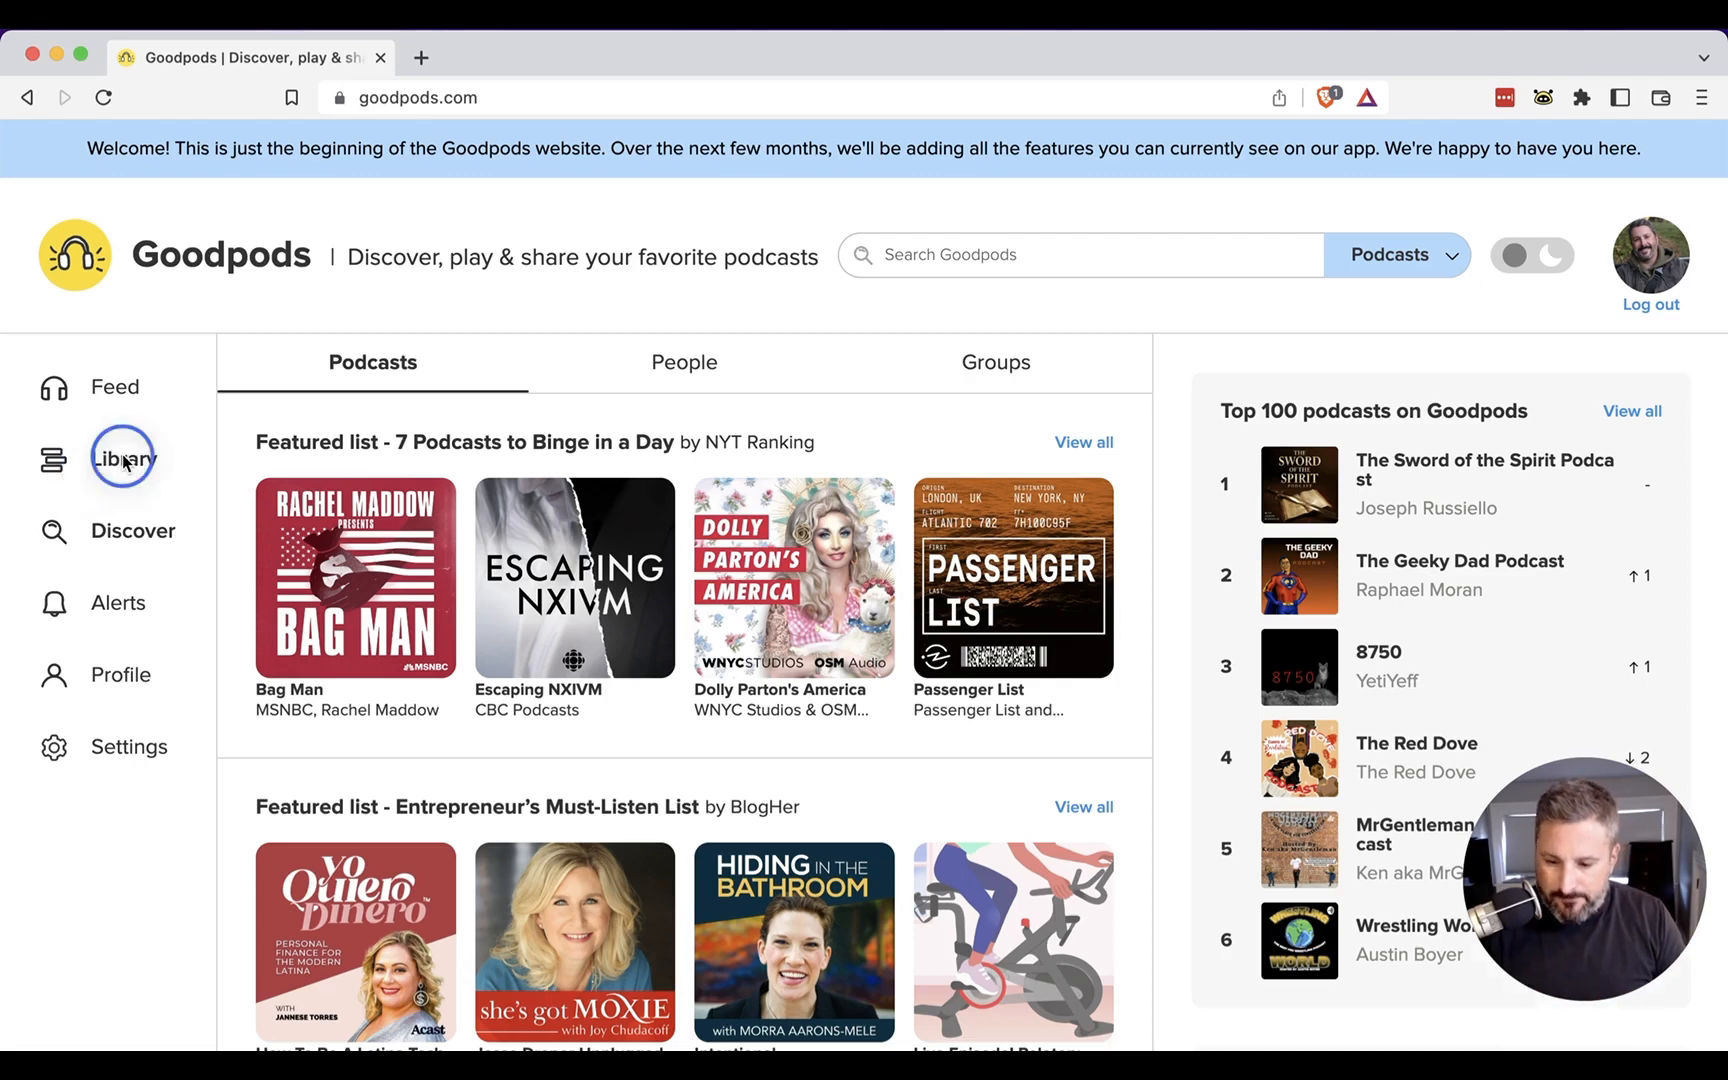
pyautogui.click(123, 458)
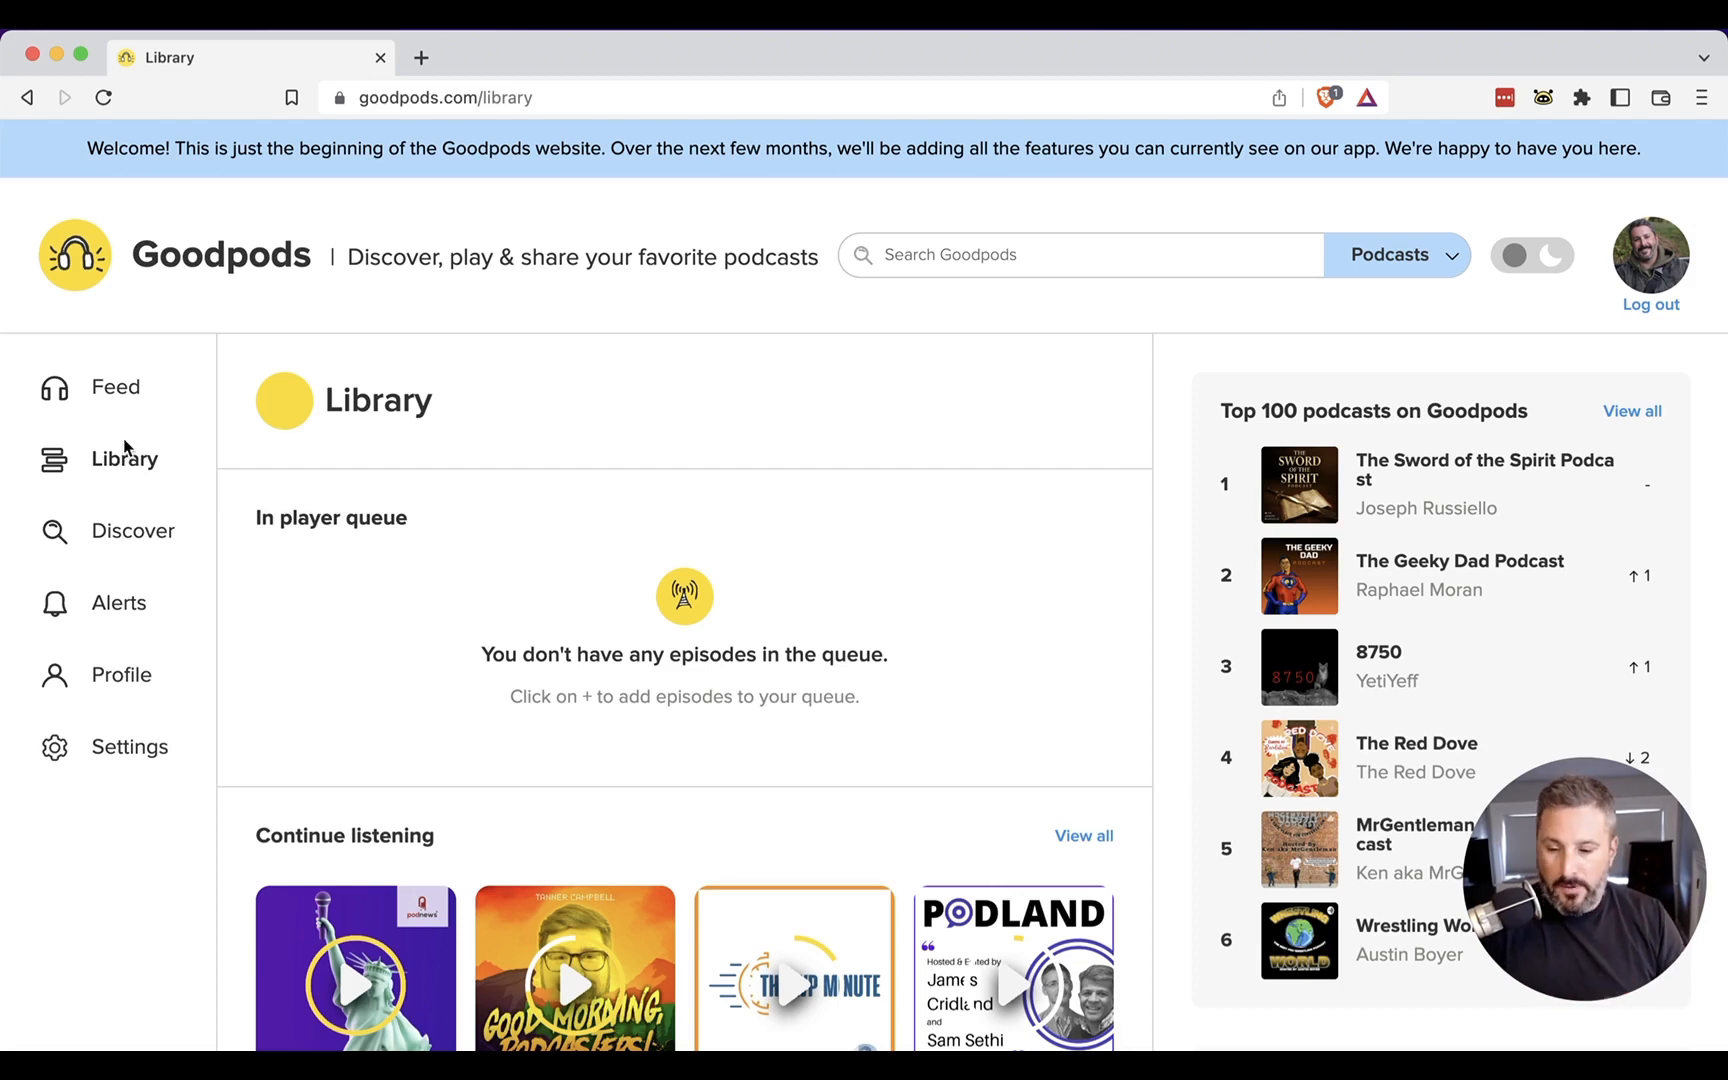
pyautogui.moveTo(129, 415)
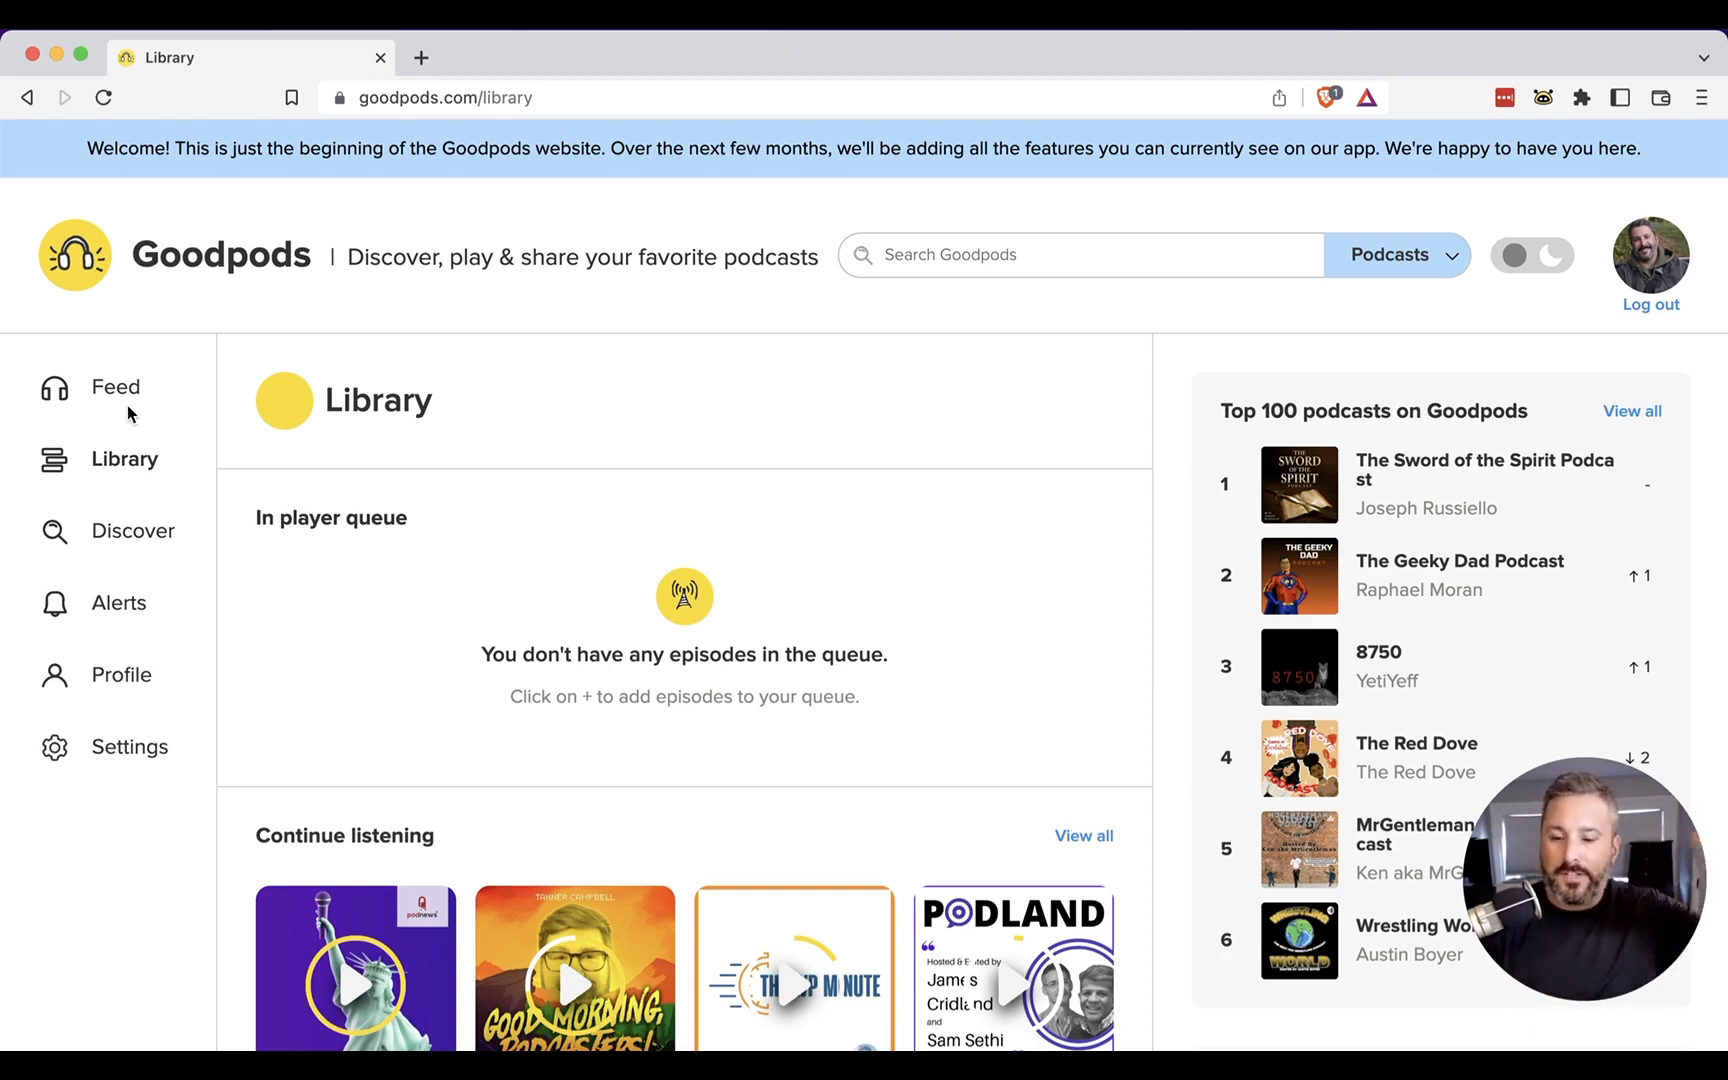
pyautogui.moveTo(226, 446)
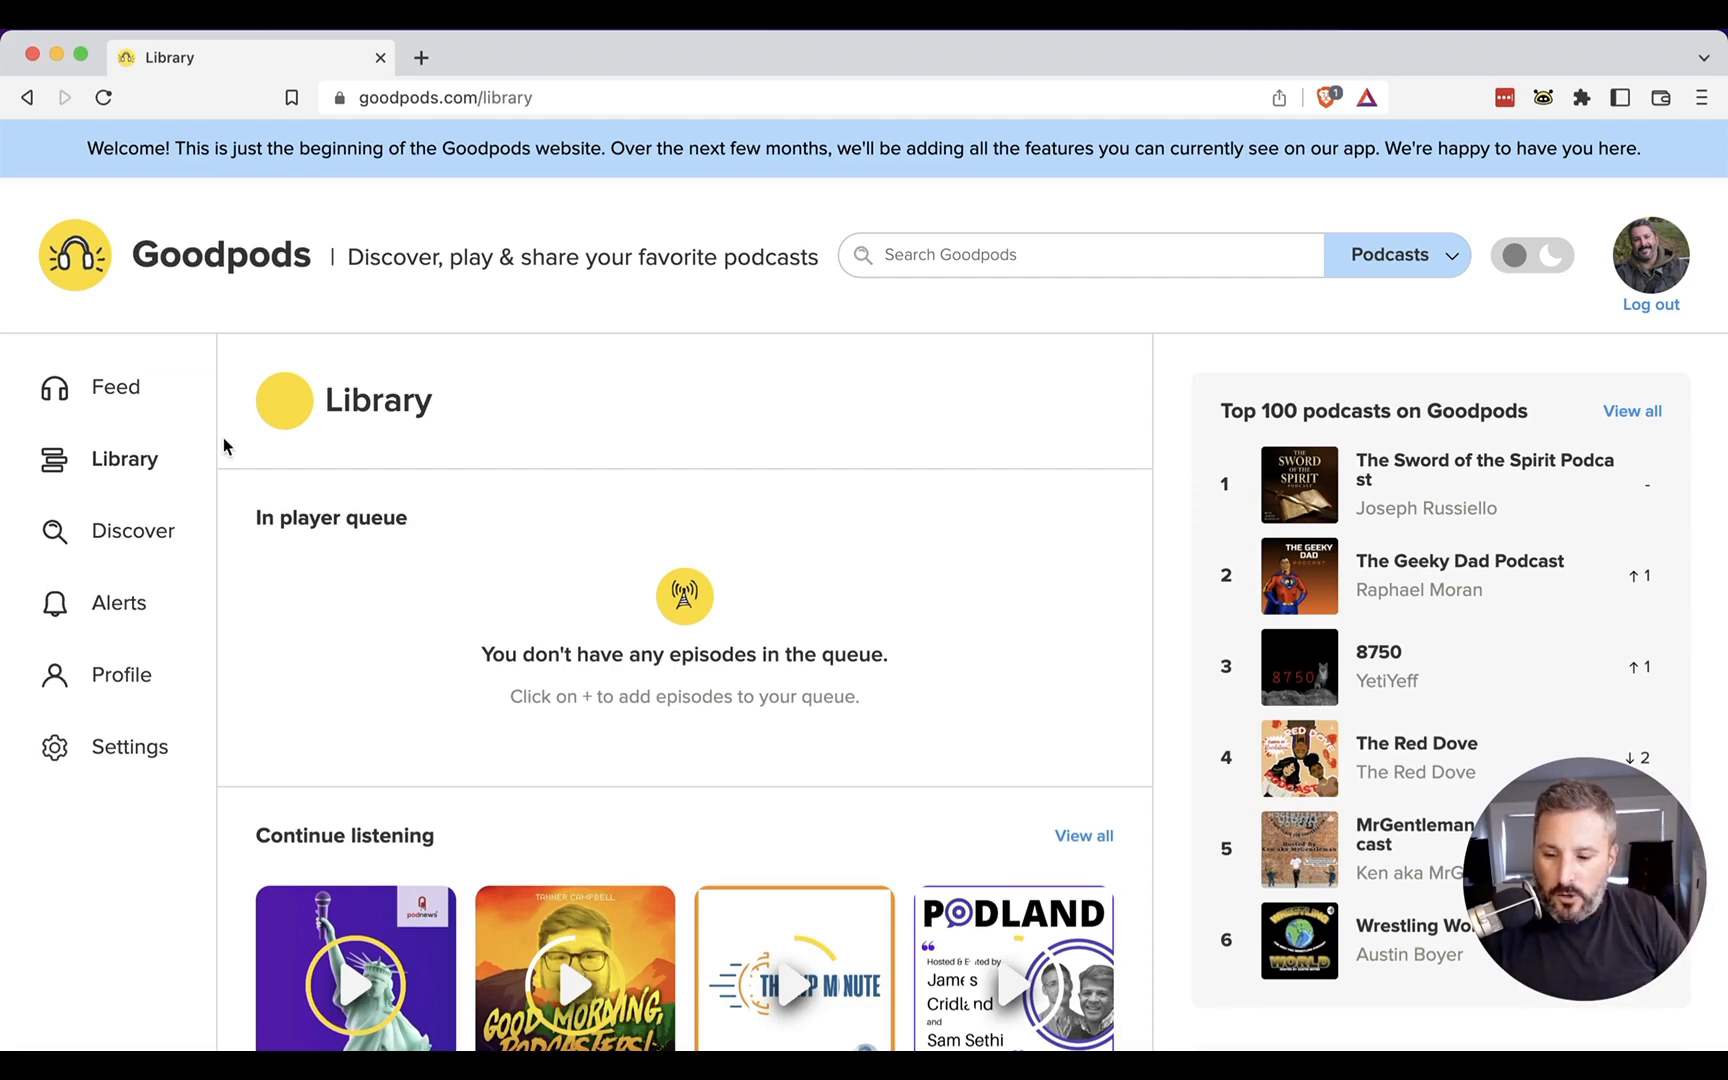
pyautogui.moveTo(312, 560)
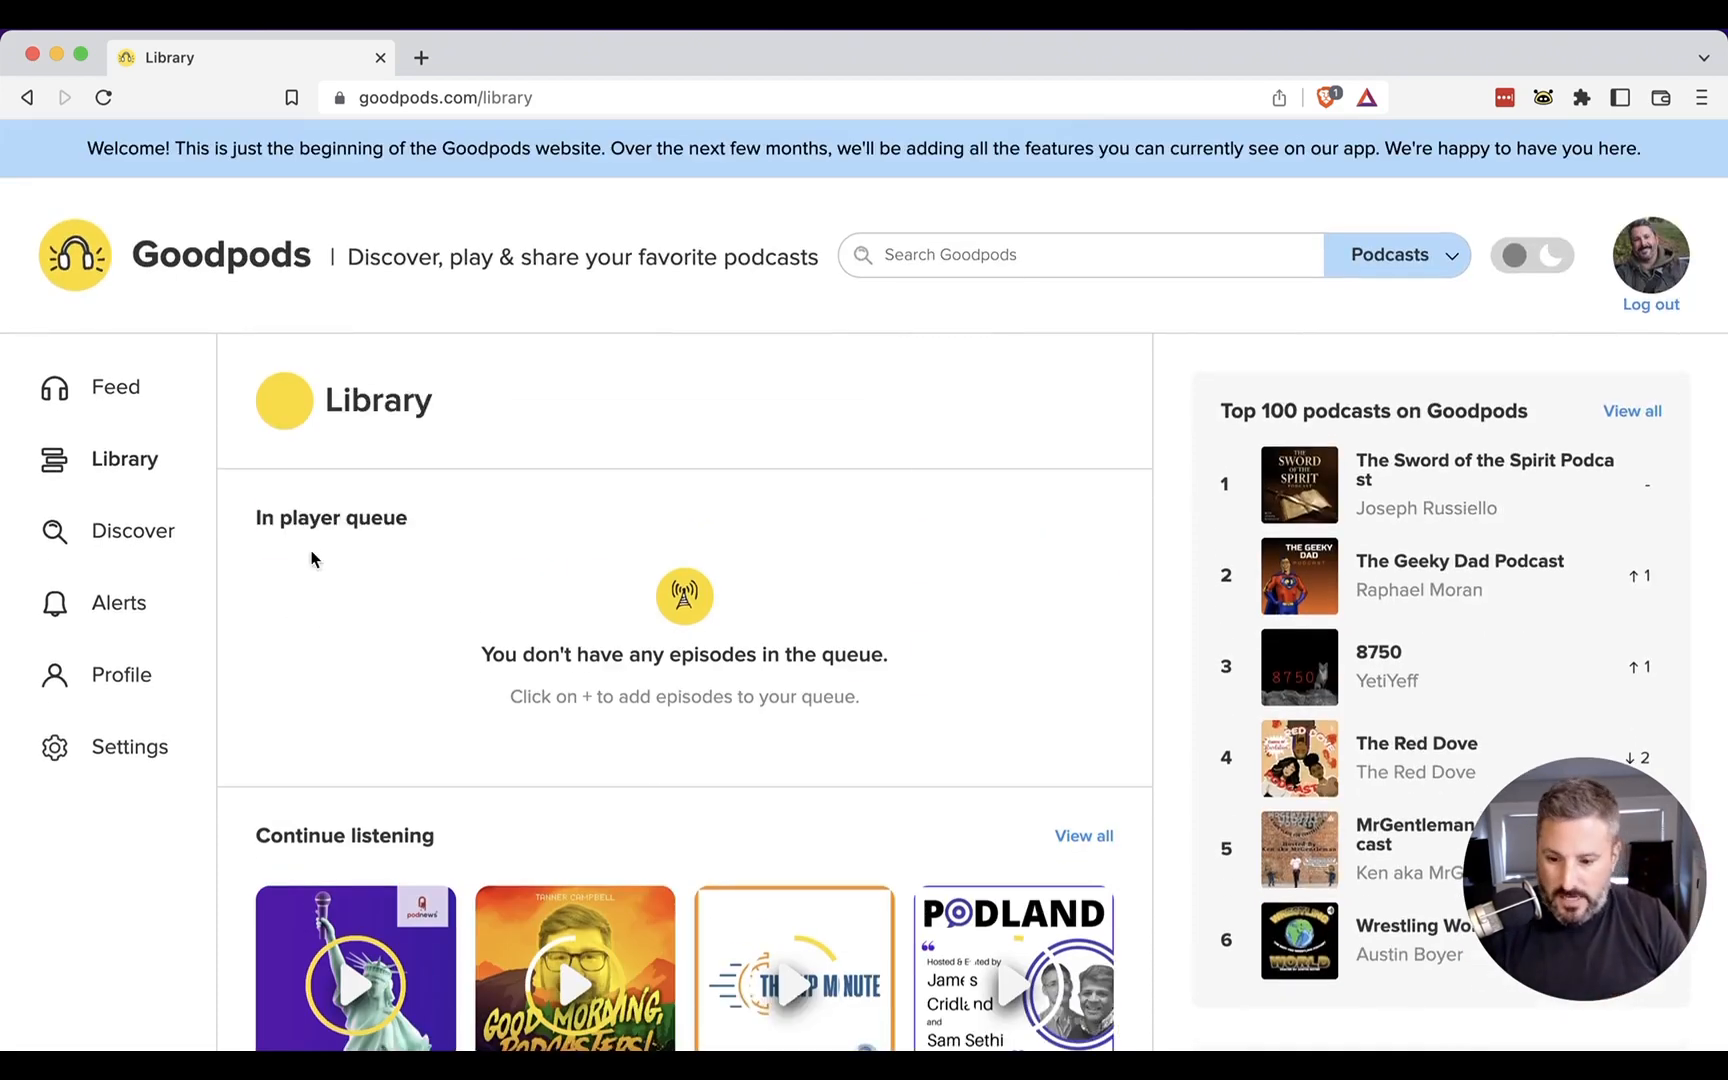
# Scroll the Library down to the Latest episodes section
pyautogui.scroll(-3)
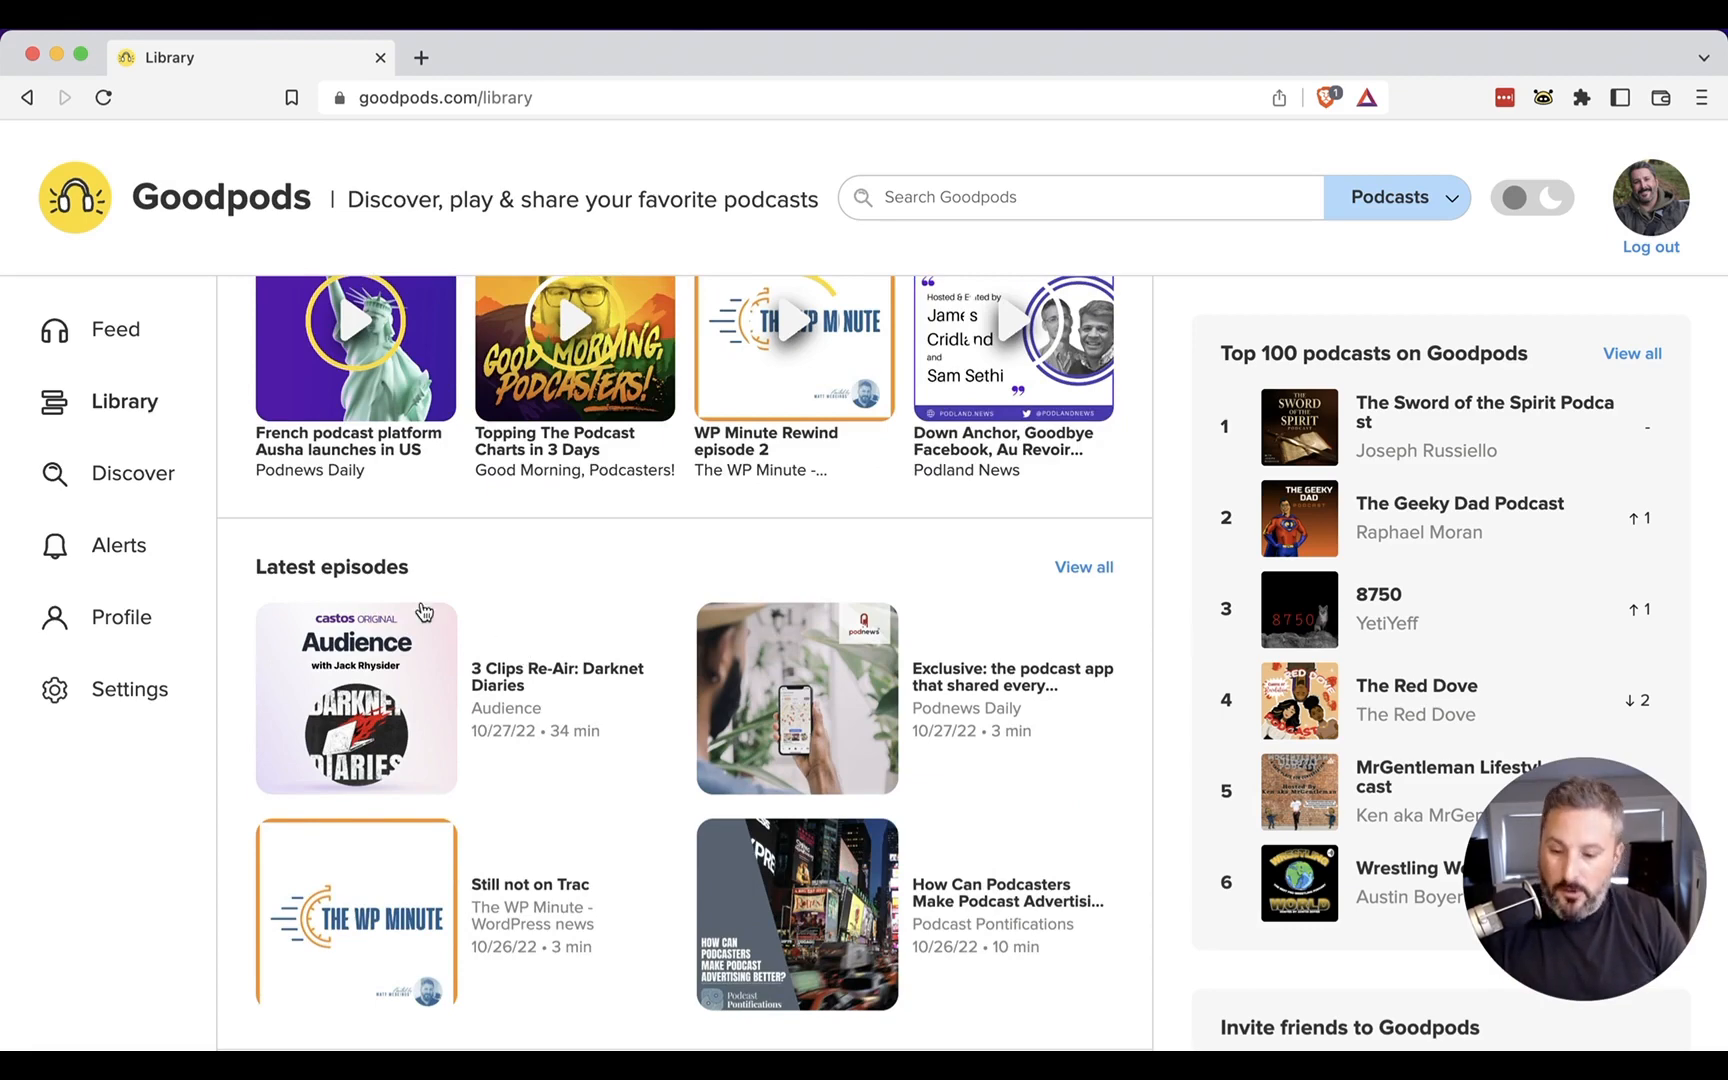
pyautogui.scroll(-3)
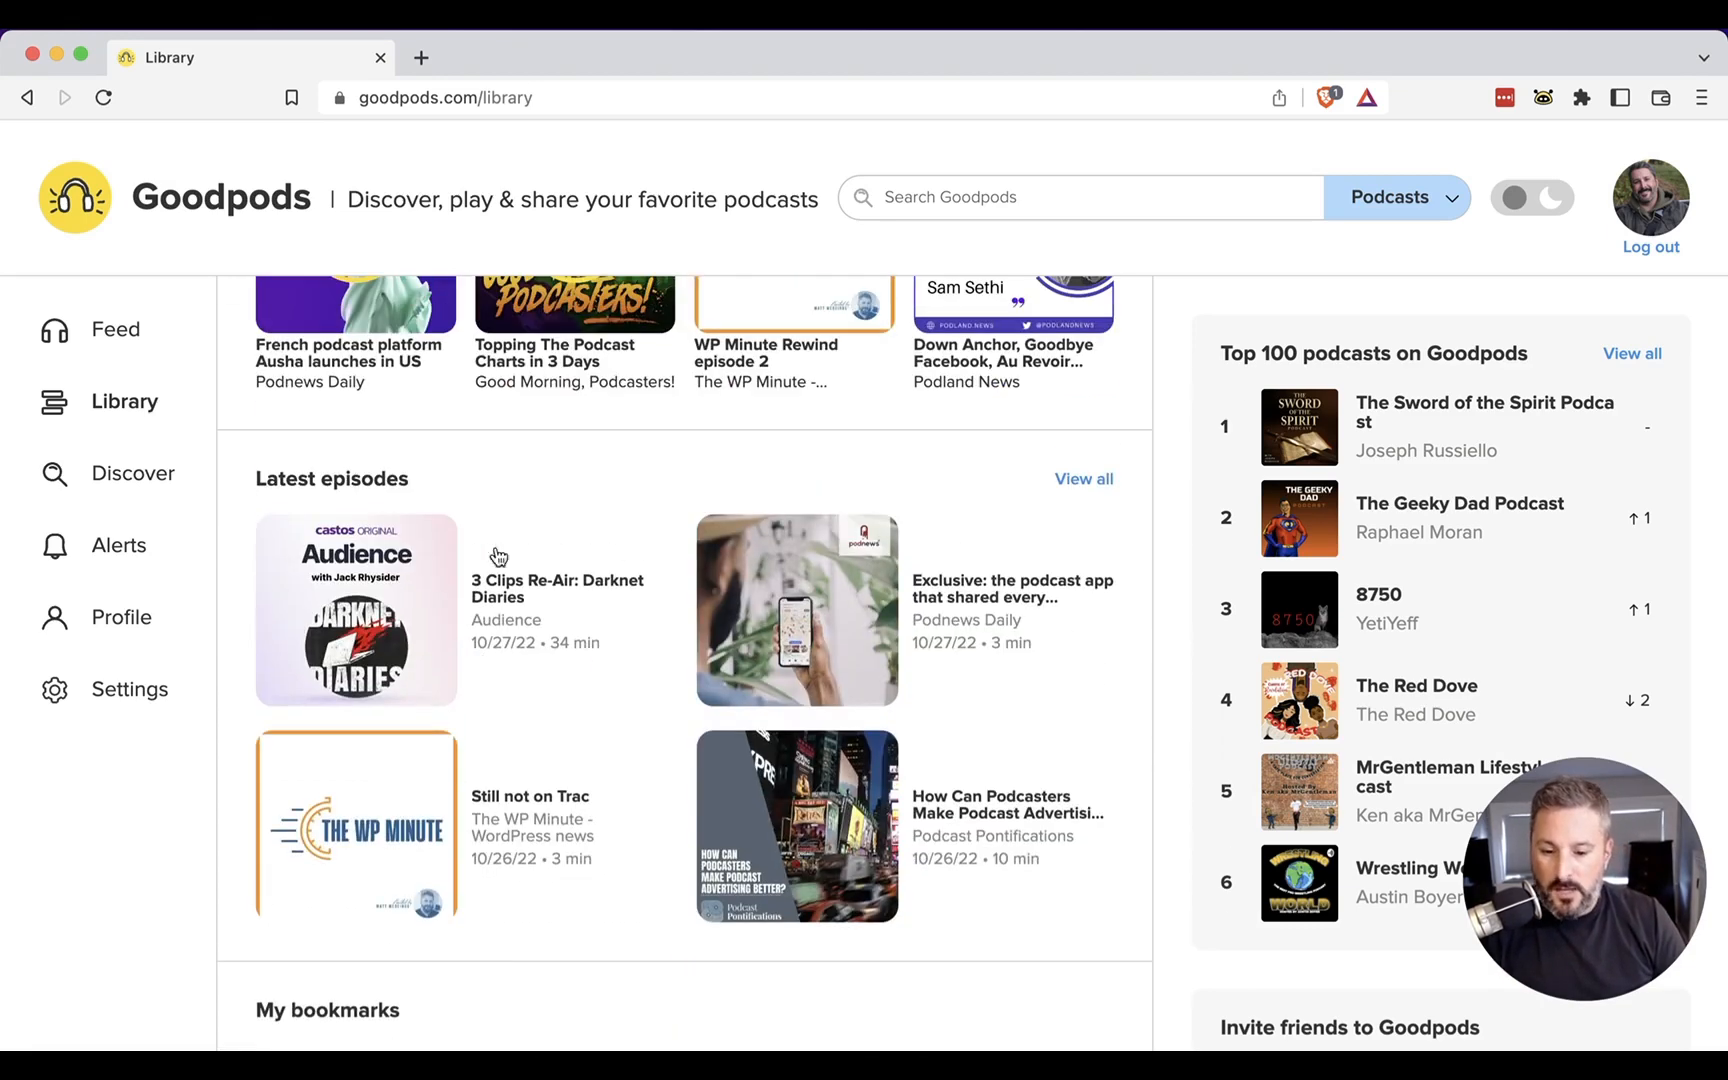
pyautogui.moveTo(849, 722)
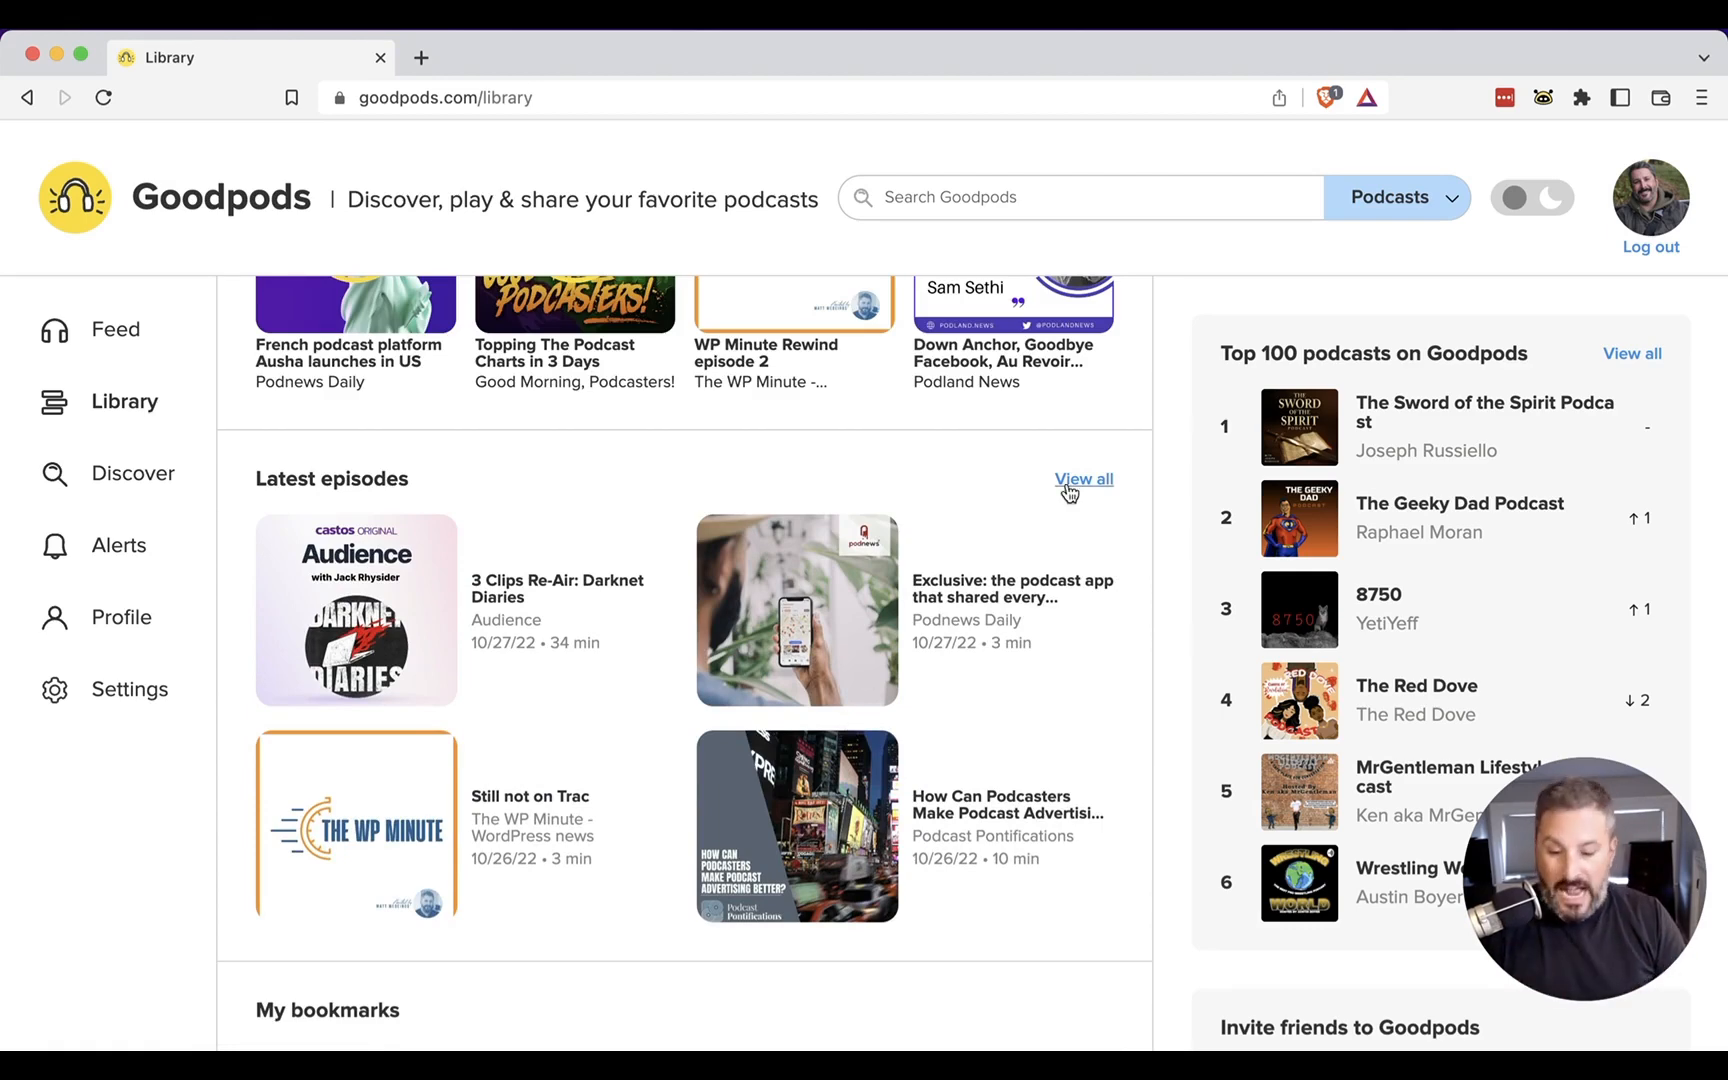
# View all Latest episodes and scroll through recent episodes from many podcasts
pyautogui.click(1082, 478)
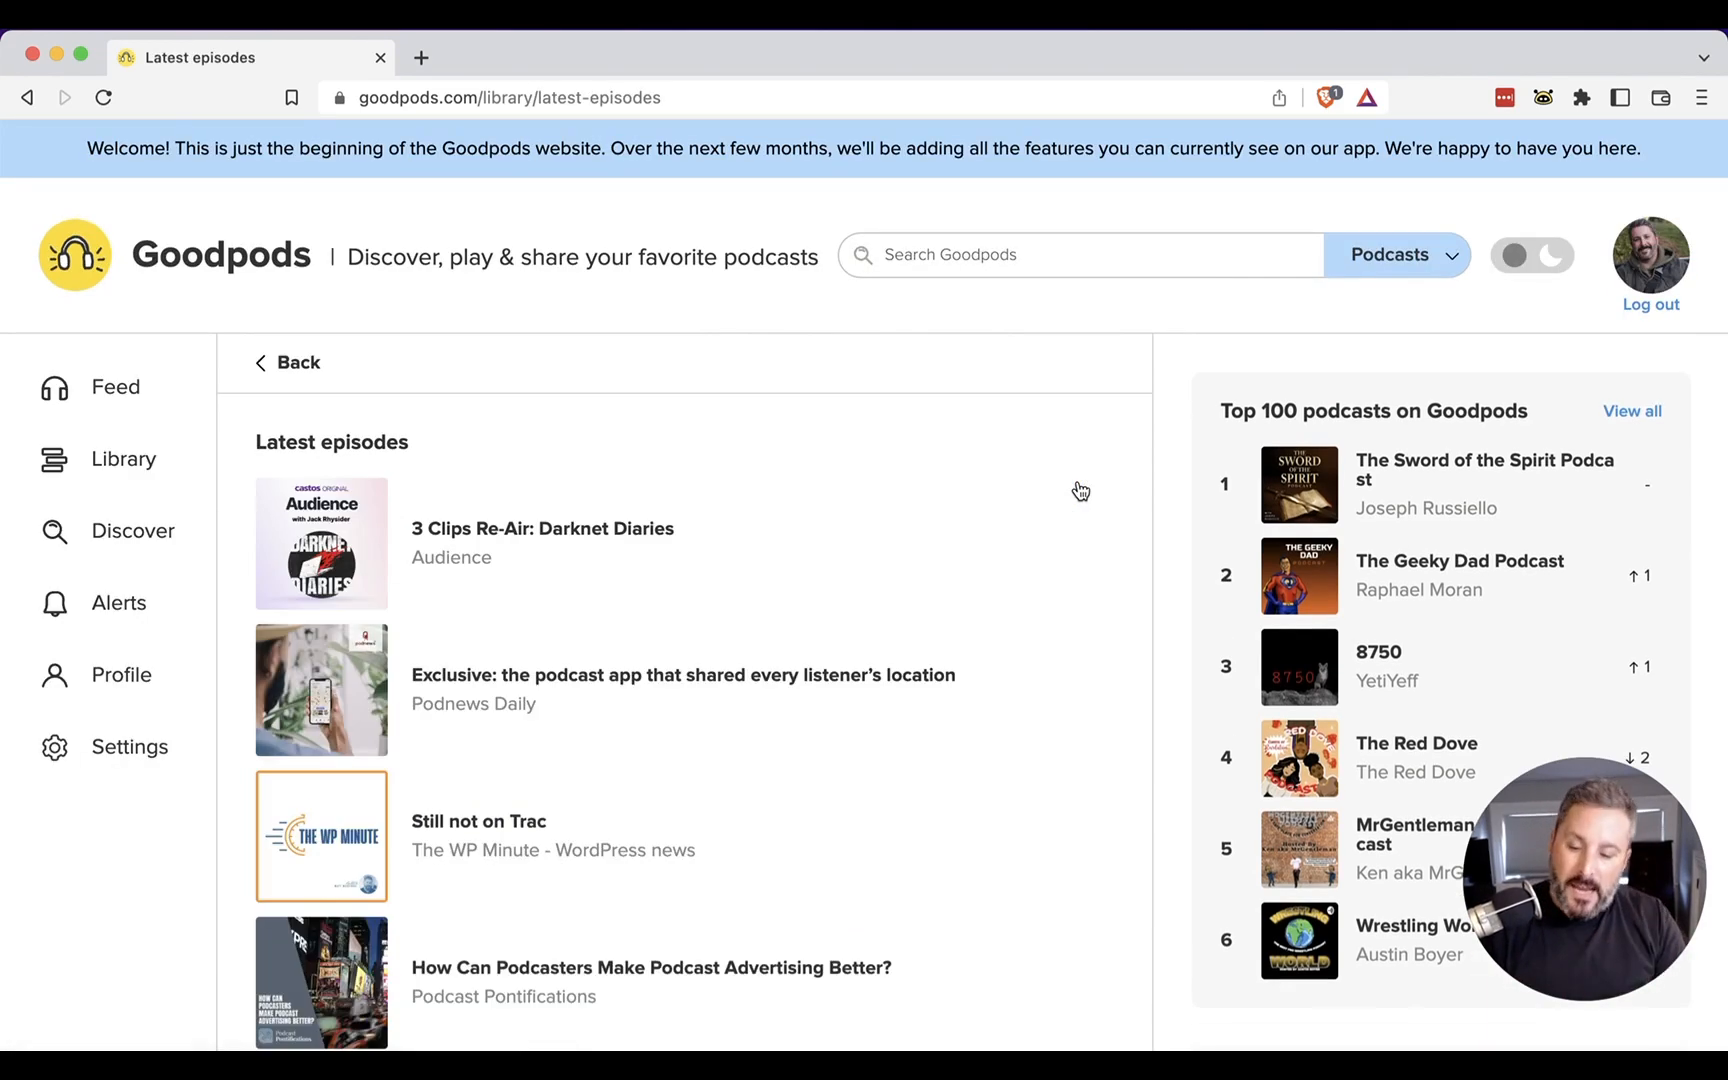
pyautogui.scroll(-3)
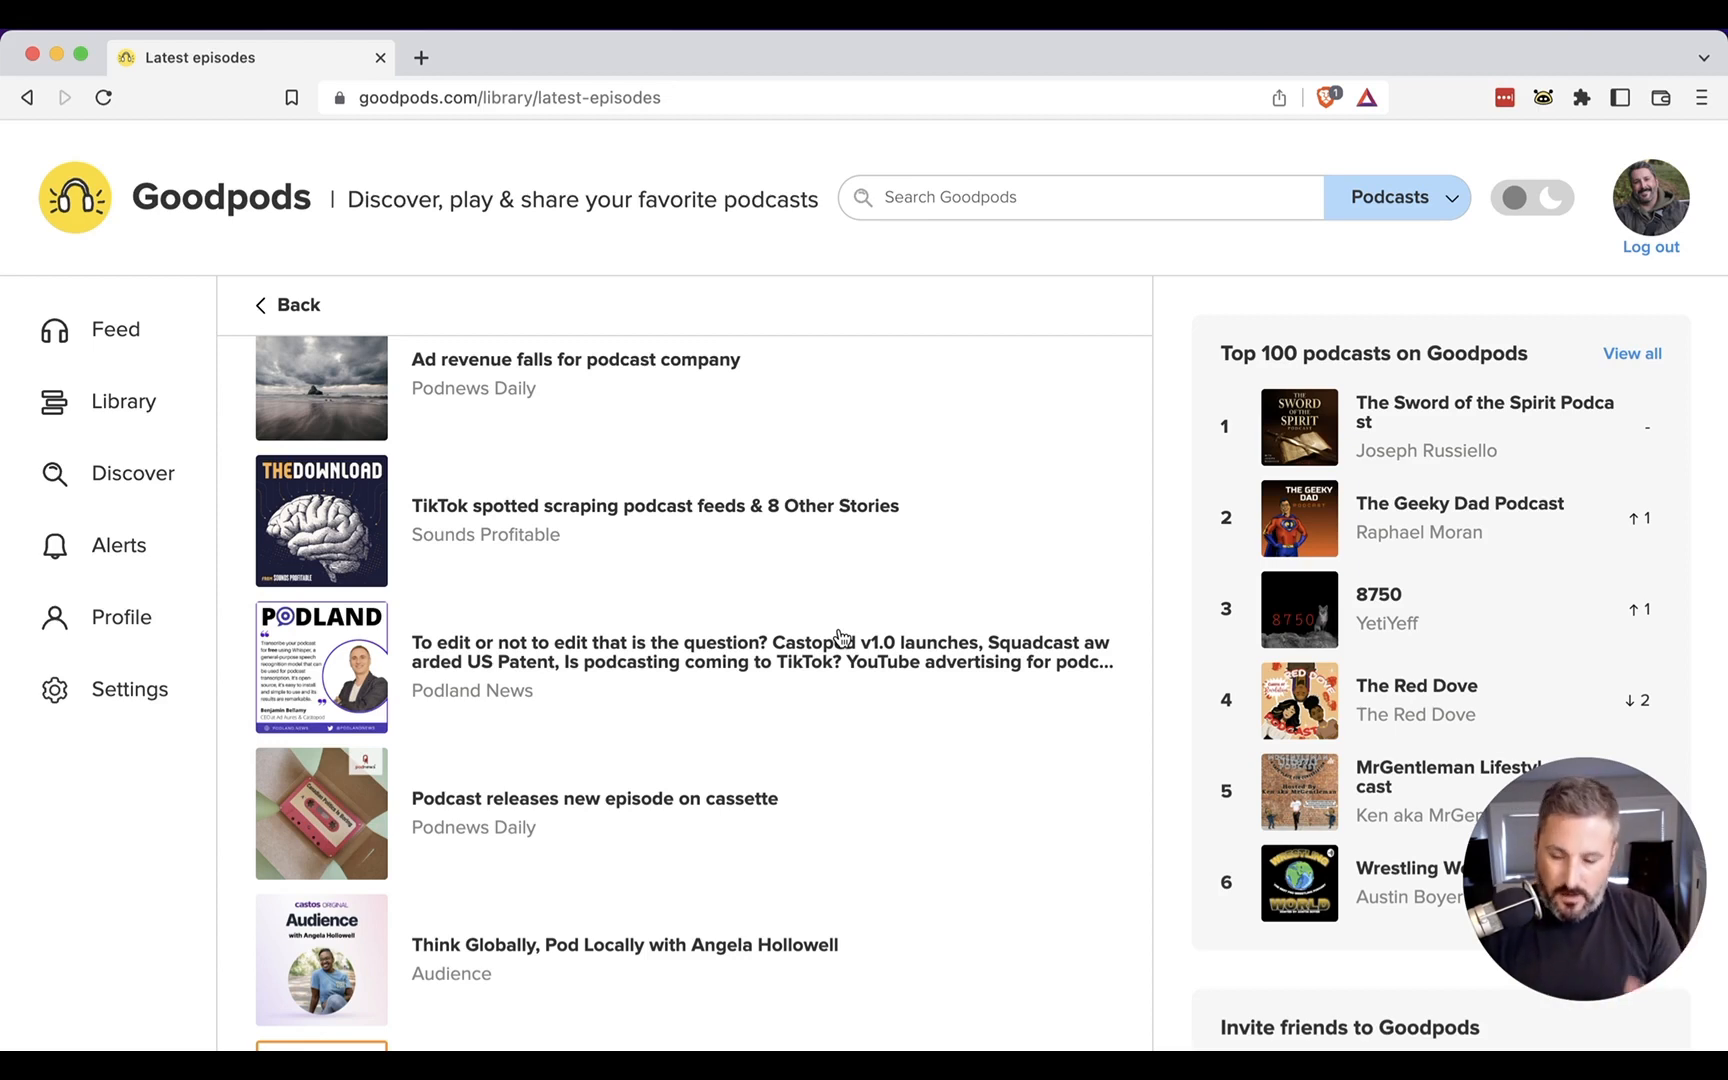
pyautogui.moveTo(126, 350)
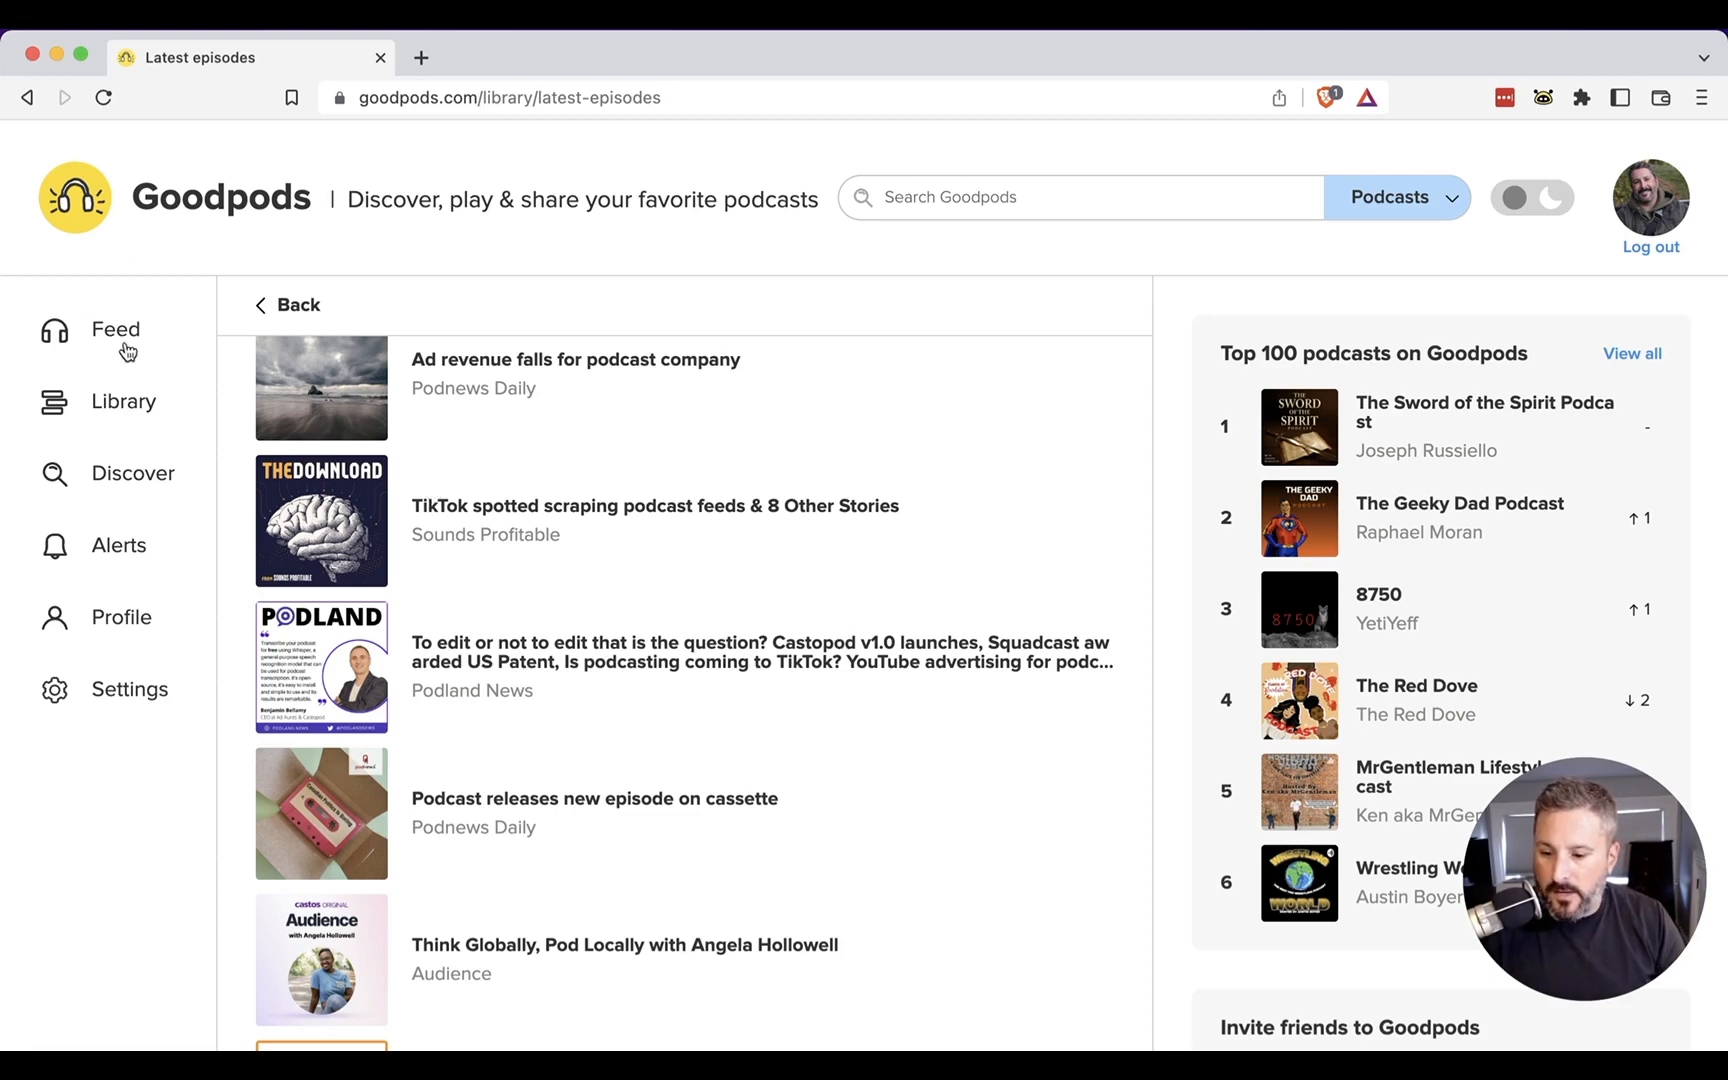
# On the Feed, switch to the Following stream, then back to Everyone
pyautogui.click(115, 328)
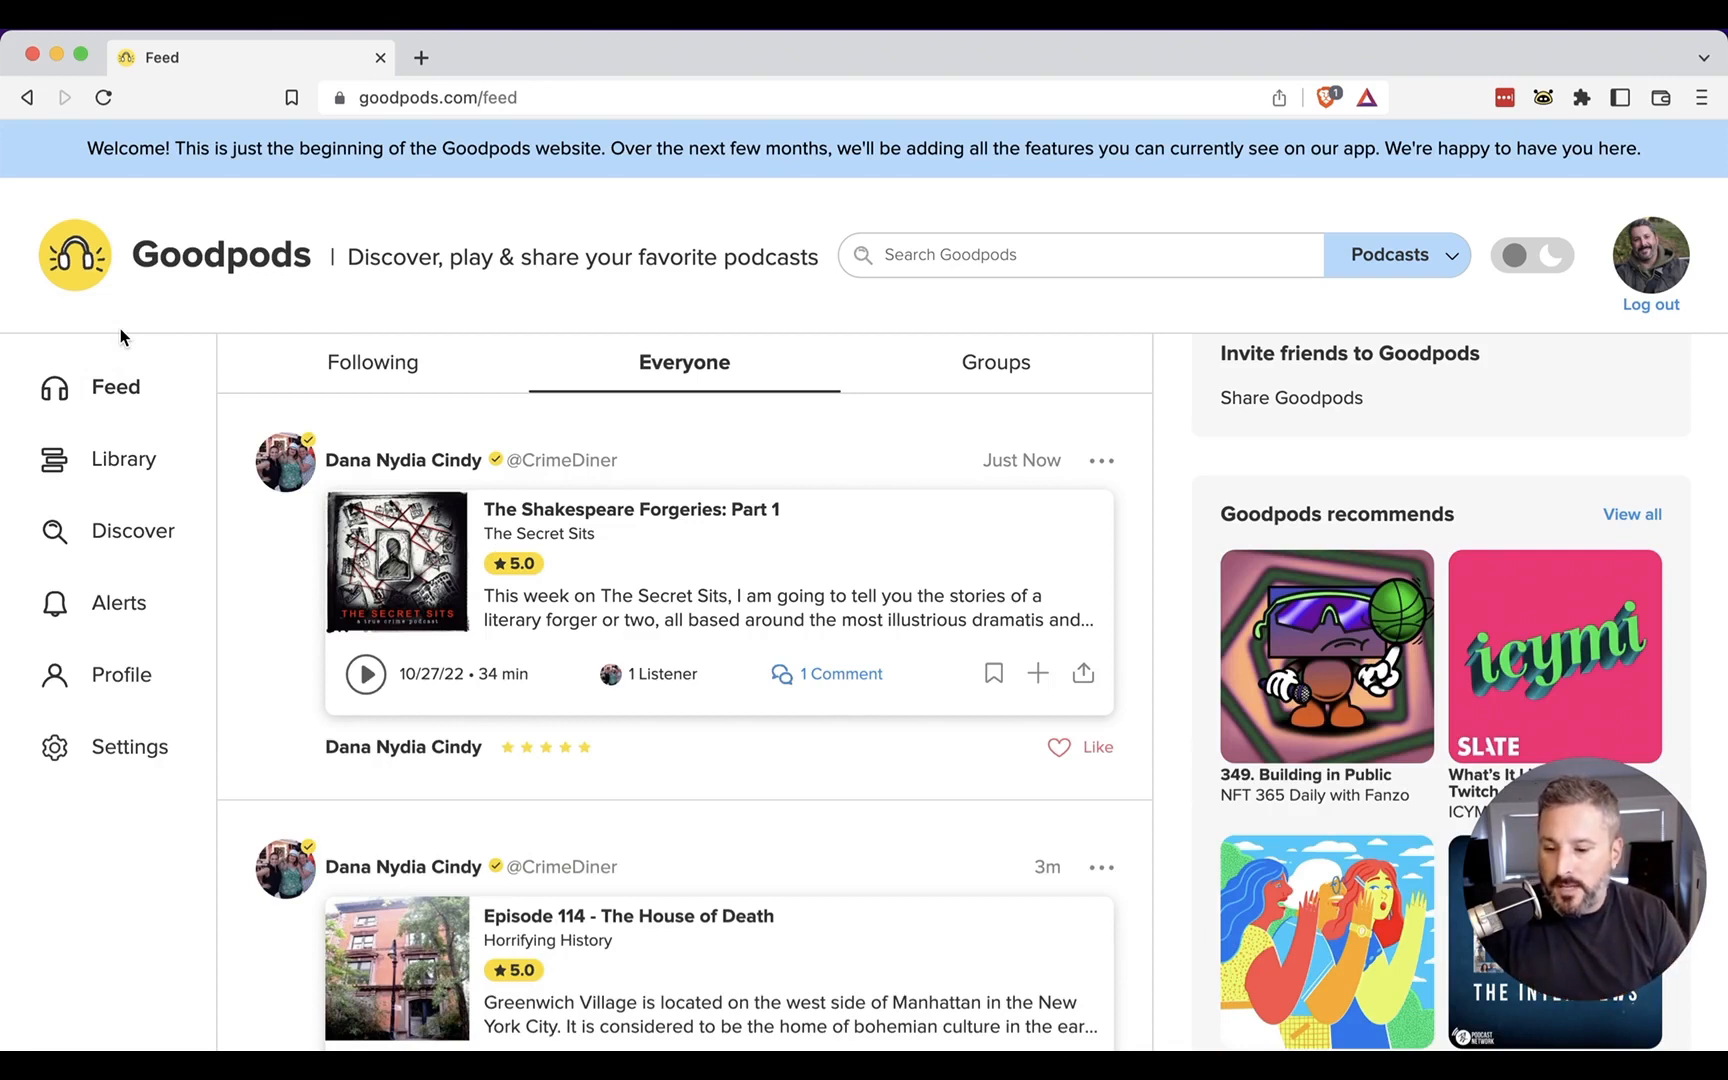
pyautogui.moveTo(17, 411)
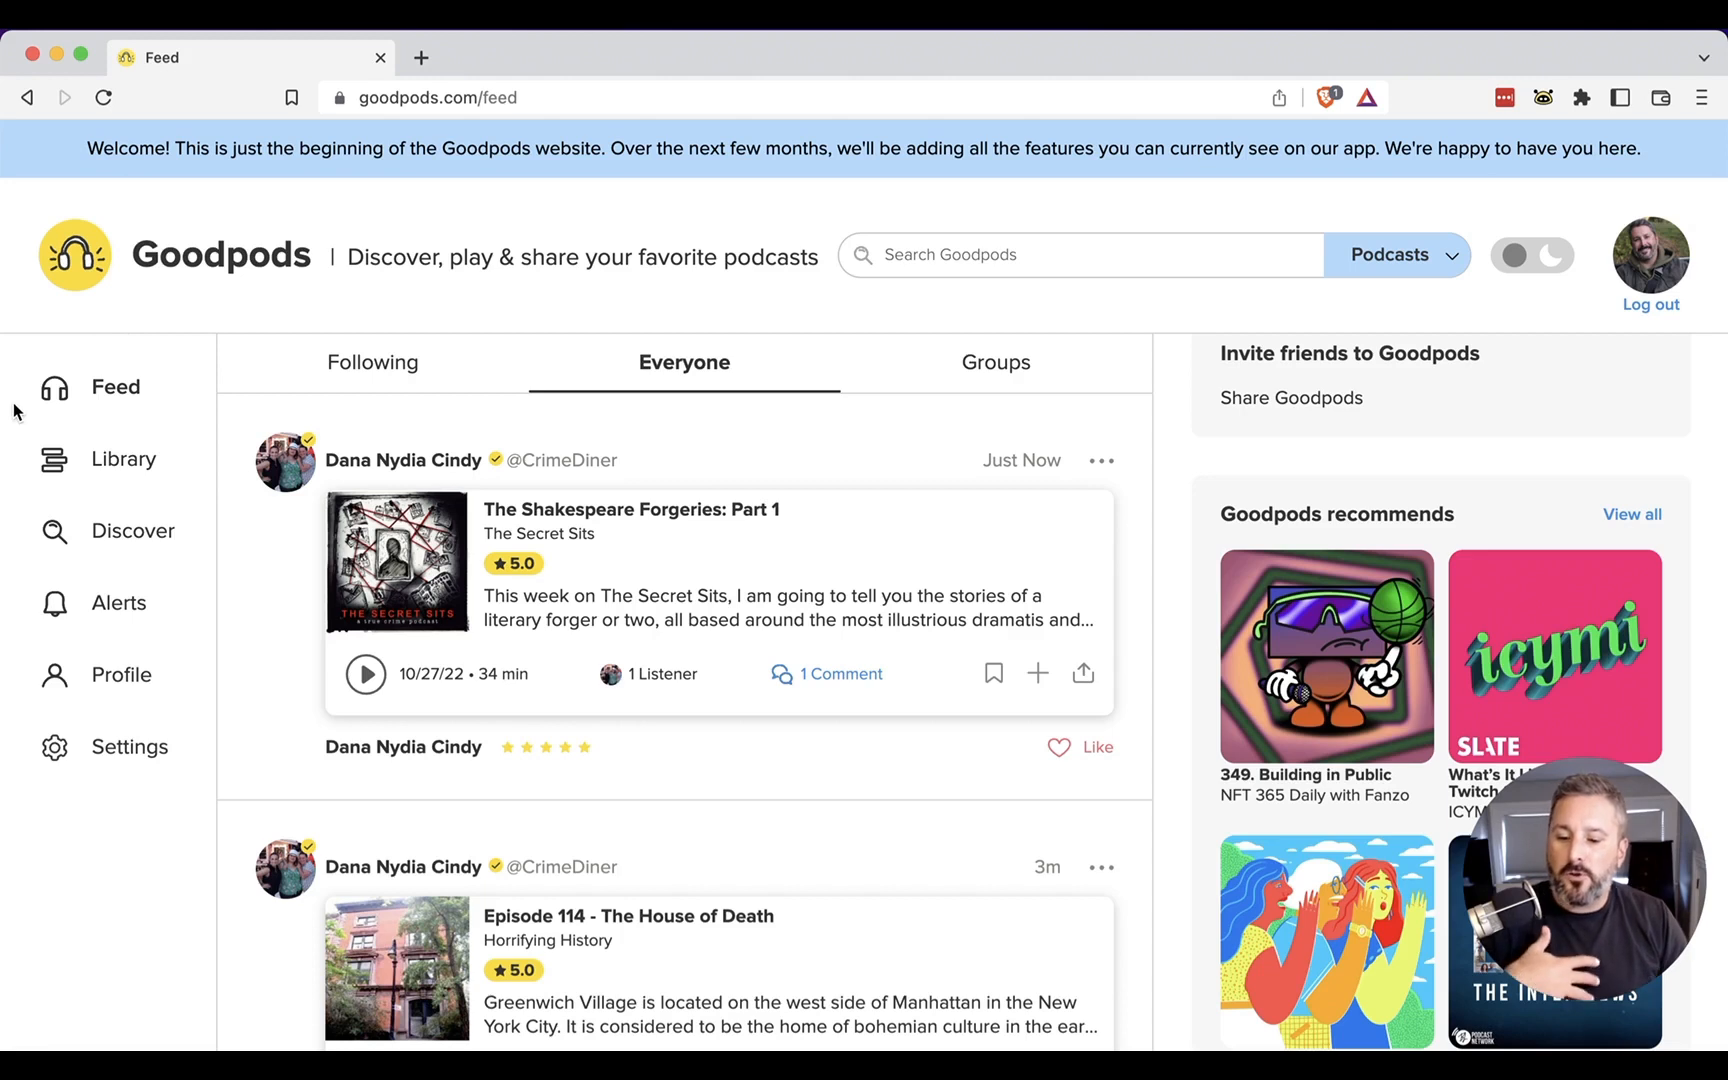
pyautogui.moveTo(86, 412)
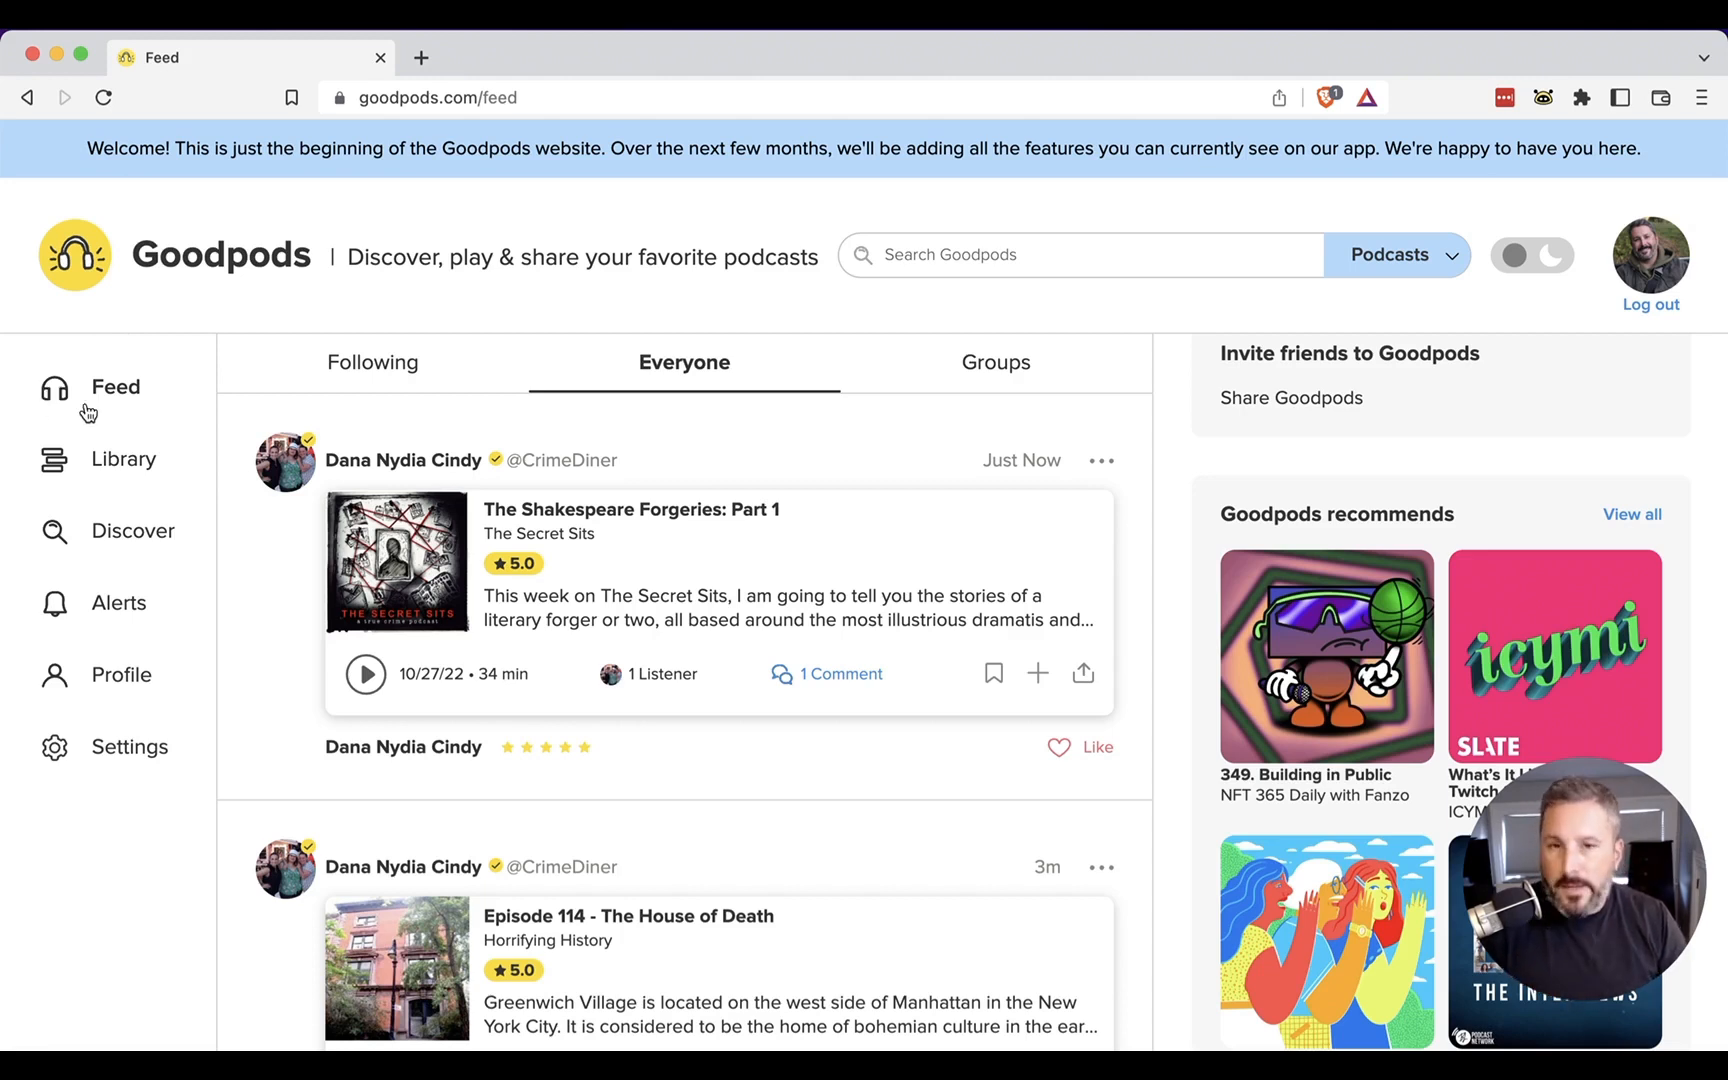
pyautogui.moveTo(107, 371)
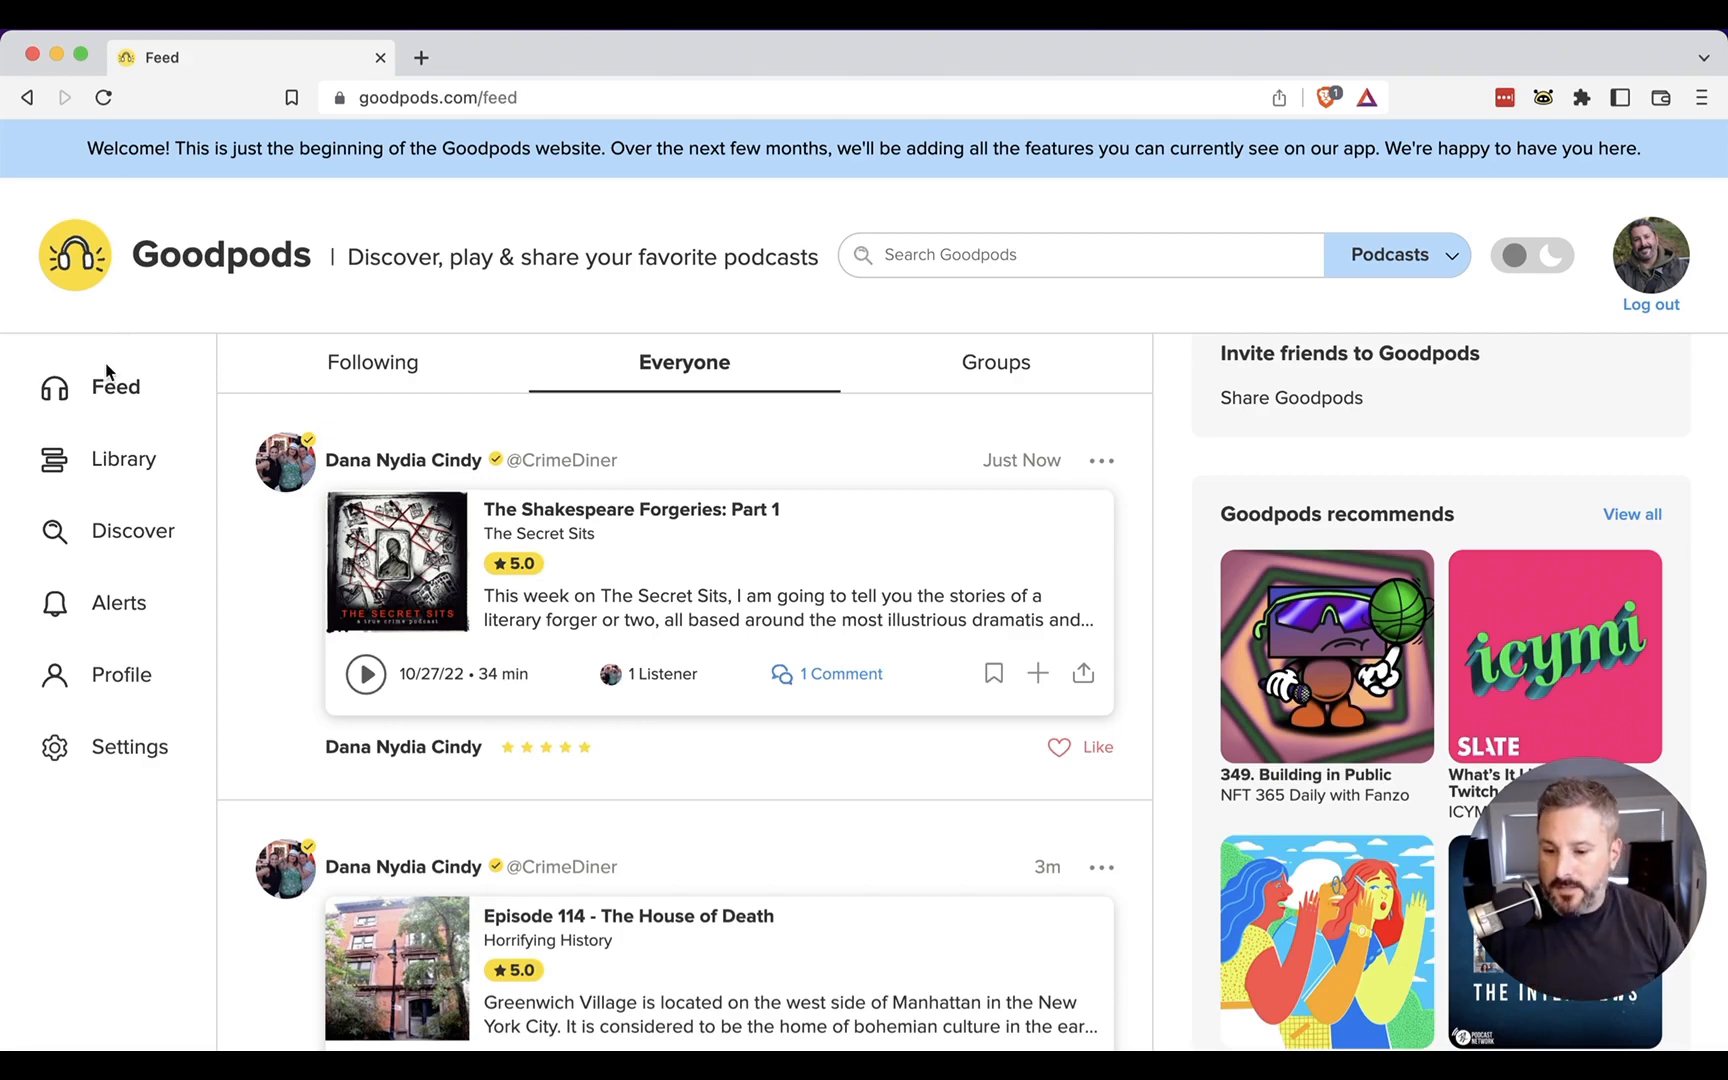
pyautogui.moveTo(372, 363)
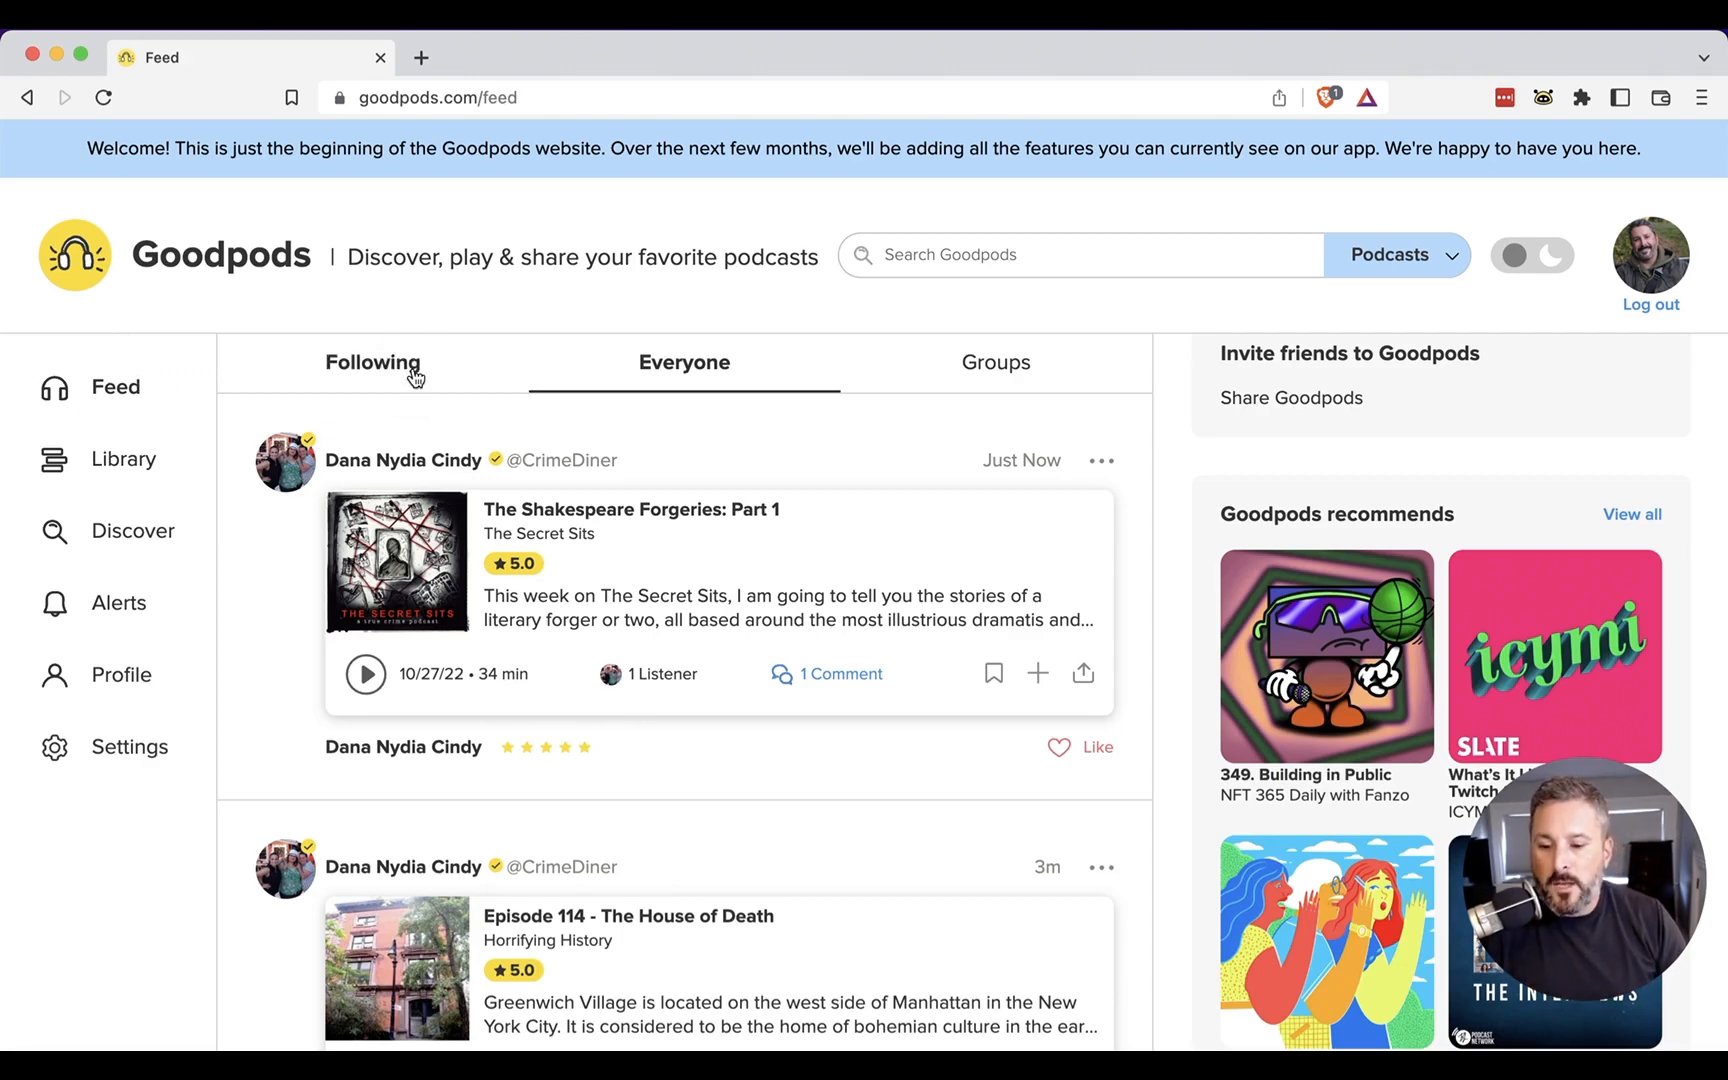
pyautogui.click(683, 361)
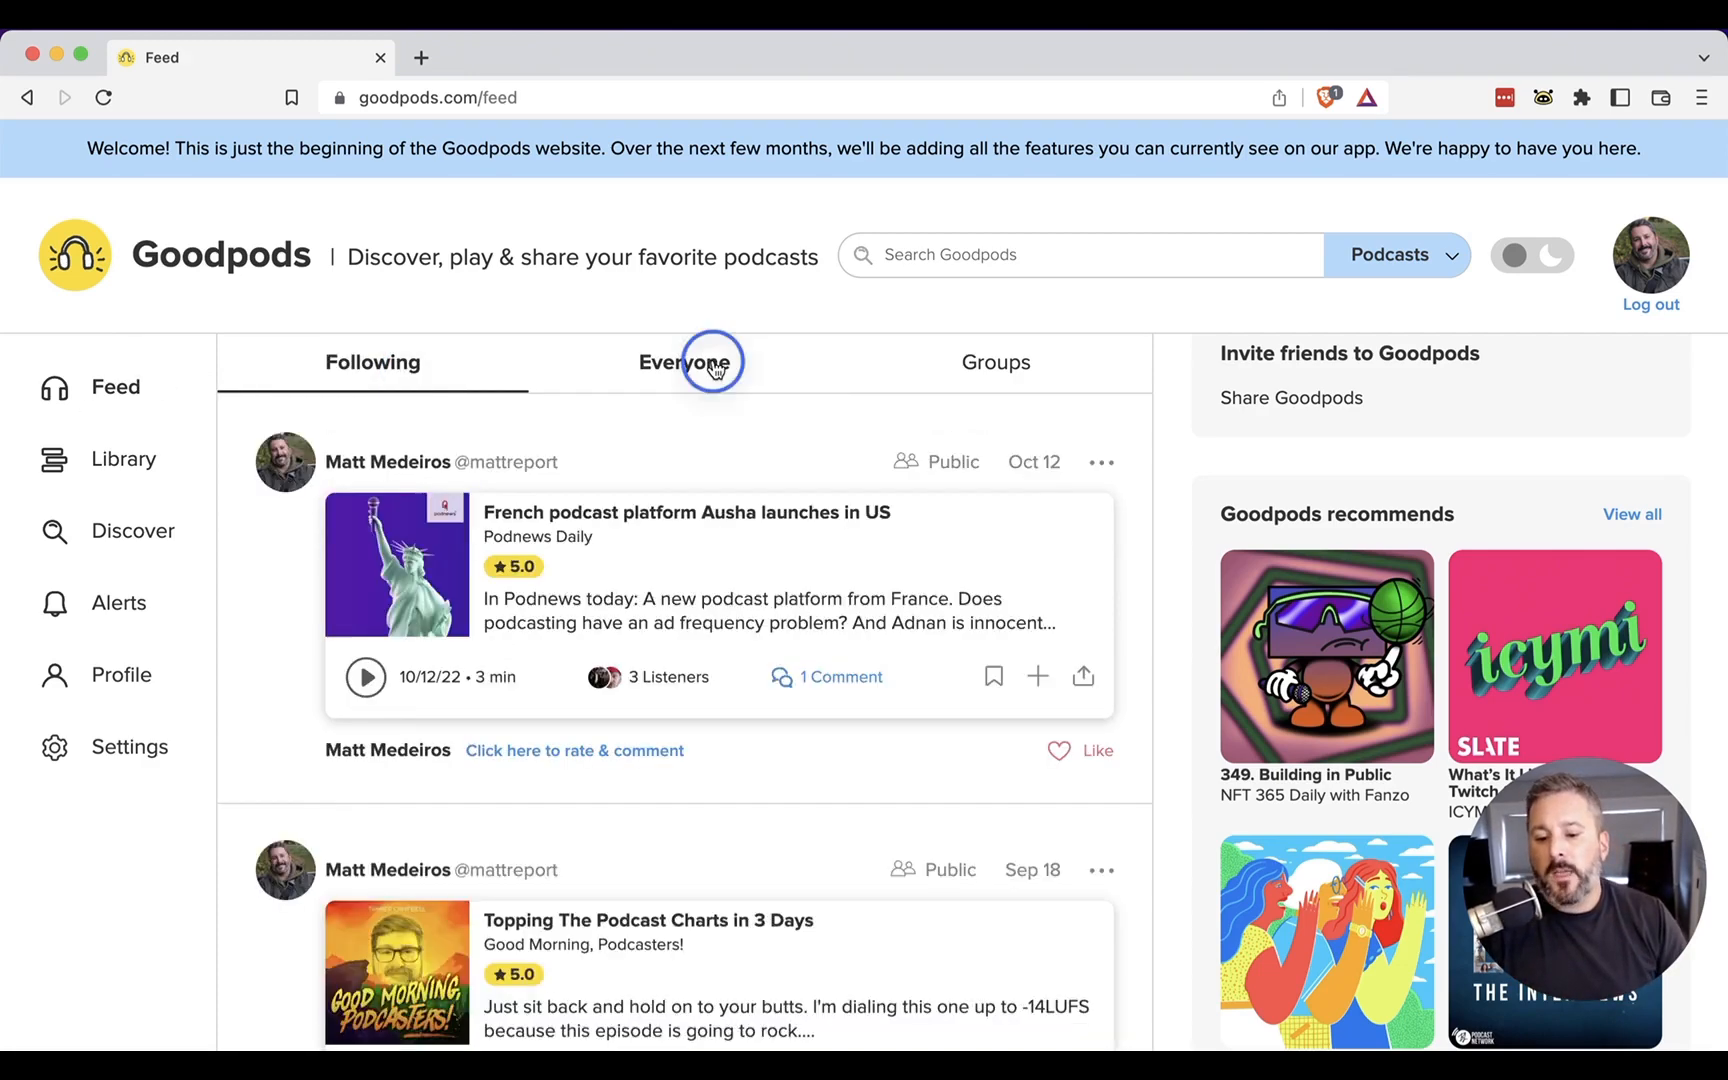
pyautogui.click(683, 361)
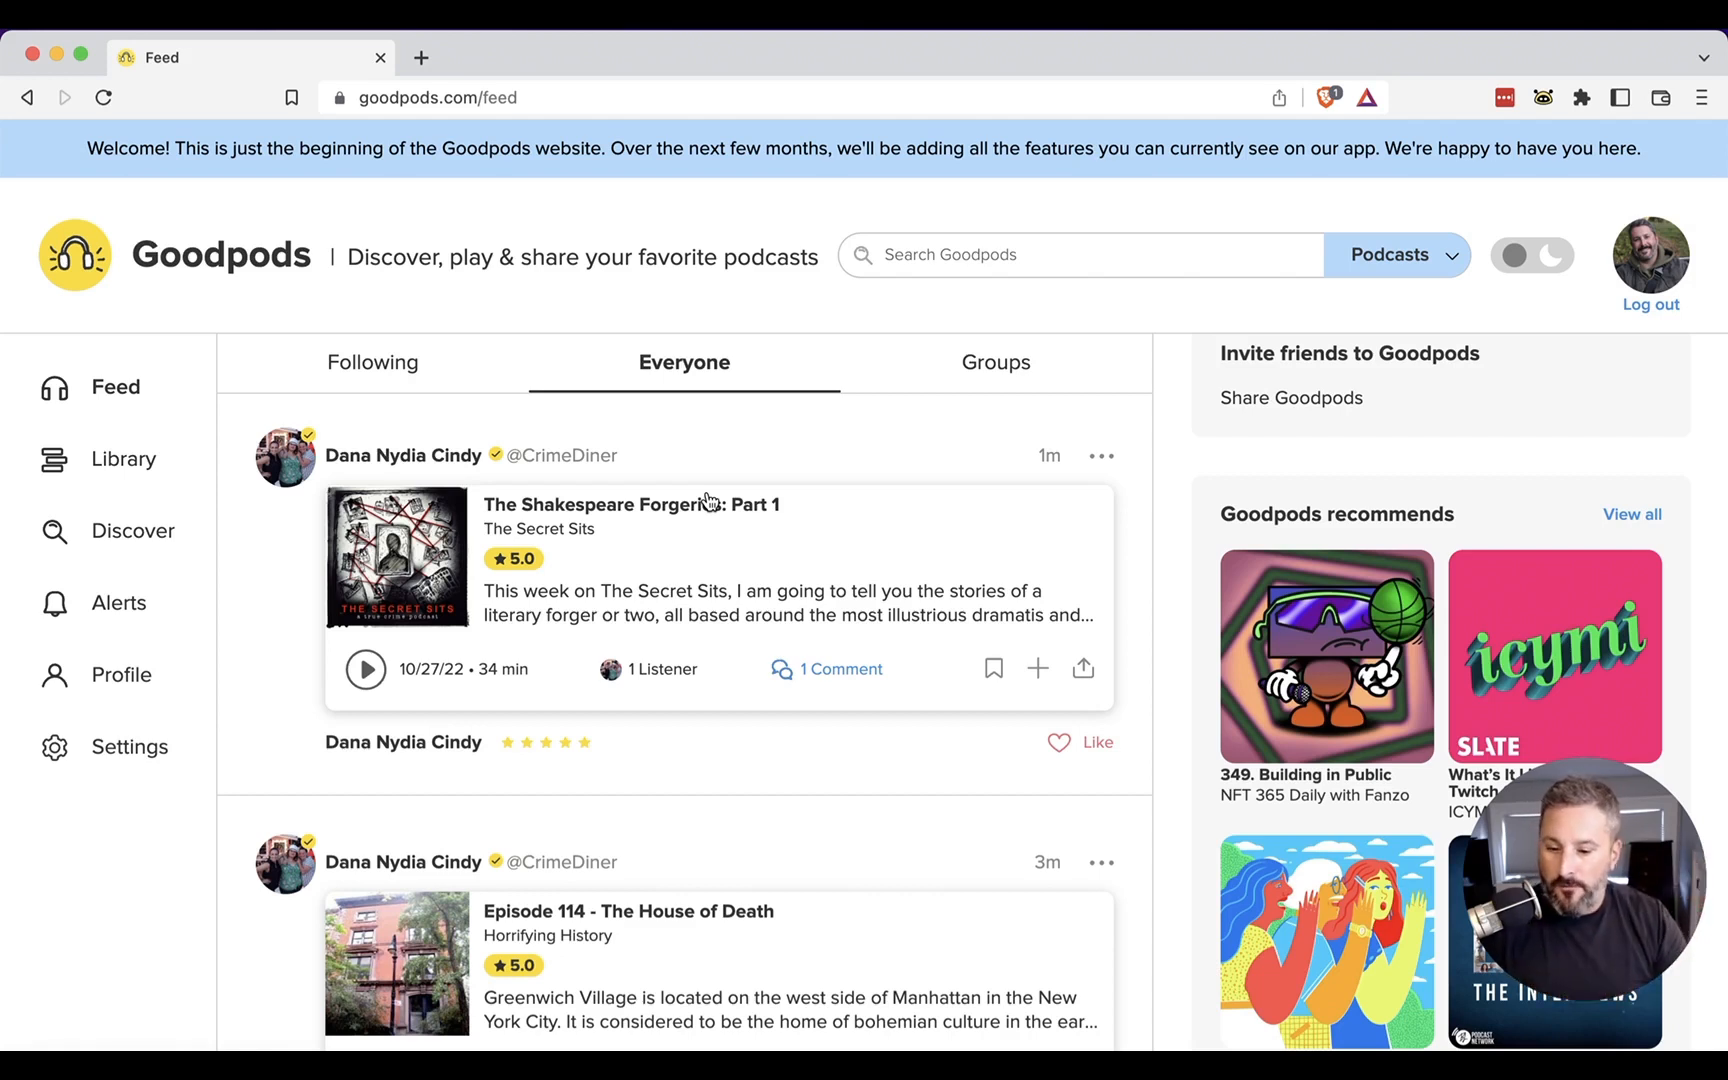
# View all Goodpods recommends, then the full Top 100 podcasts leaderboard
pyautogui.click(1631, 515)
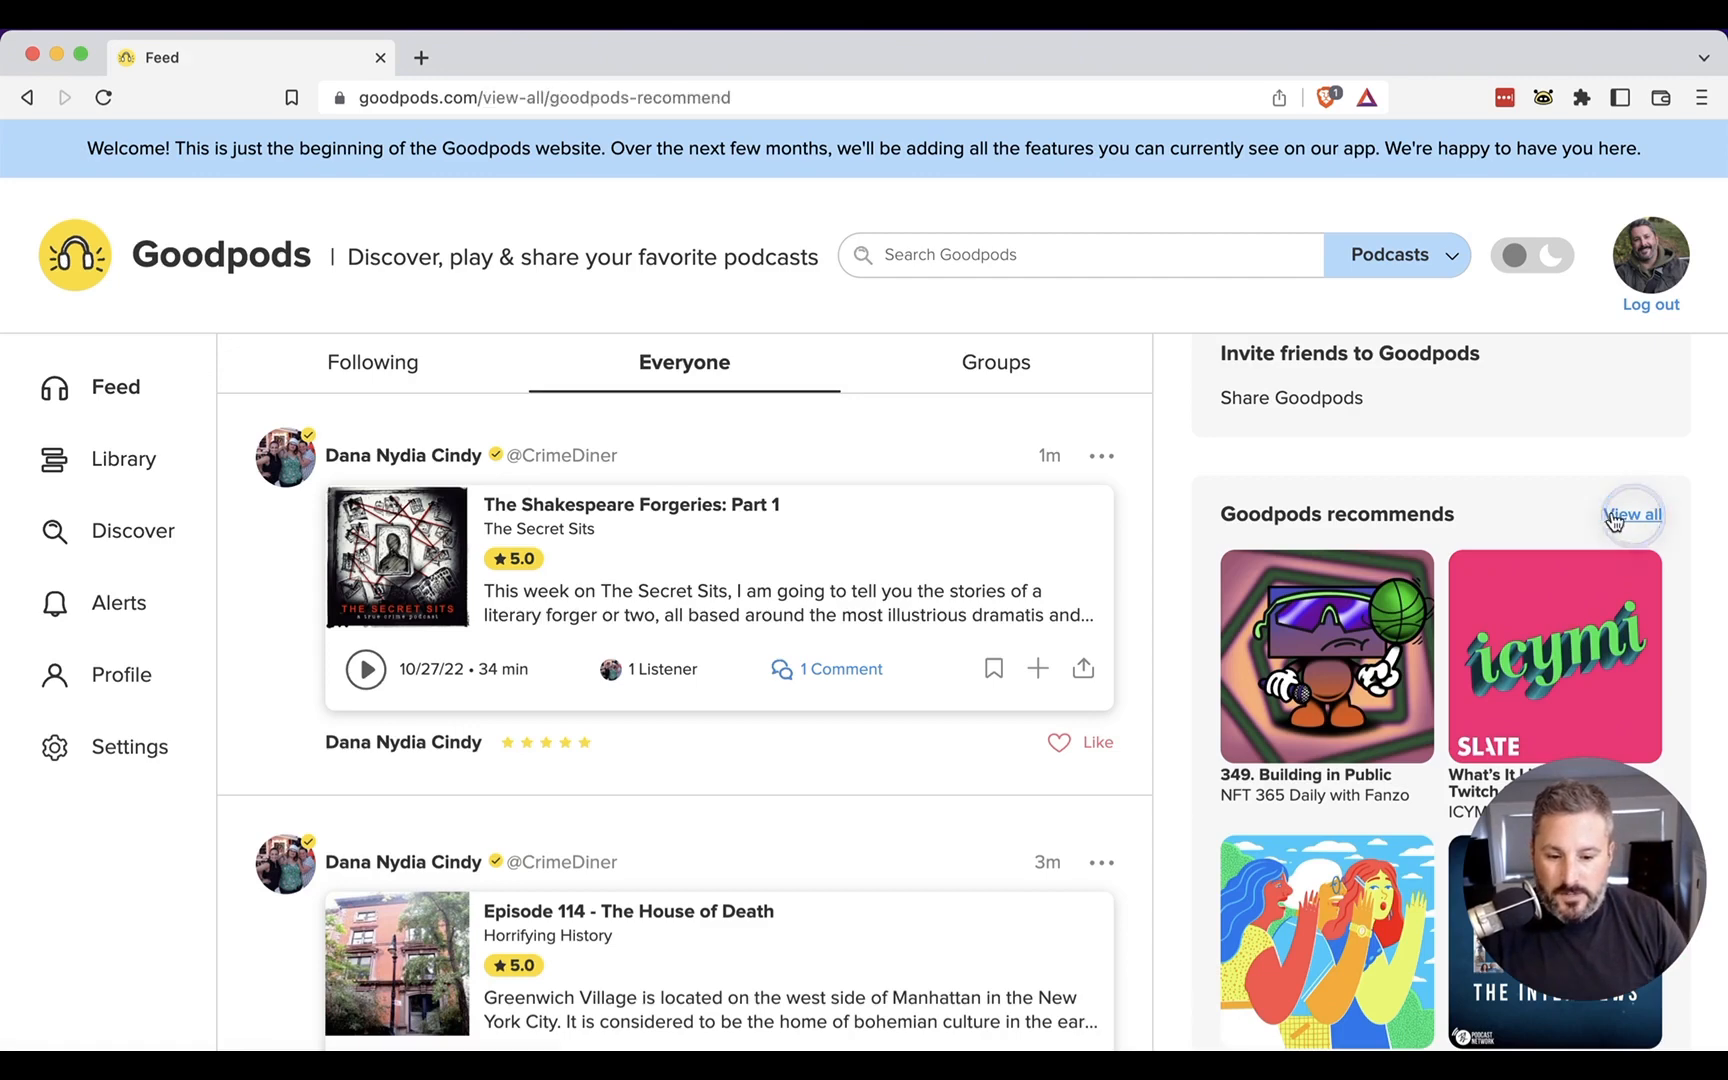
pyautogui.click(1632, 515)
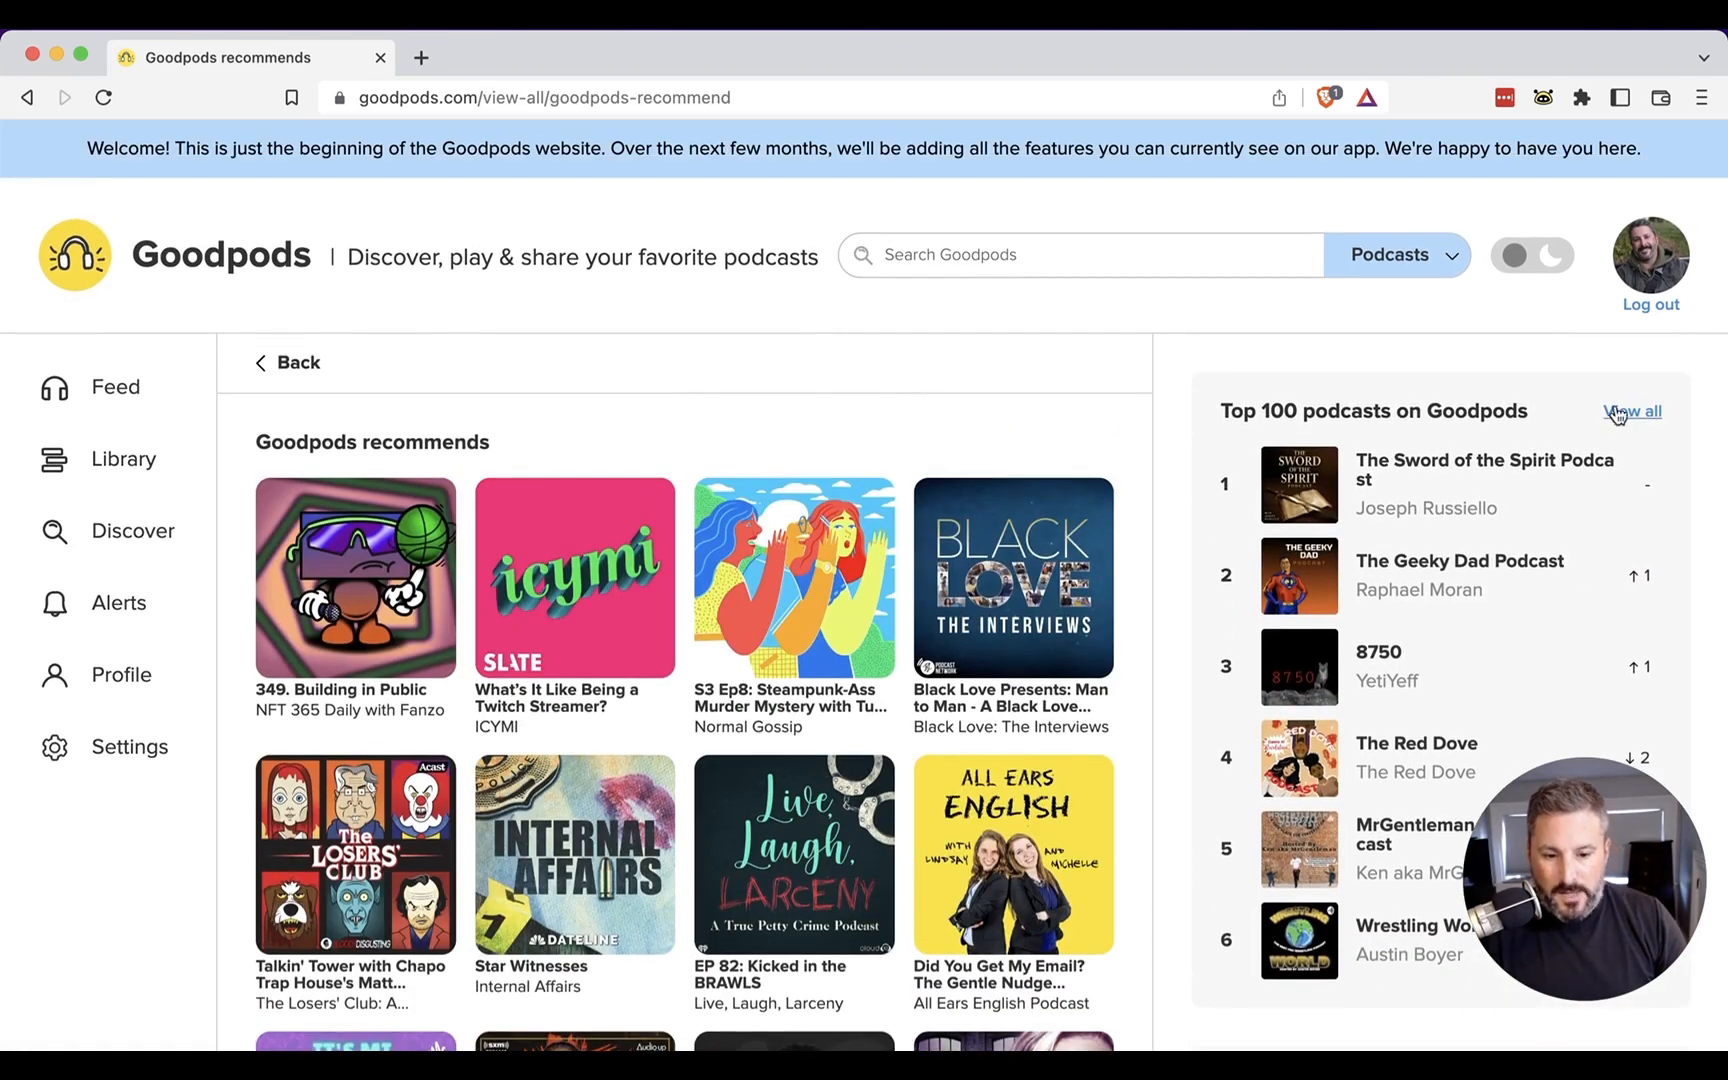
pyautogui.moveTo(1006, 464)
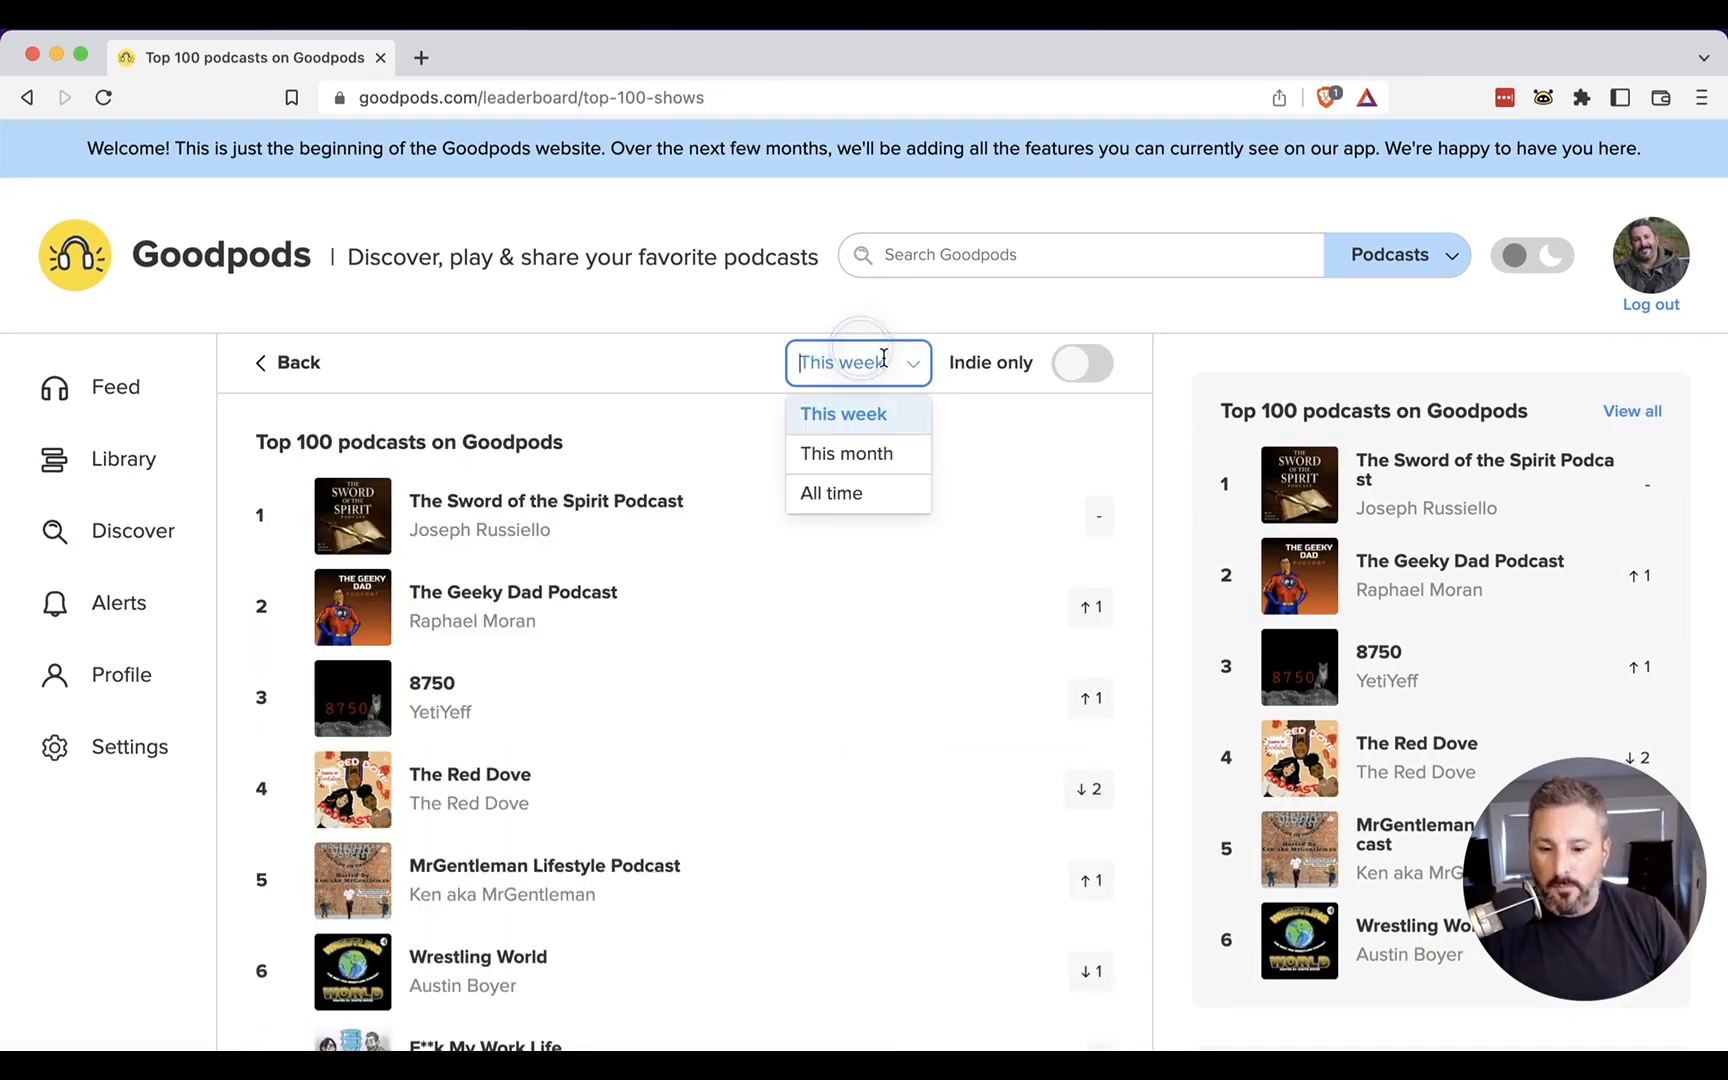
# Set the Top 100 leaderboard to This month with Indie only switched on
pyautogui.click(845, 453)
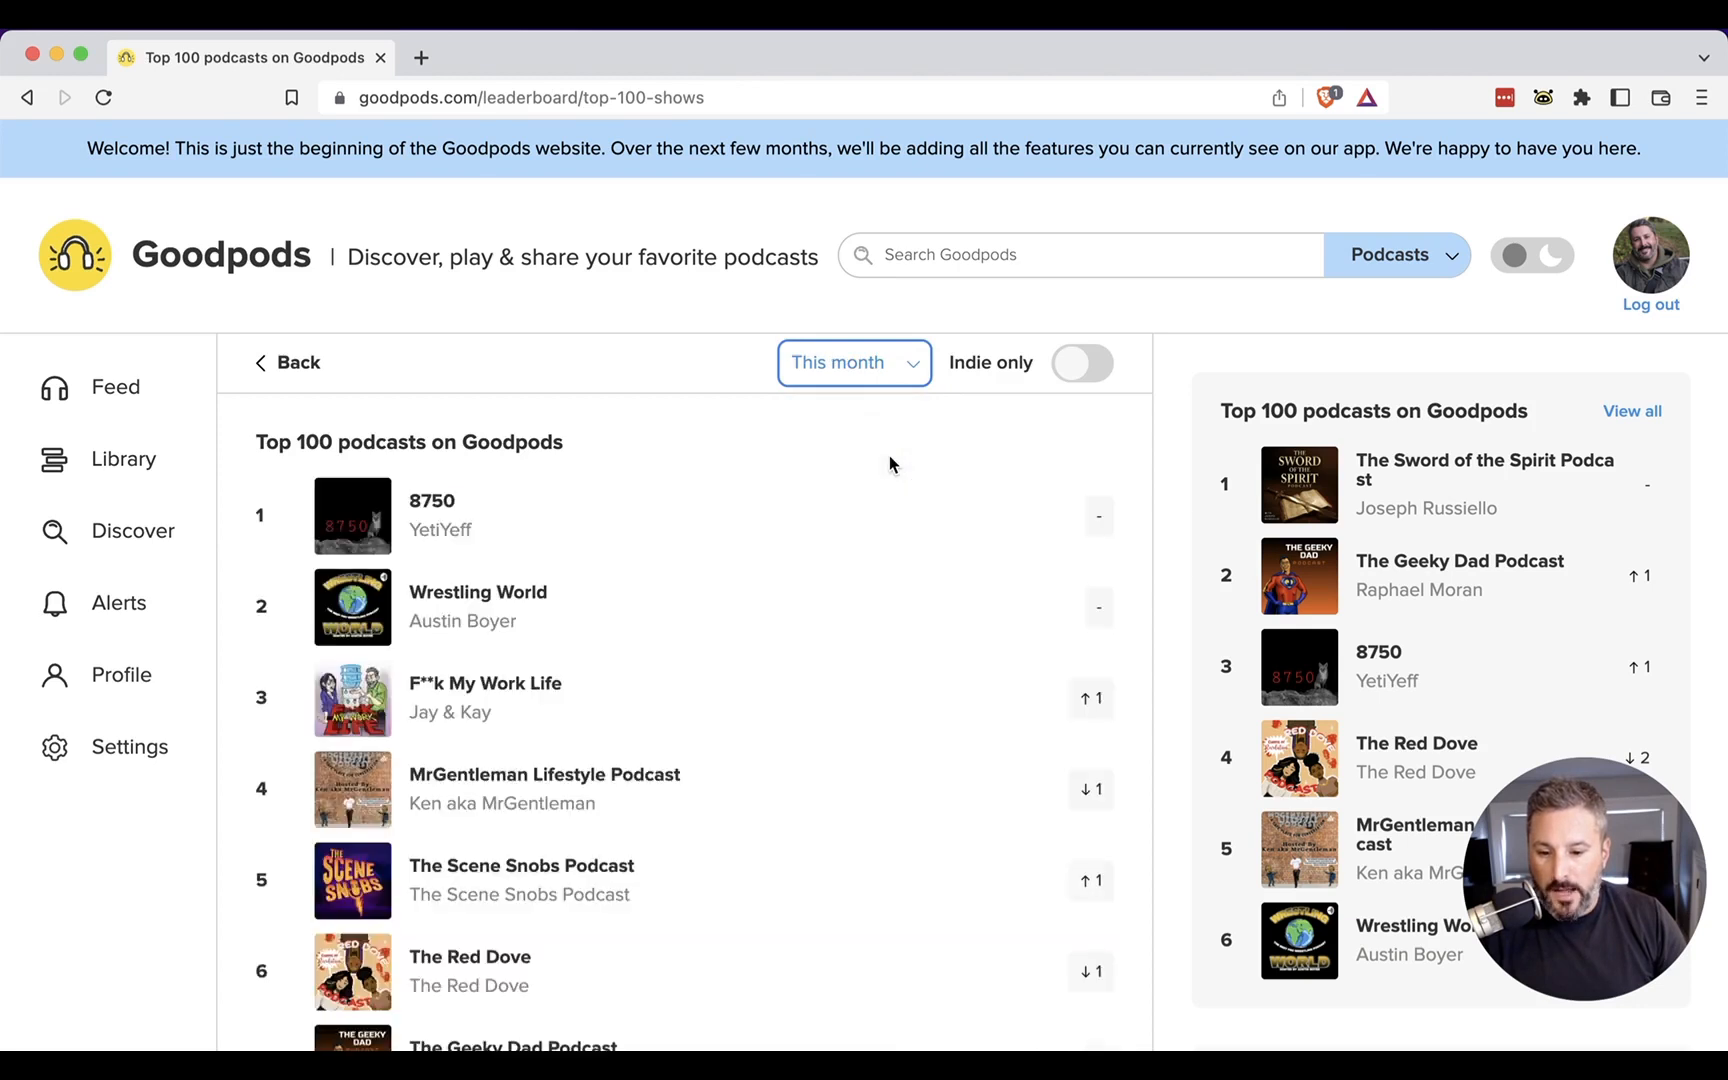
pyautogui.click(1082, 363)
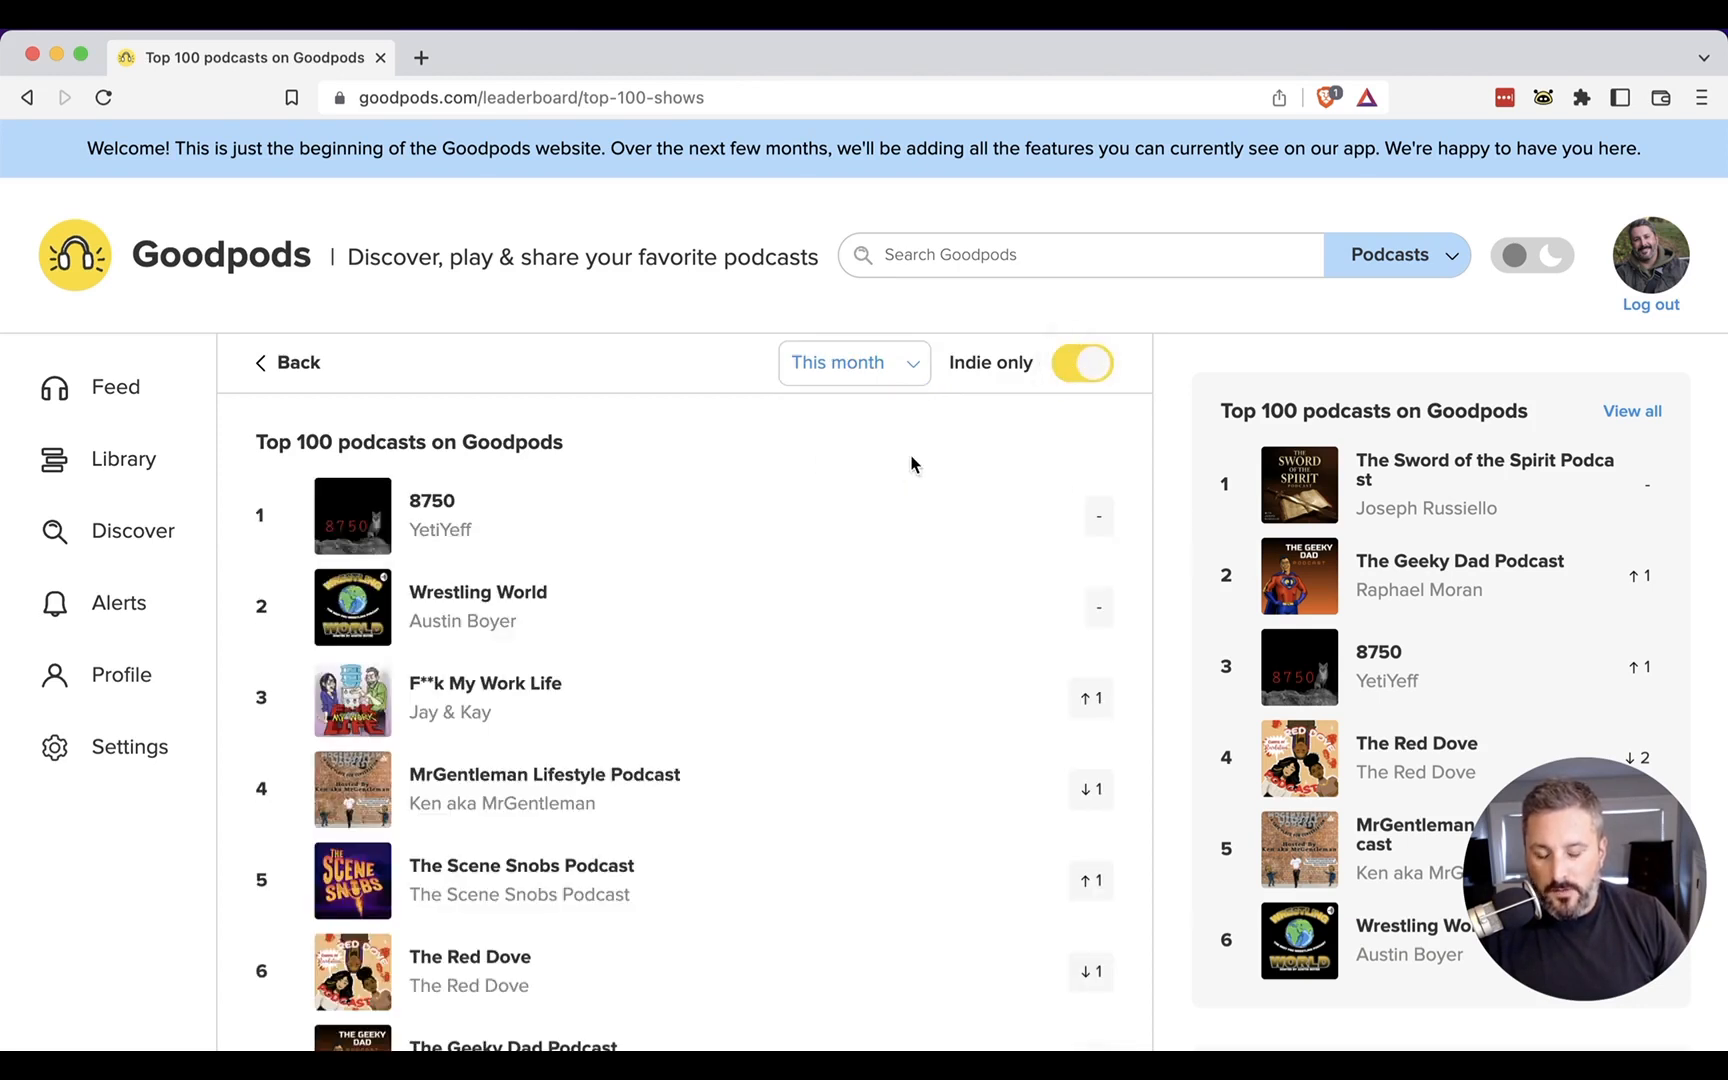
pyautogui.moveTo(871, 424)
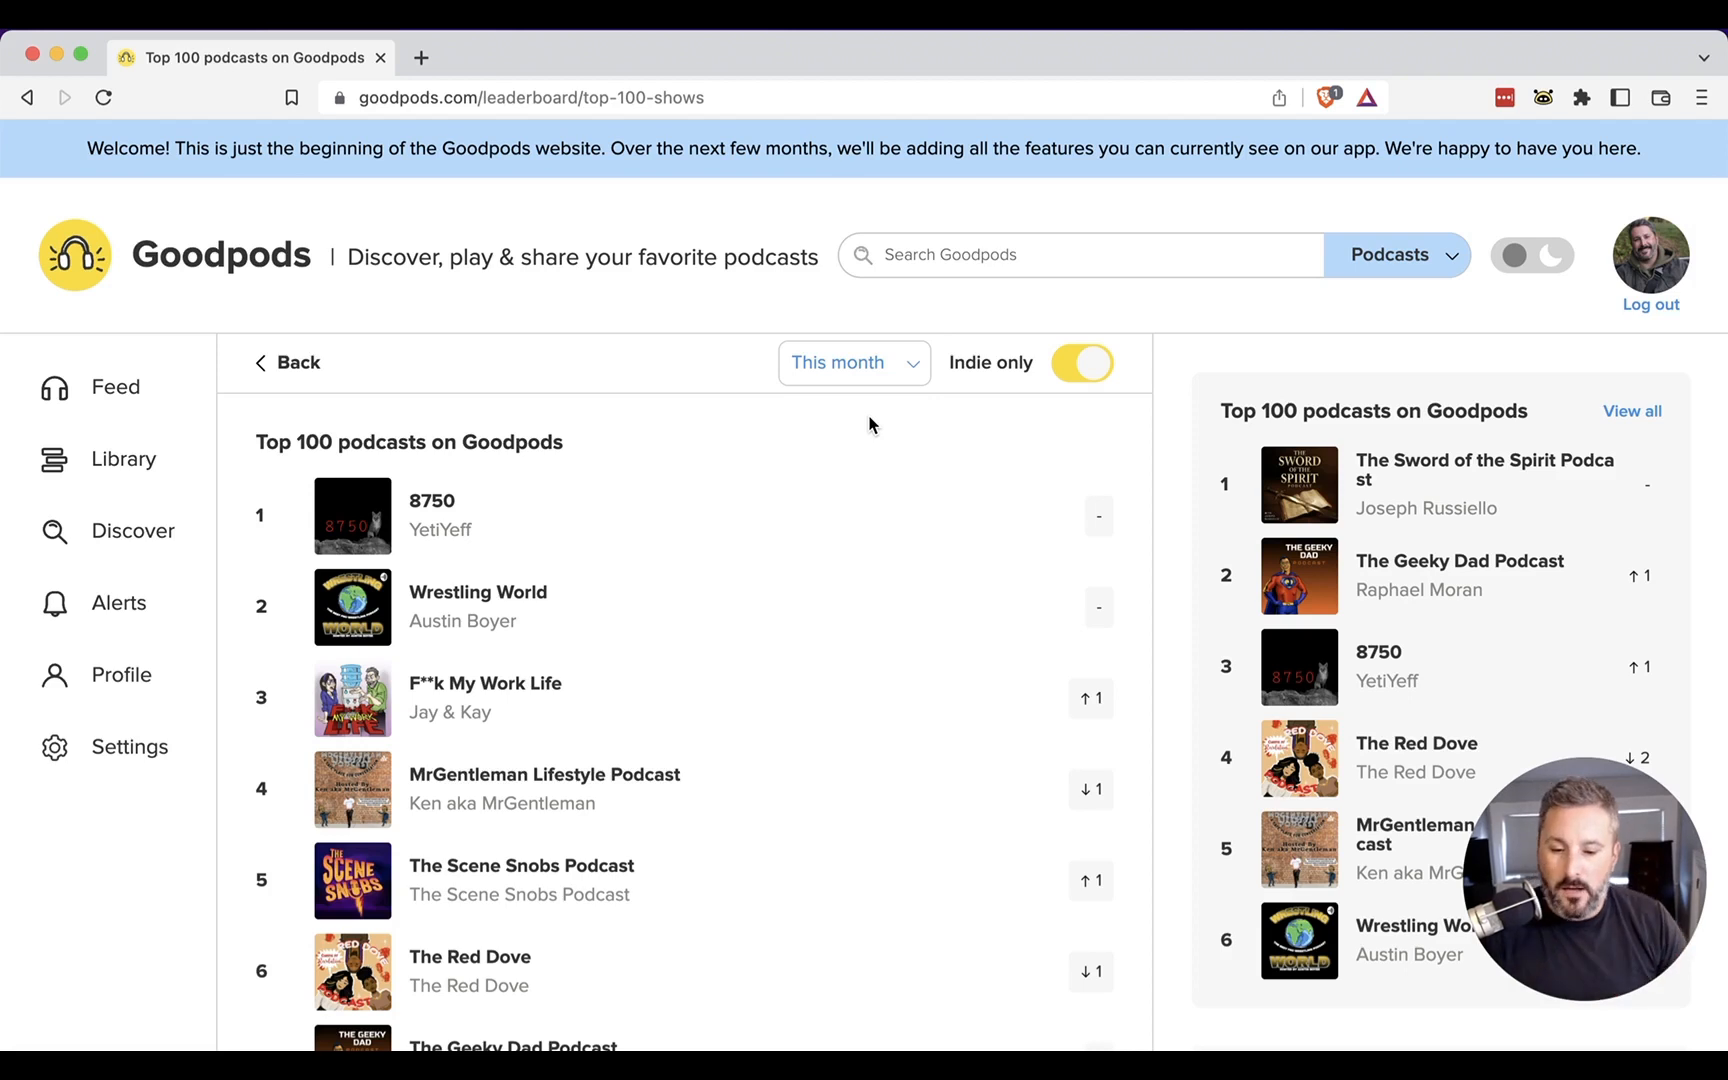
pyautogui.moveTo(586, 426)
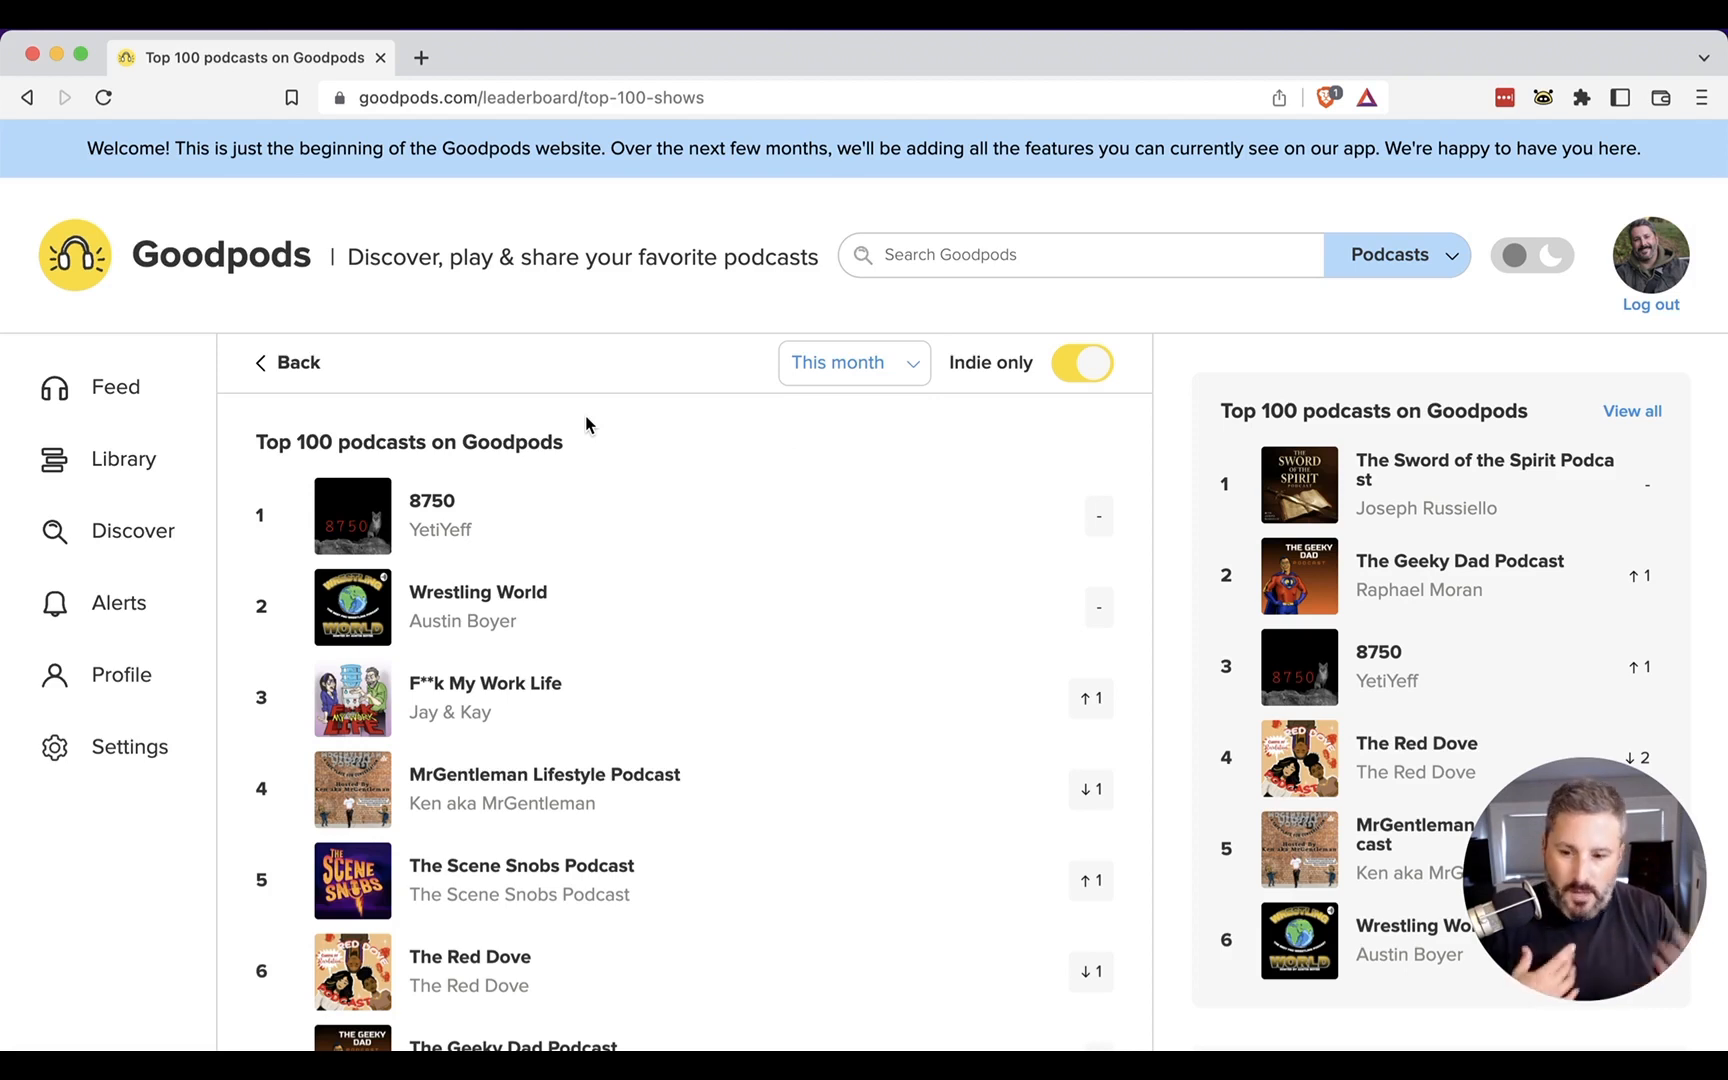
pyautogui.moveTo(526, 428)
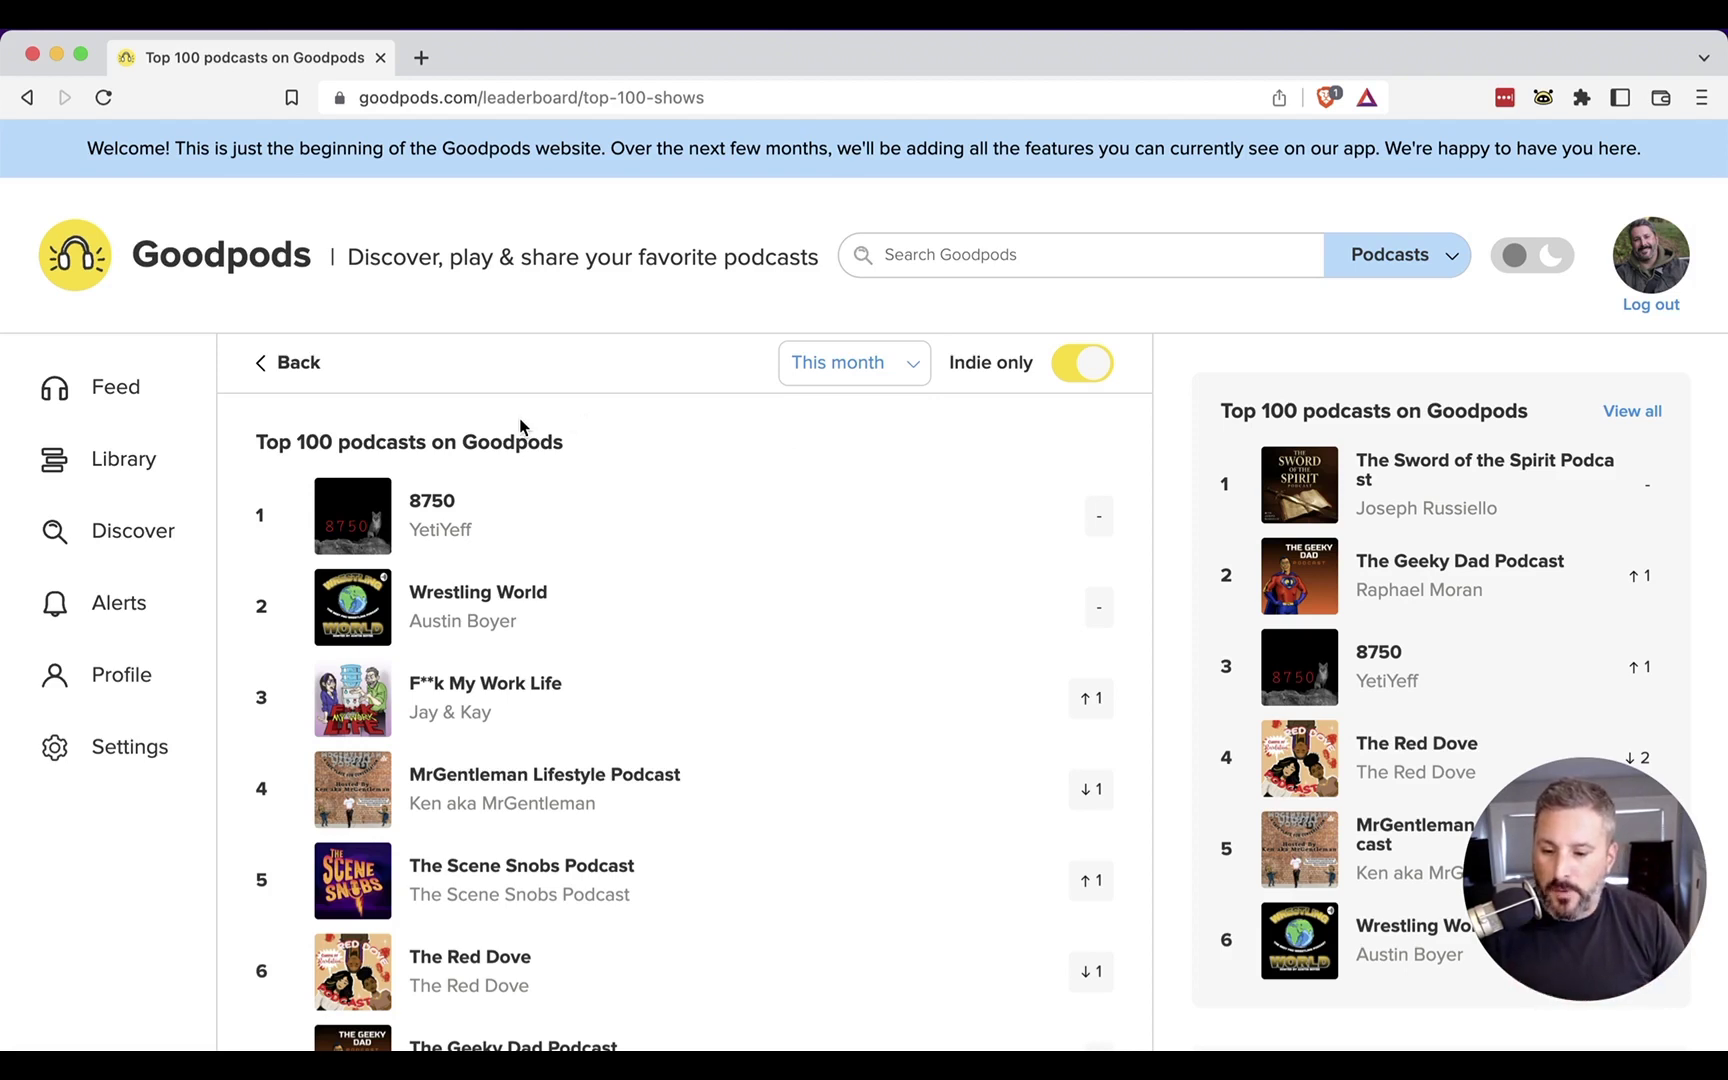
pyautogui.moveTo(482, 402)
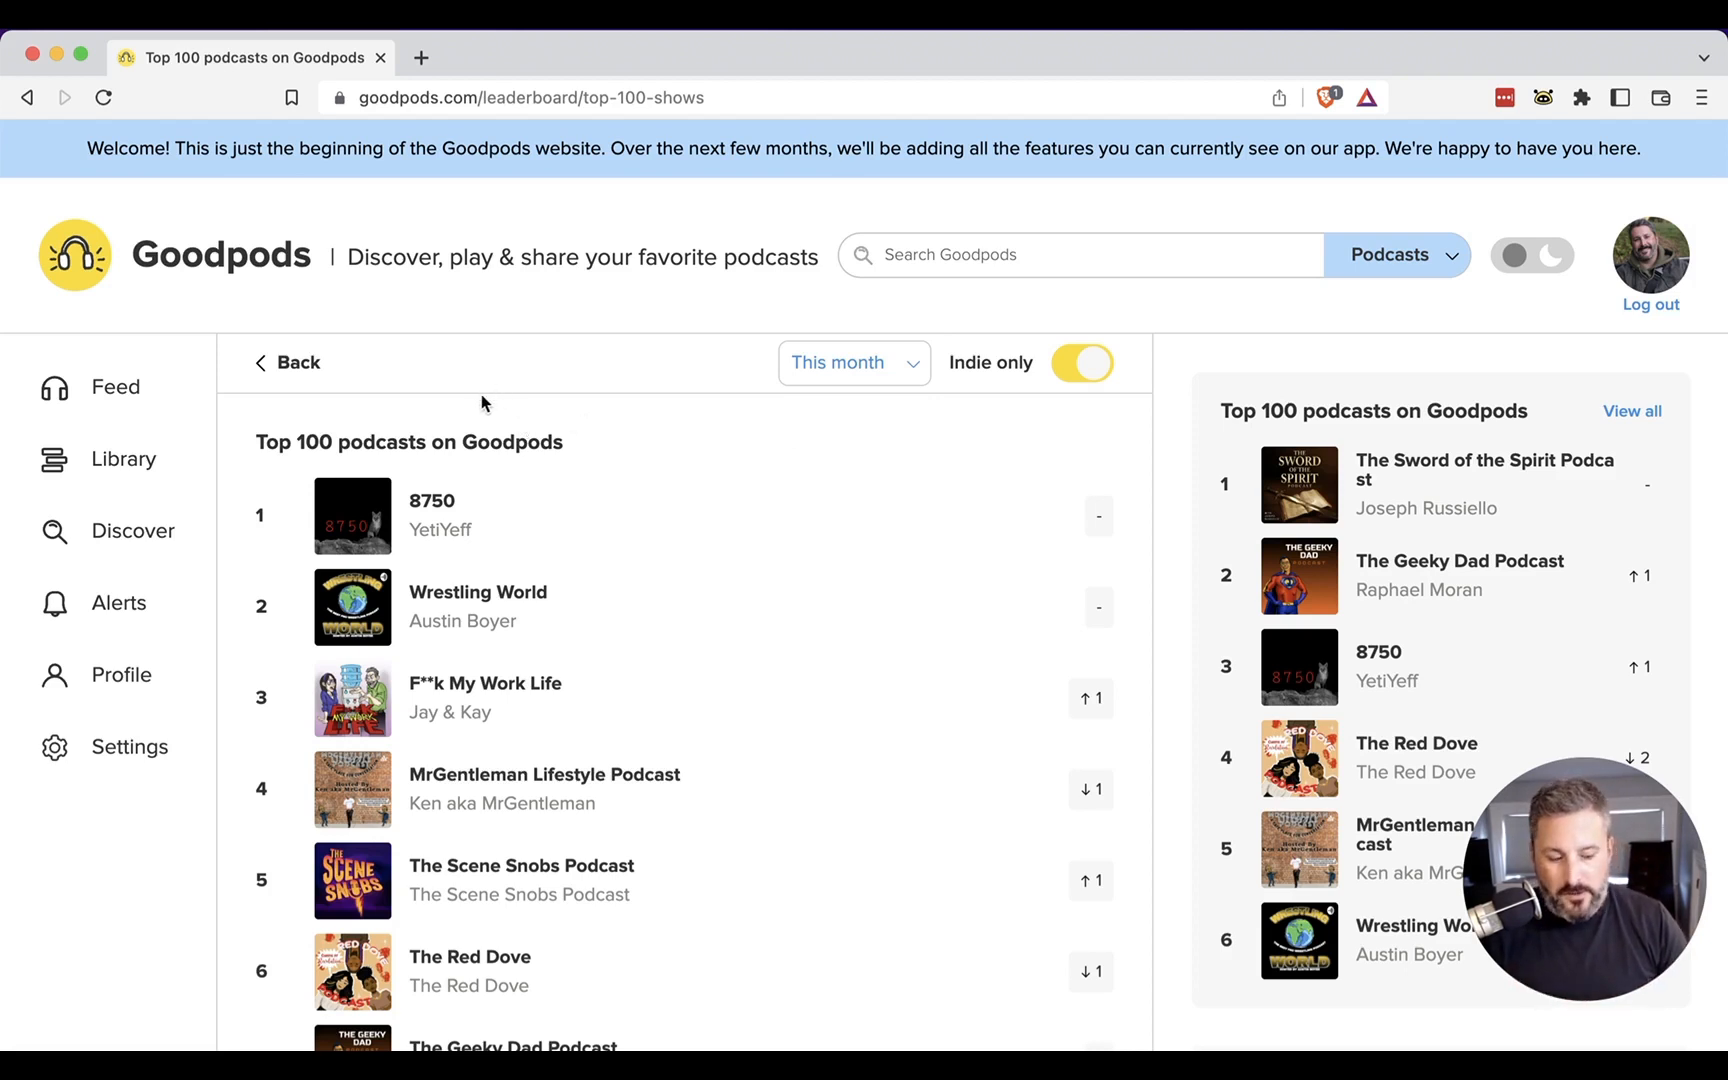
# Return to the Feed and close the 'not yet available on the web' notice
pyautogui.click(116, 387)
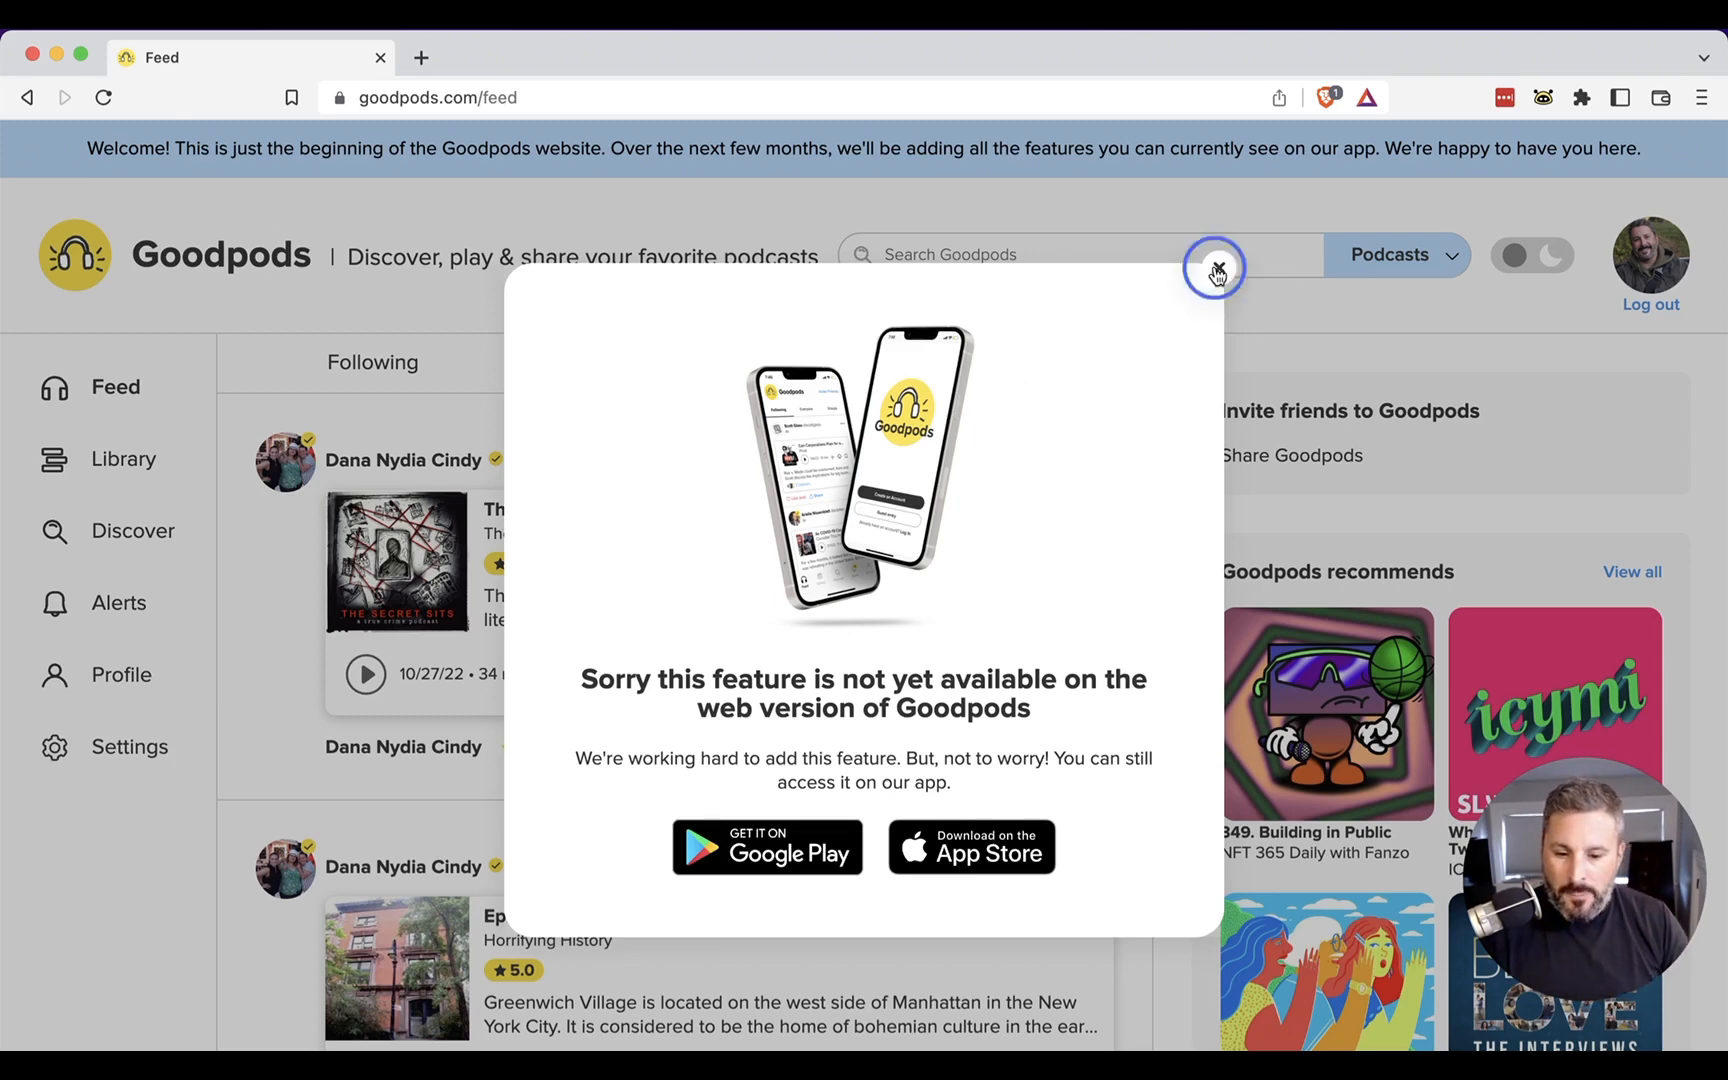
pyautogui.click(1212, 268)
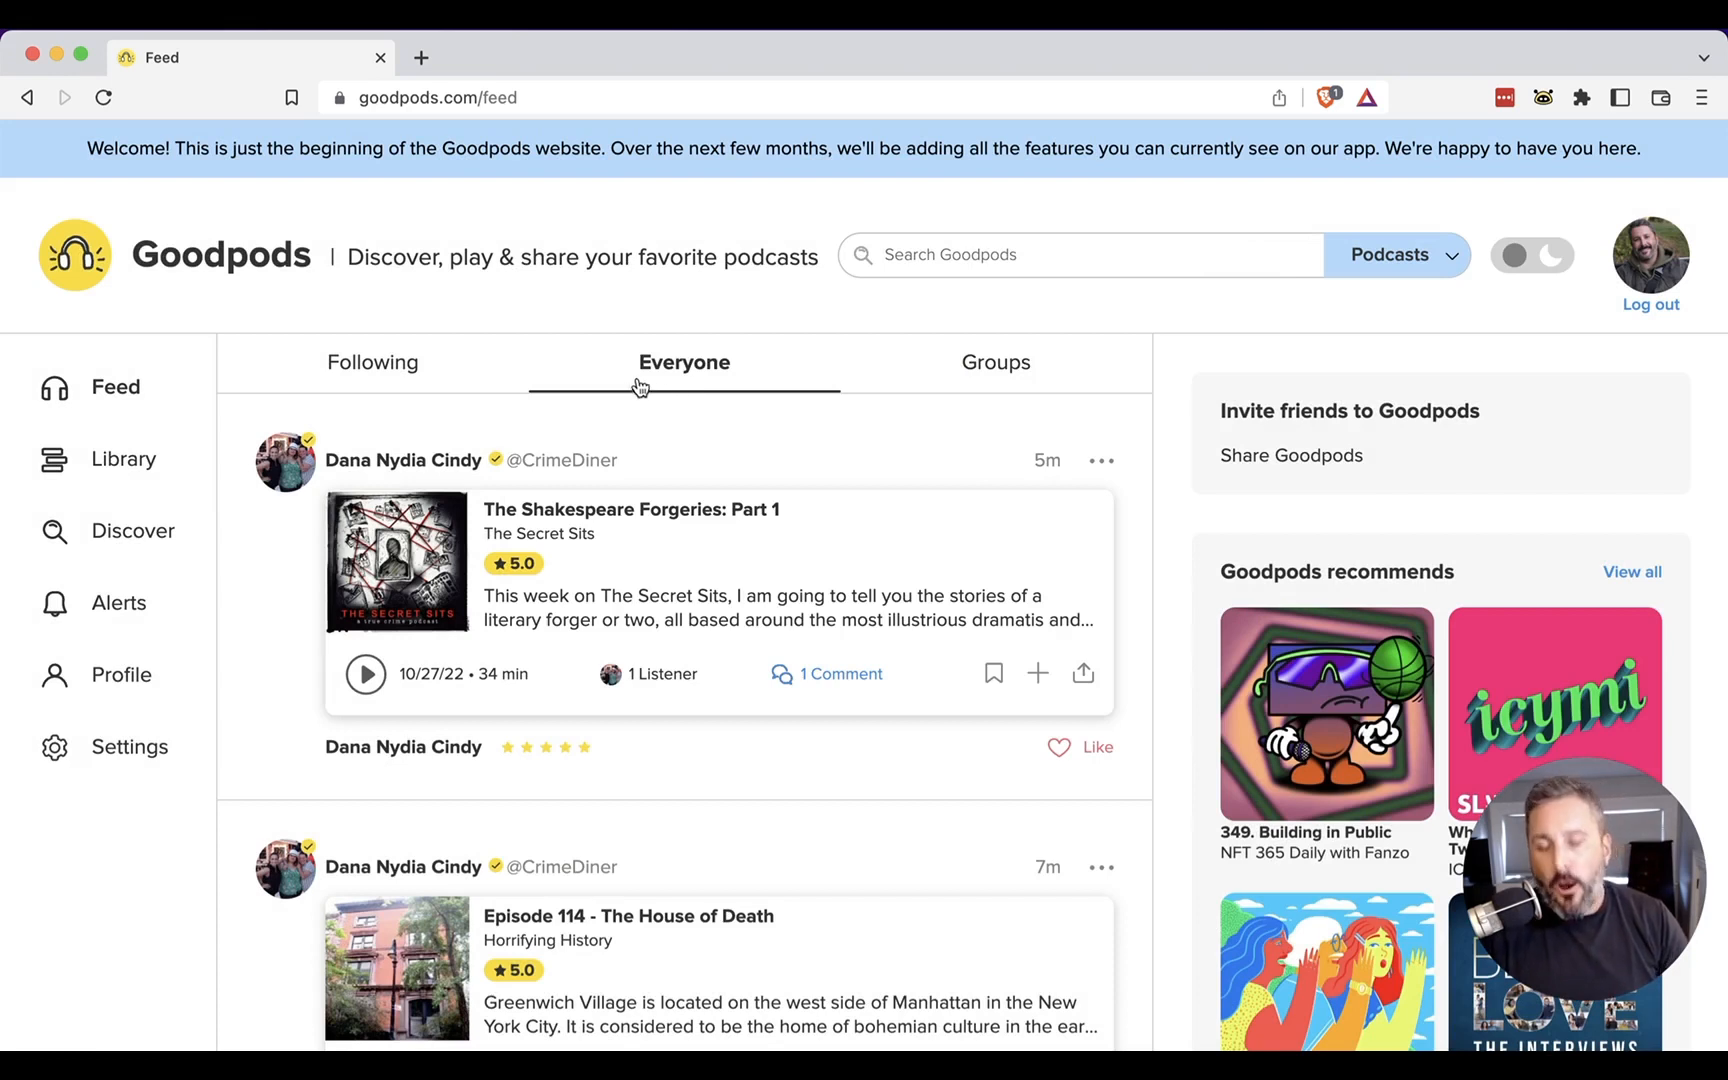
pyautogui.moveTo(652, 314)
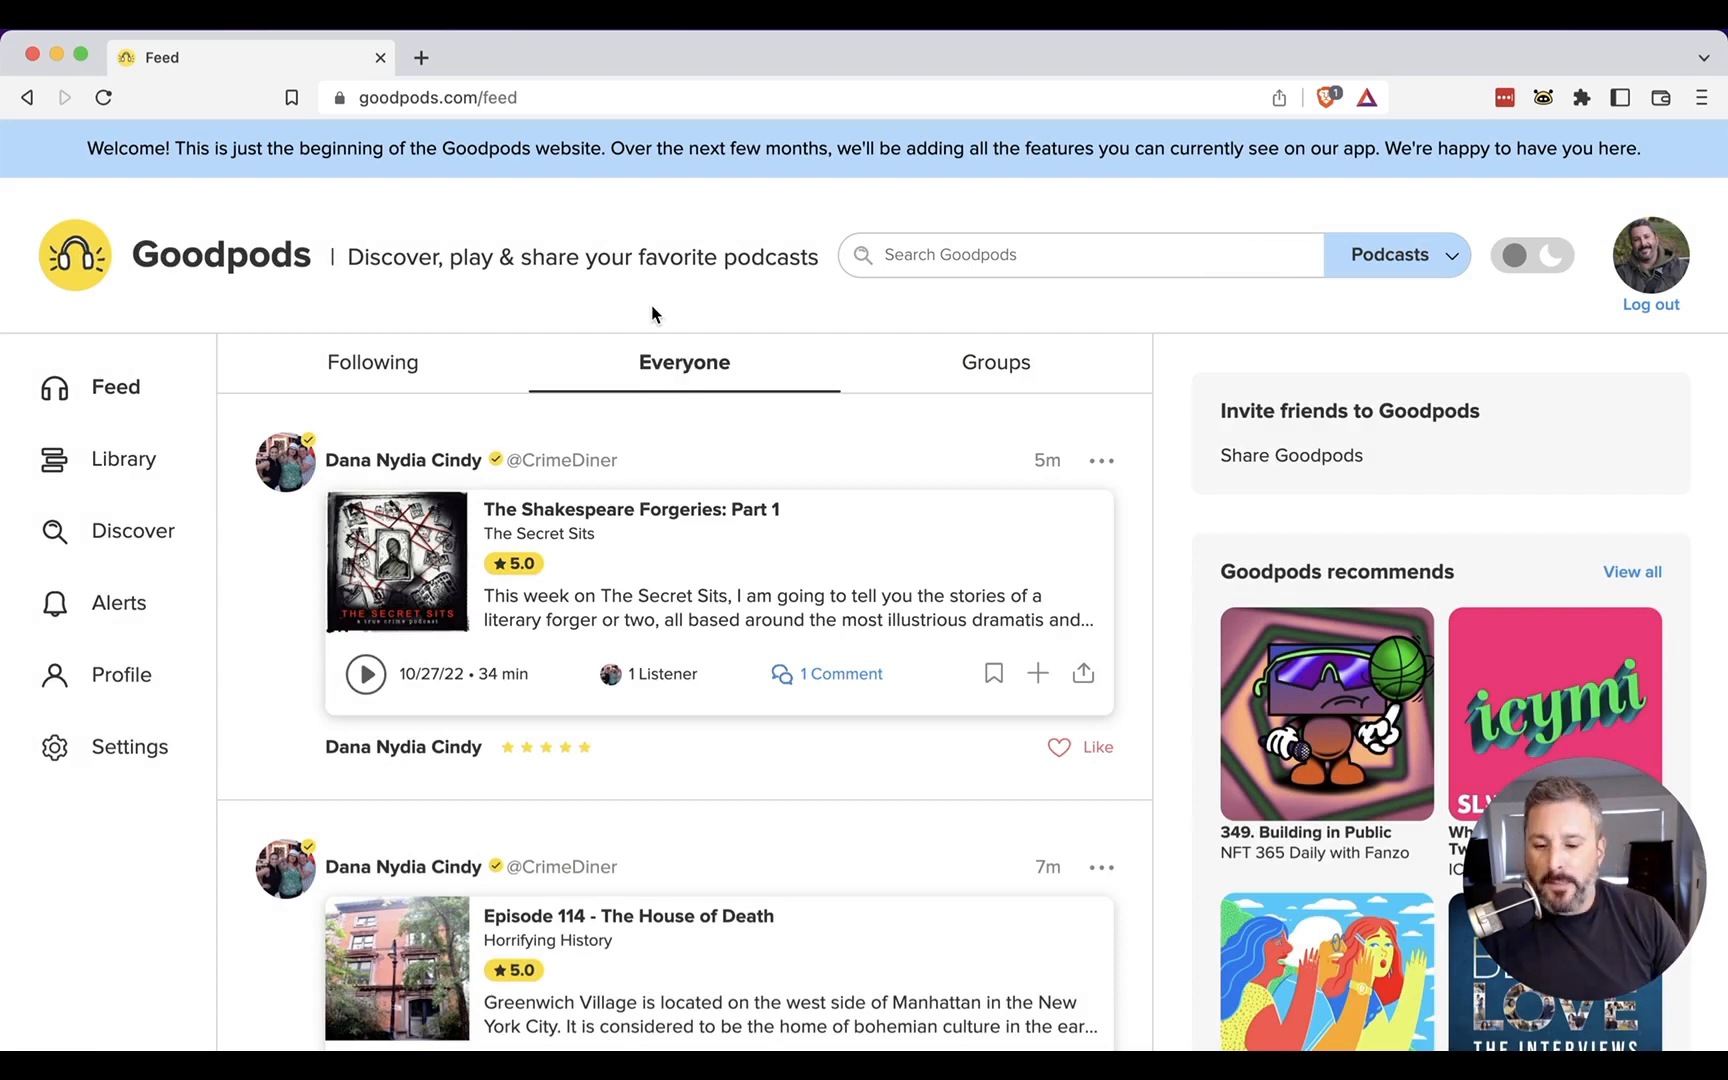
pyautogui.moveTo(680, 300)
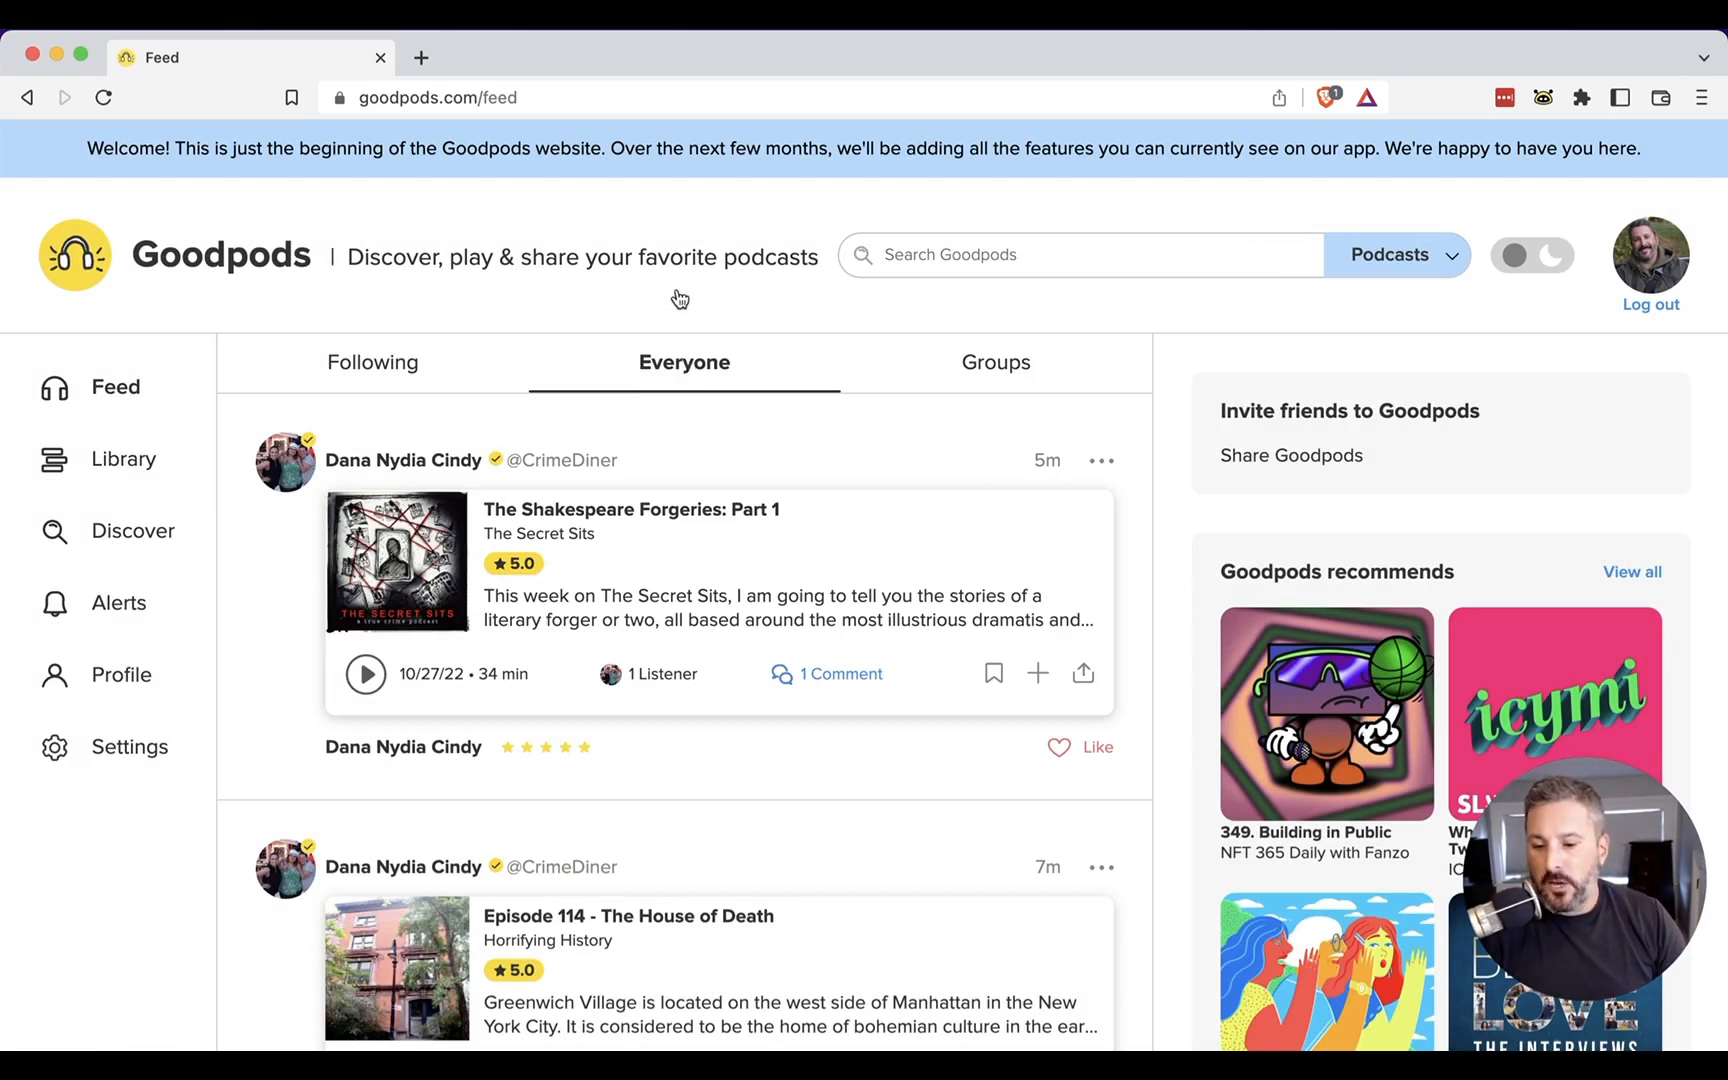
pyautogui.moveTo(656, 320)
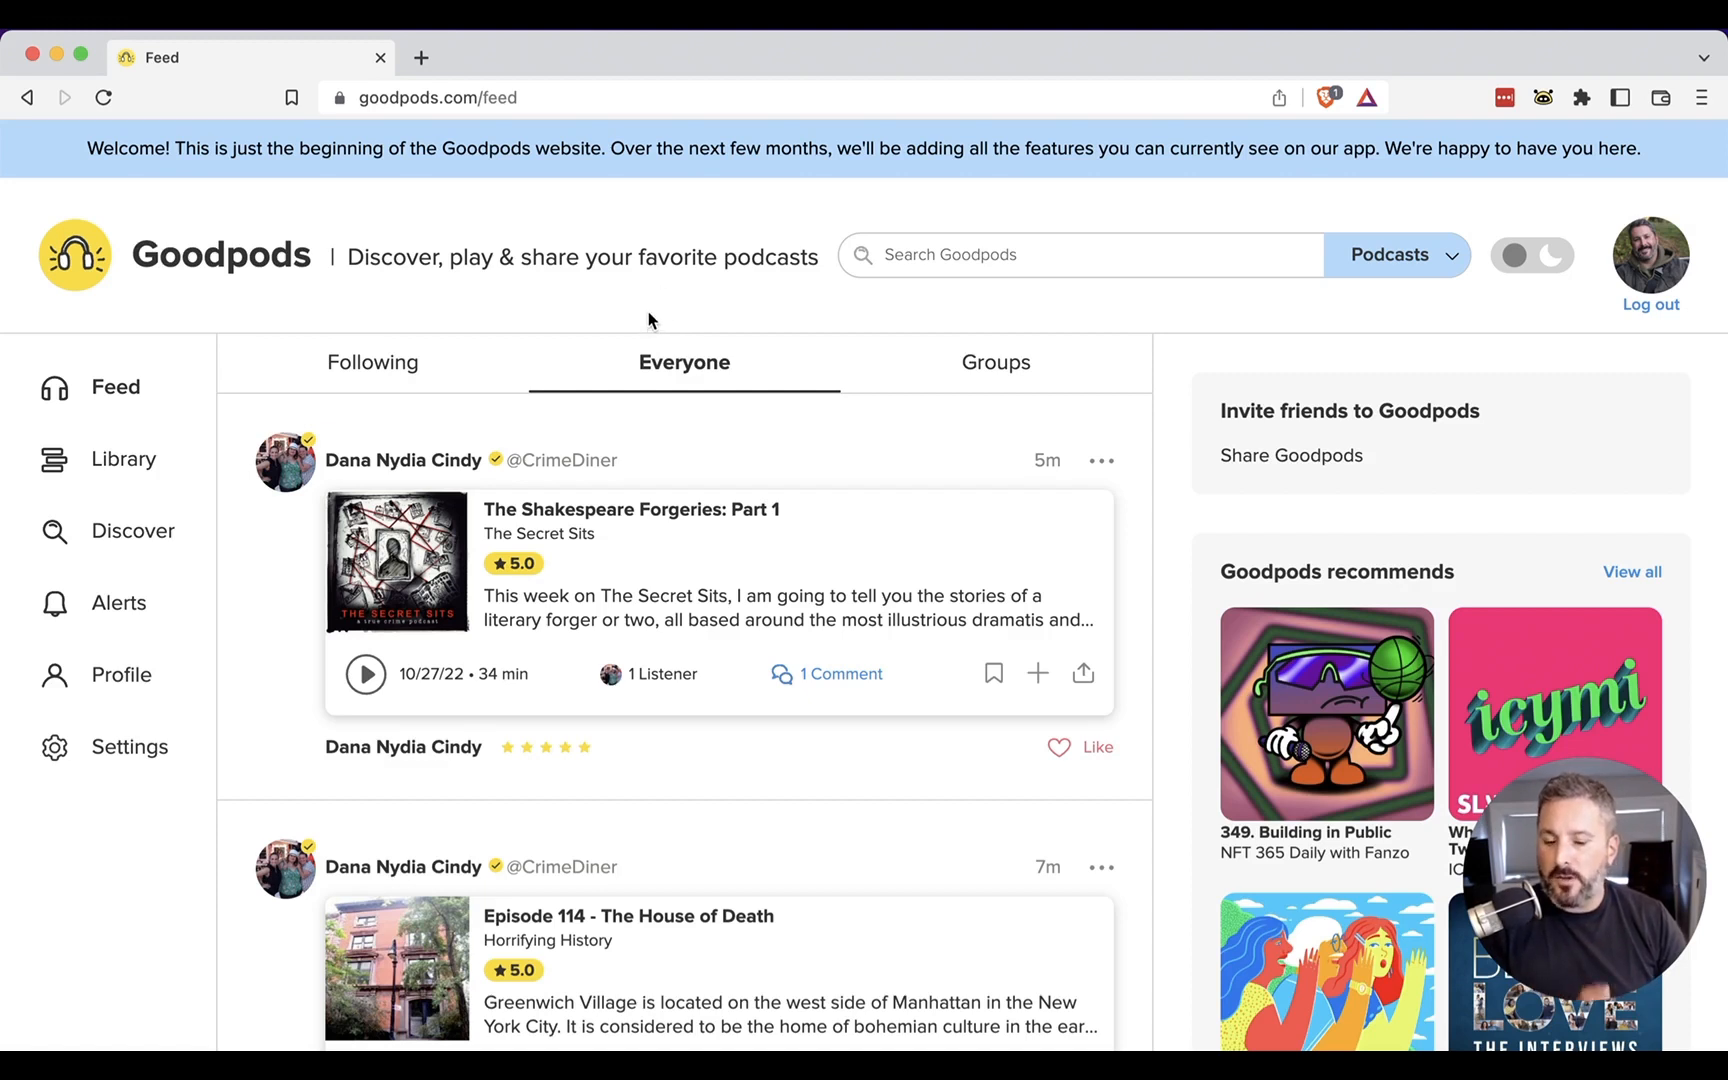
pyautogui.moveTo(648, 312)
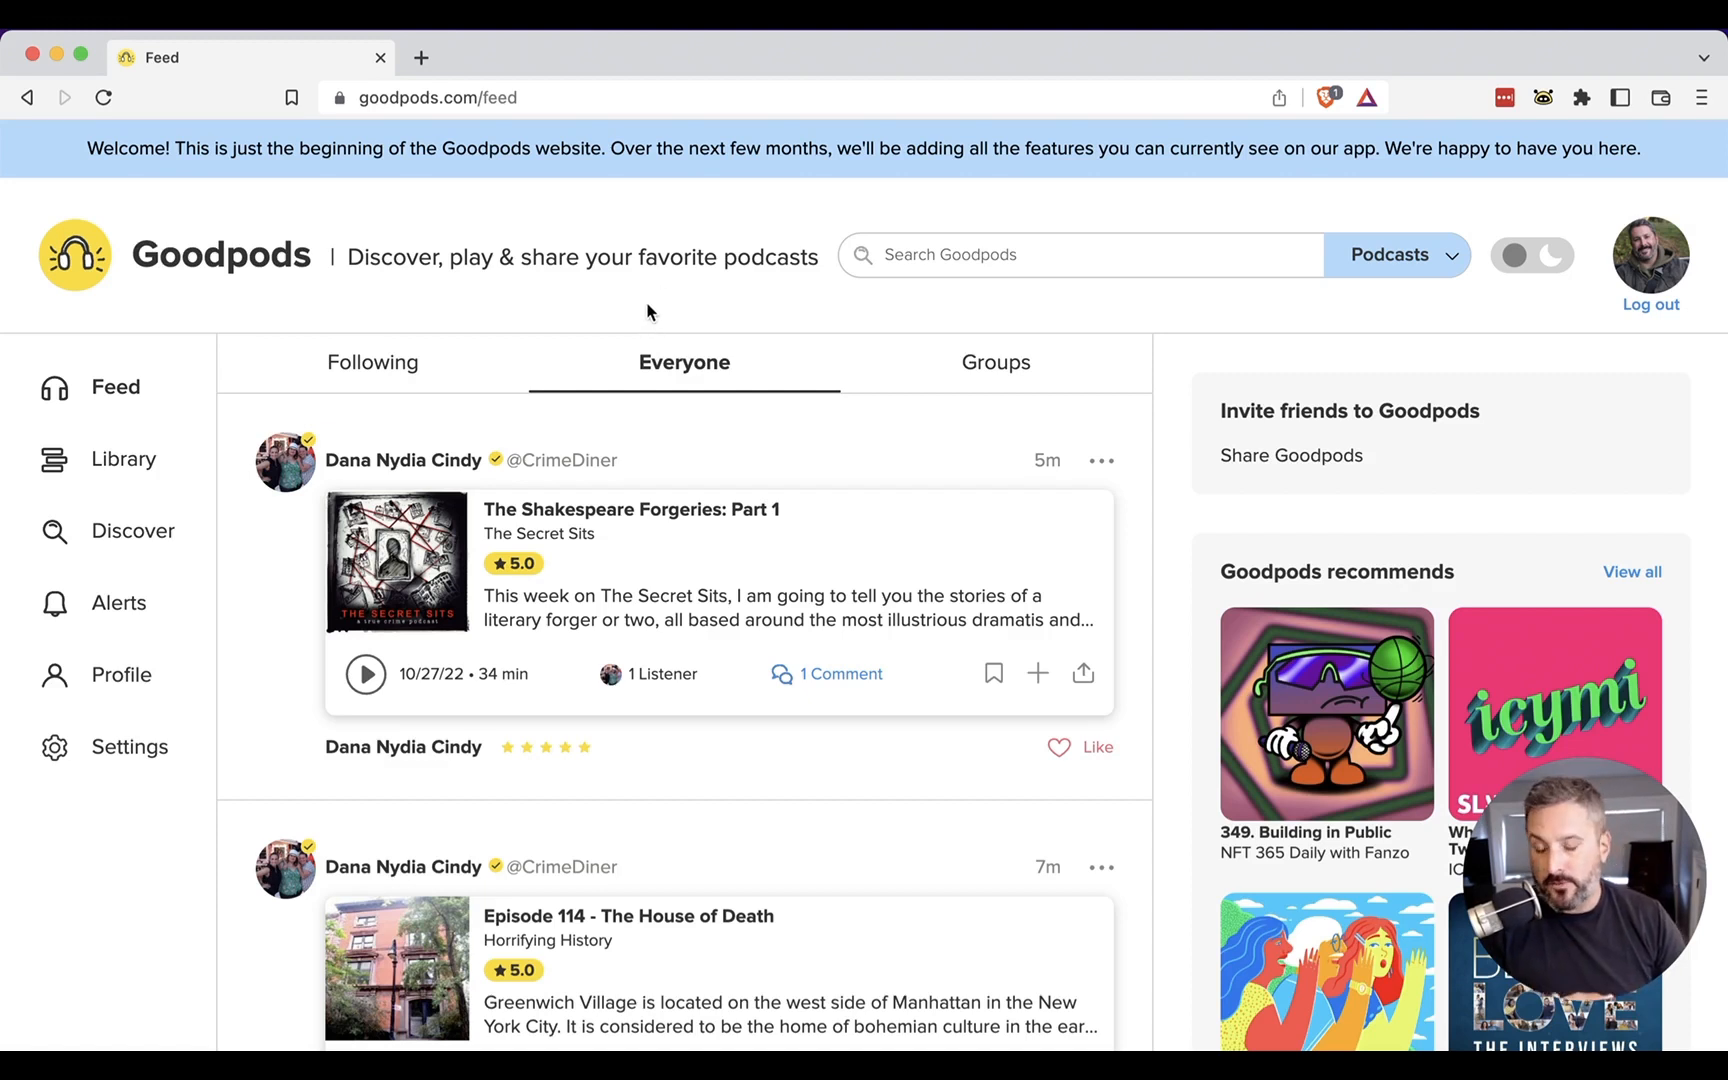
pyautogui.moveTo(662, 316)
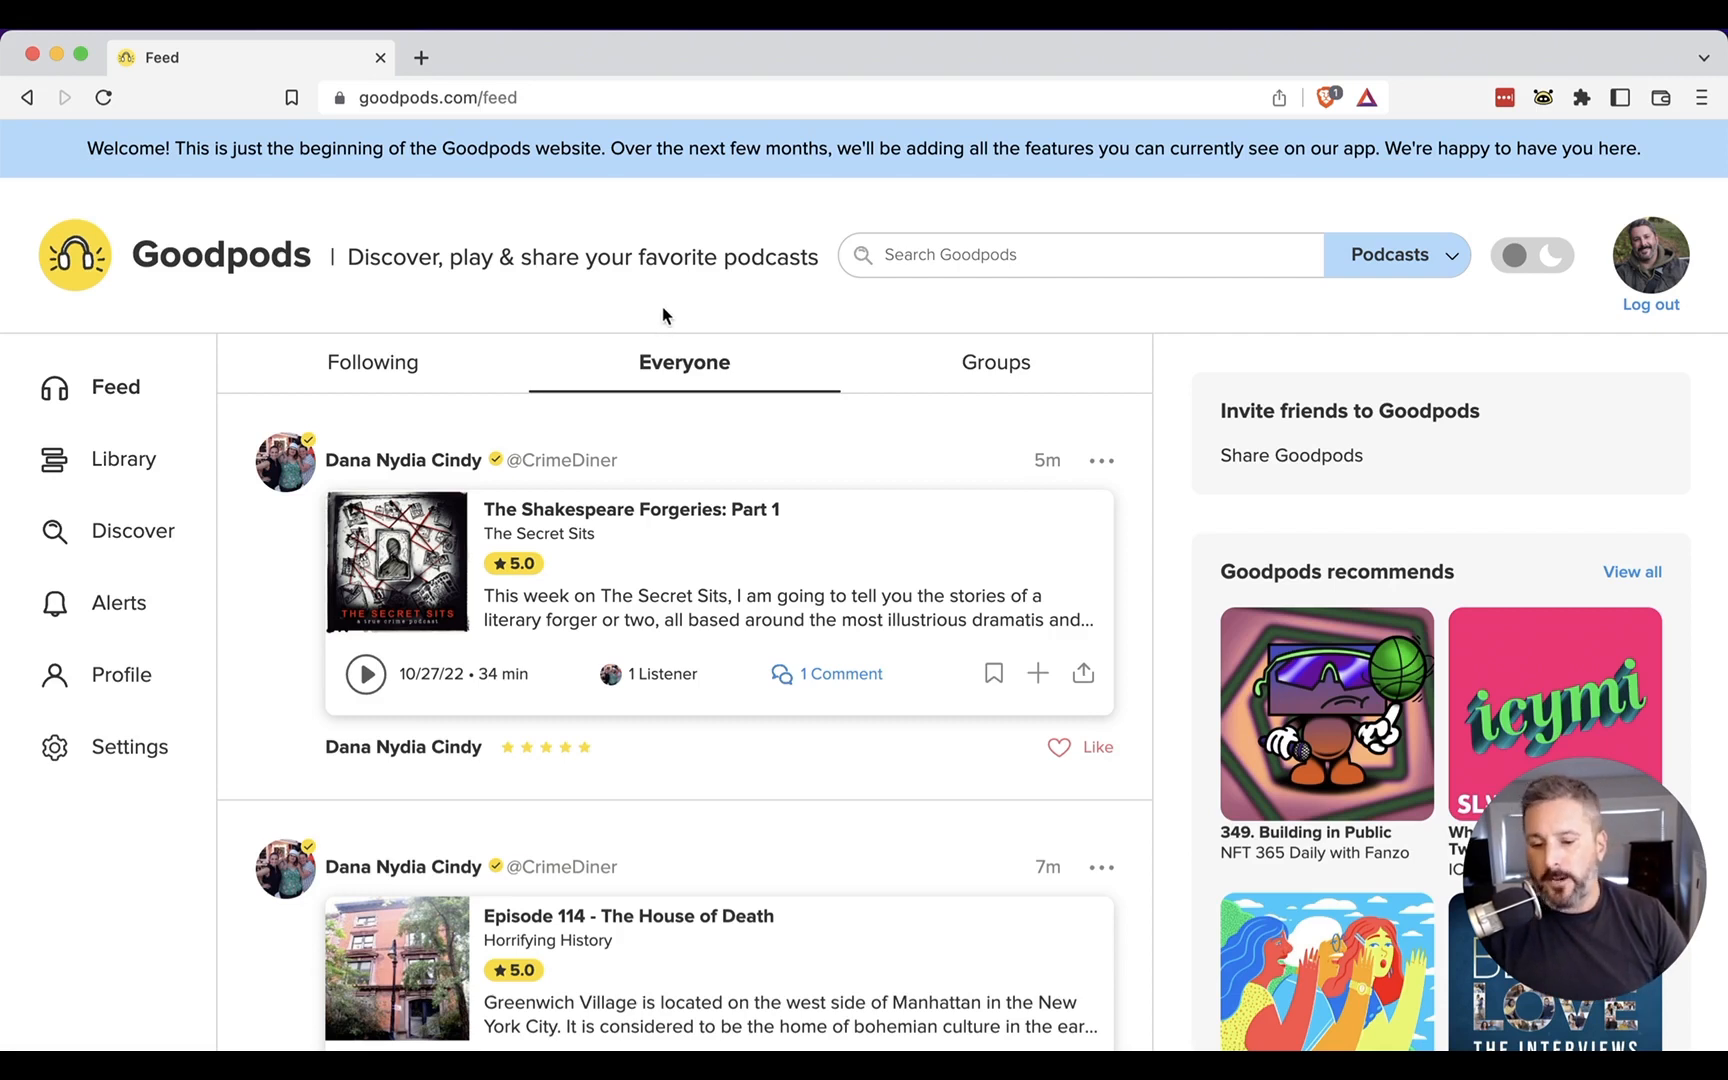